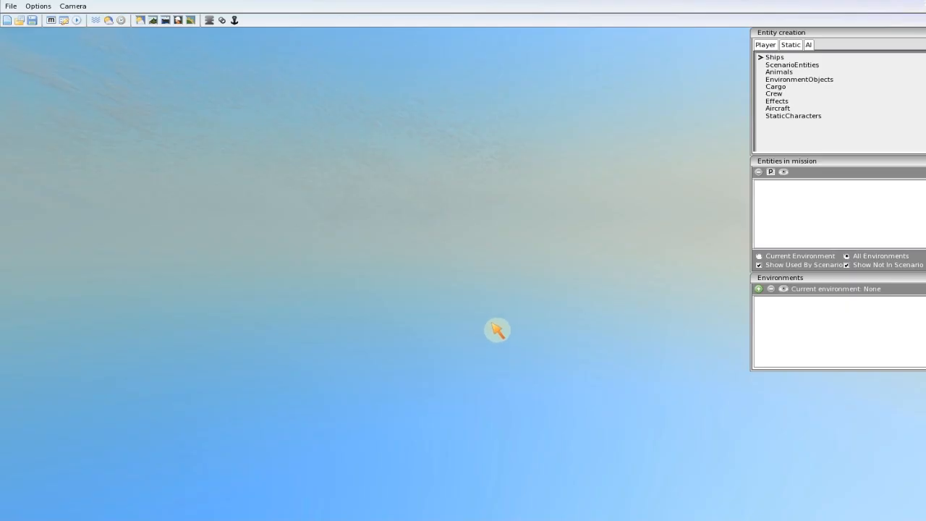
pyautogui.moveTo(479, 346)
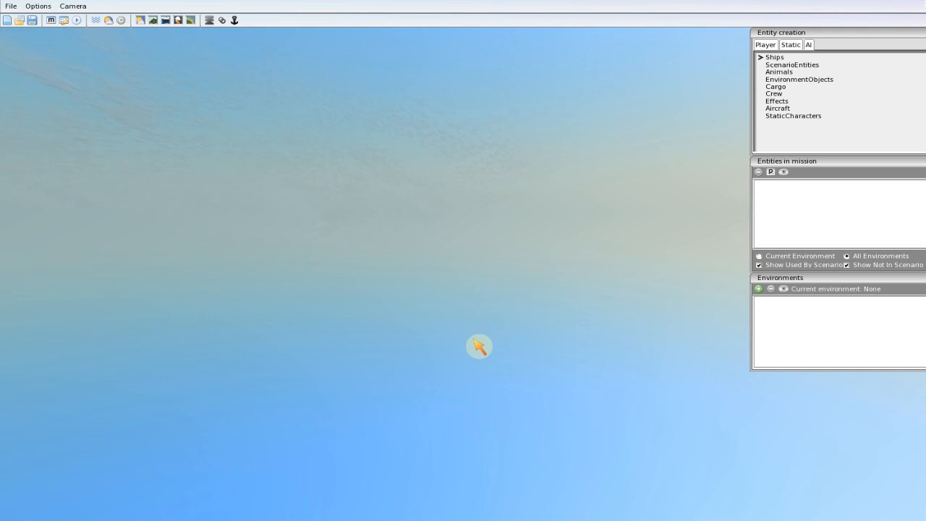
pyautogui.moveTo(552, 395)
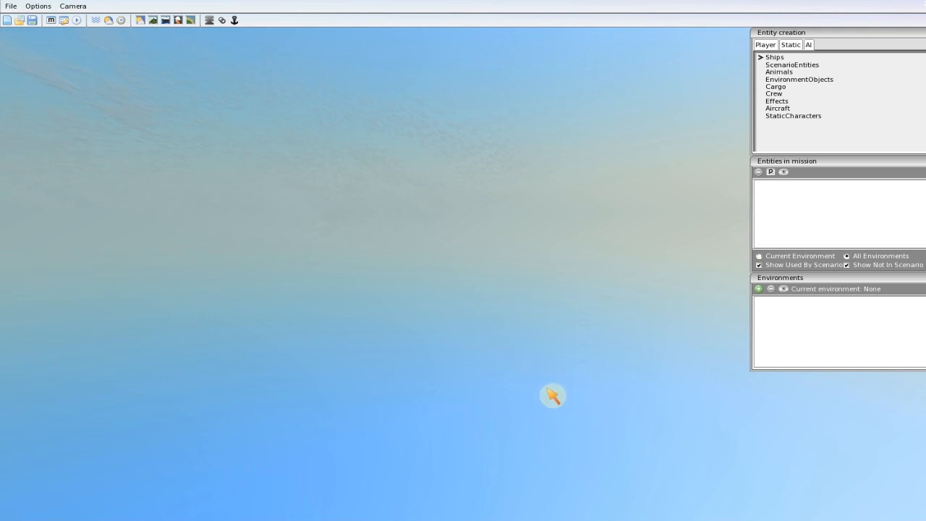
pyautogui.moveTo(578, 397)
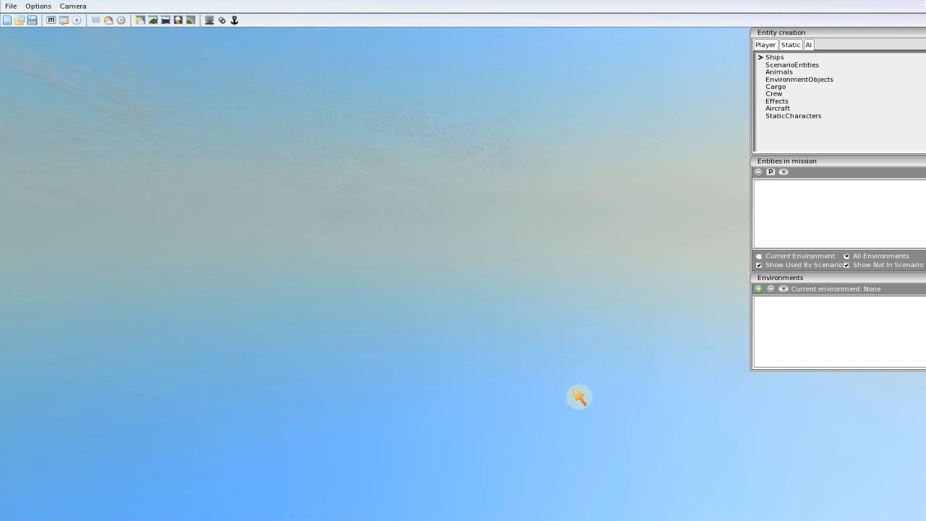
pyautogui.moveTo(570, 386)
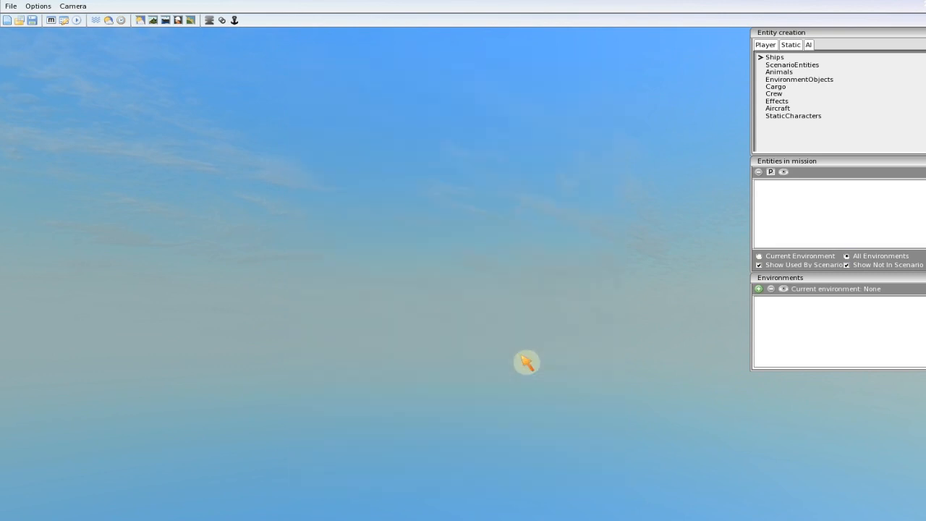
pyautogui.moveTo(720, 314)
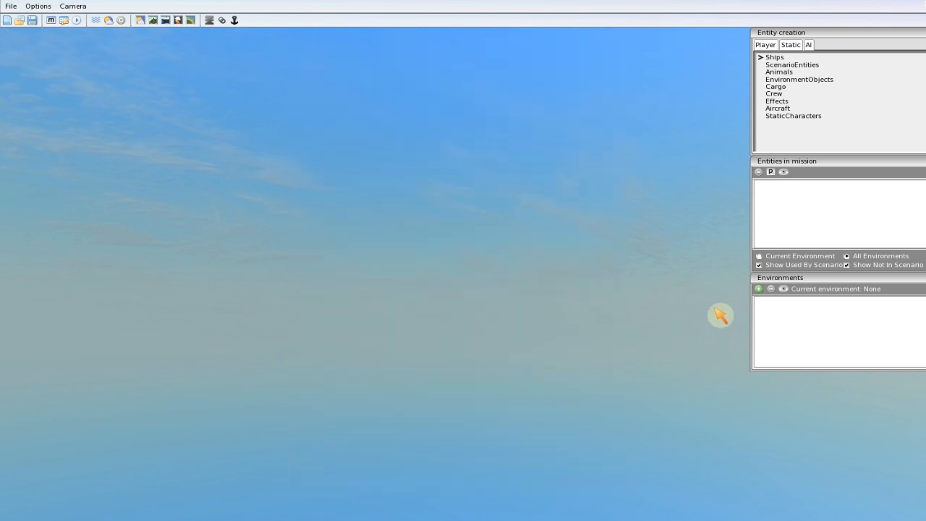
pyautogui.moveTo(721, 310)
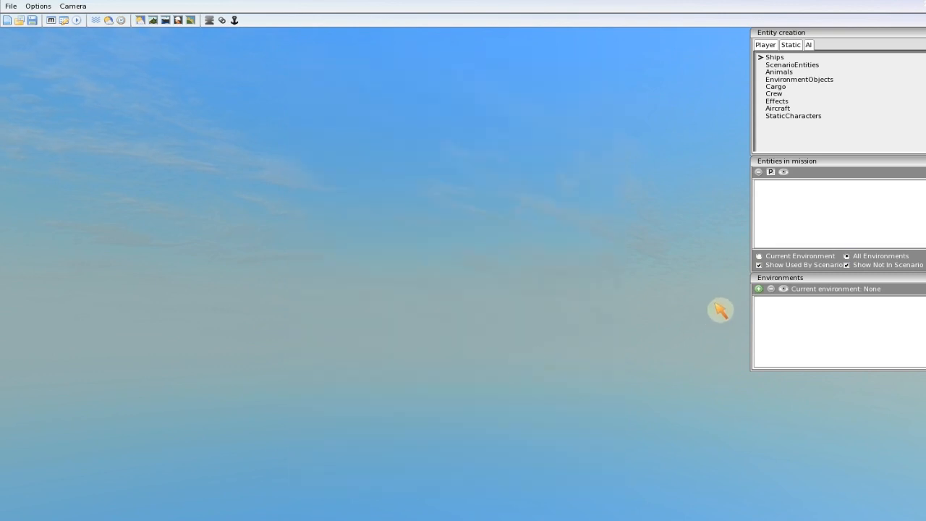
pyautogui.moveTo(606, 312)
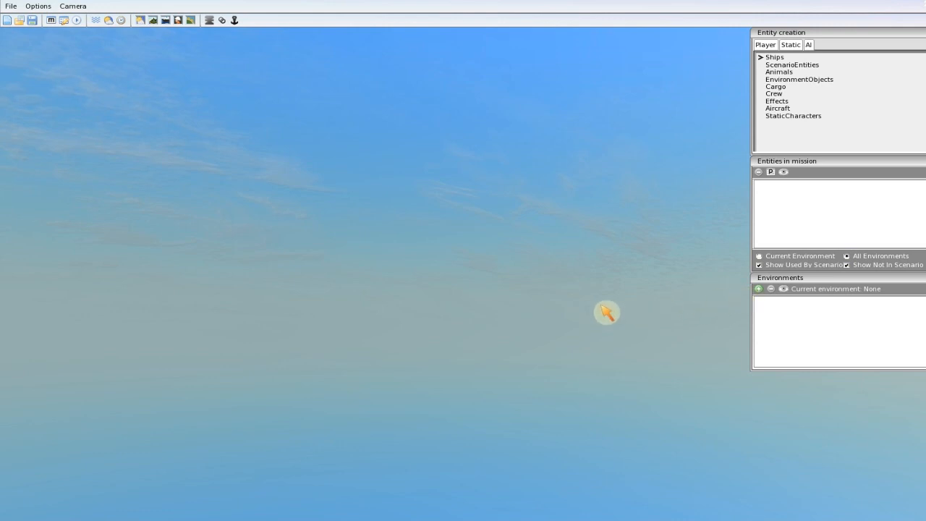
pyautogui.moveTo(645, 306)
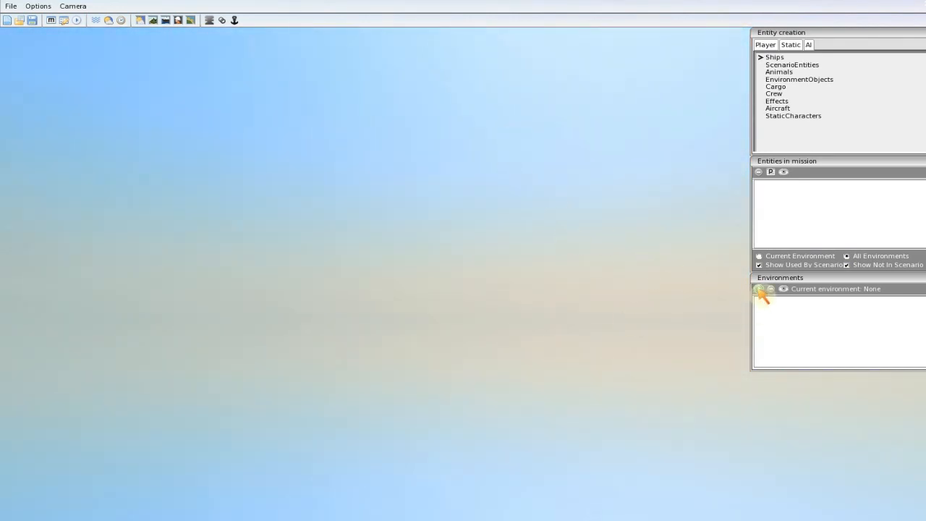
# Add the Sydney environment to the mission from the Add an environment dialog.
pyautogui.click(758, 288)
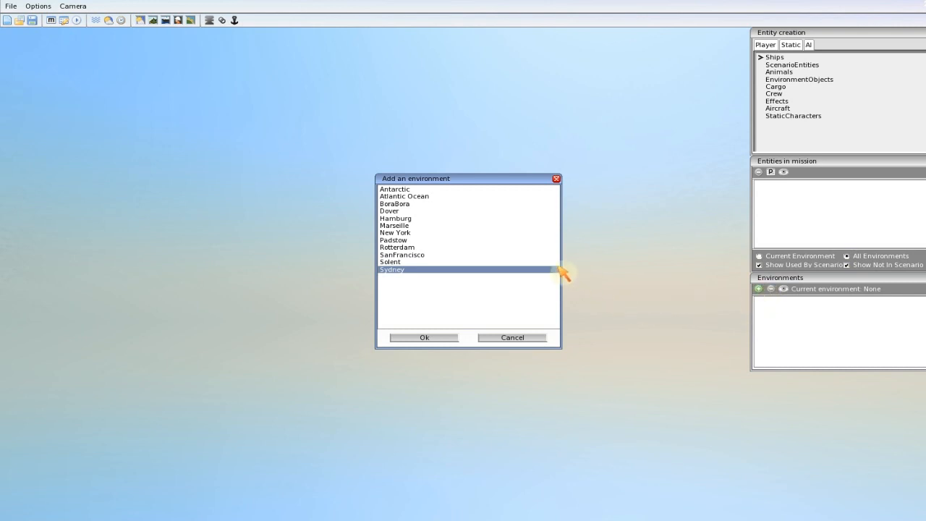
pyautogui.moveTo(420, 260)
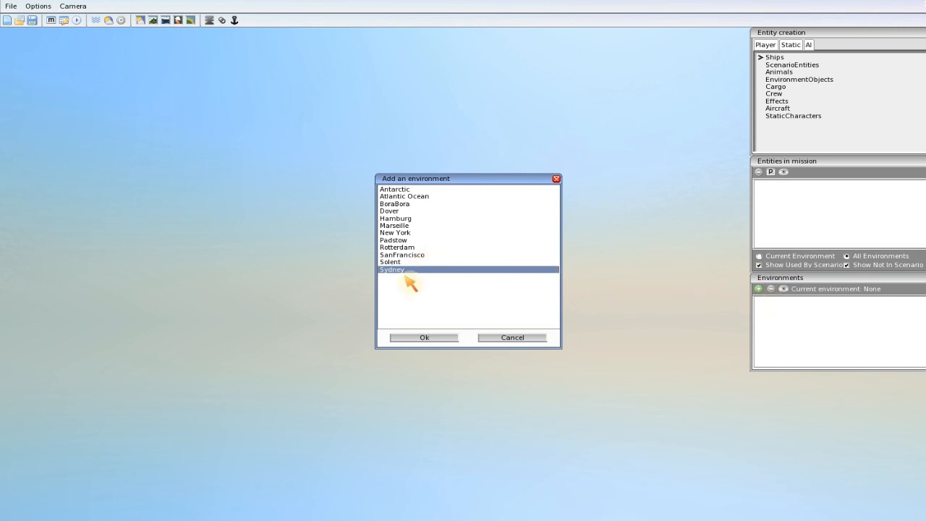
pyautogui.moveTo(412, 254)
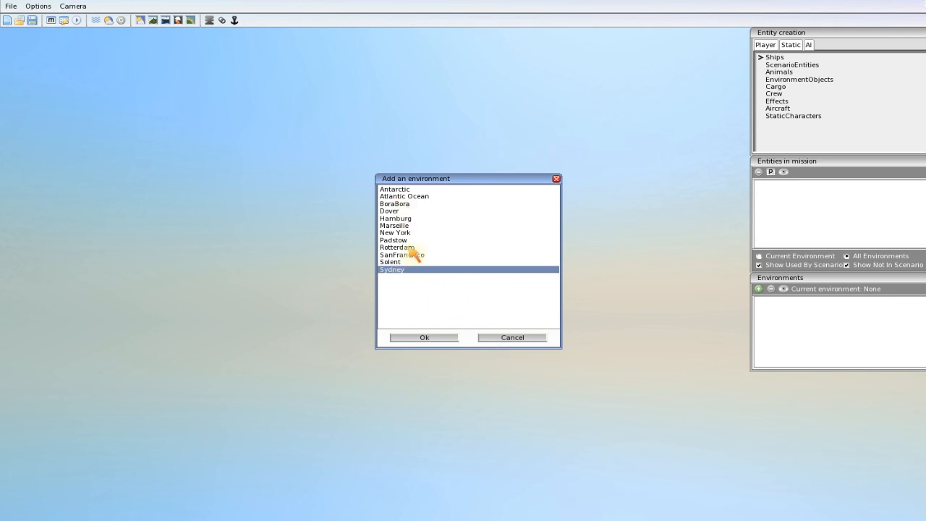
pyautogui.moveTo(453, 304)
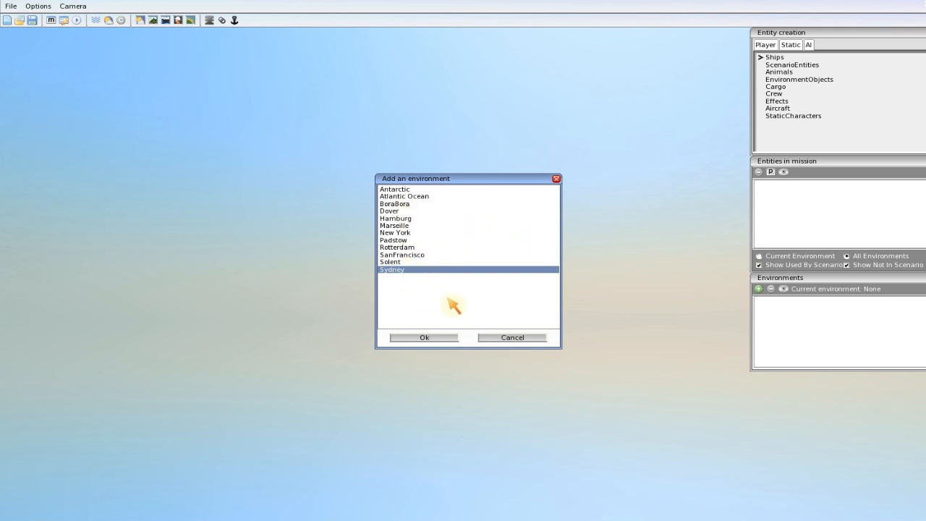
pyautogui.click(424, 337)
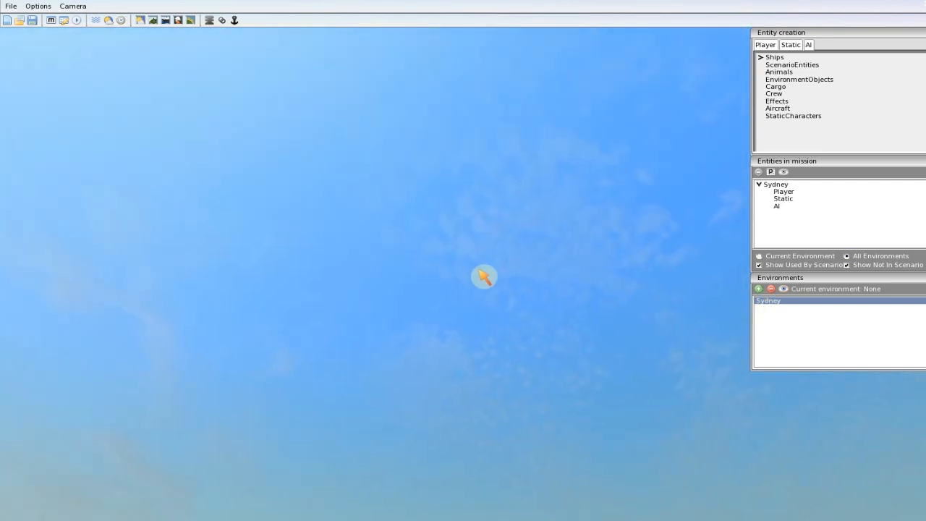
pyautogui.moveTo(791, 297)
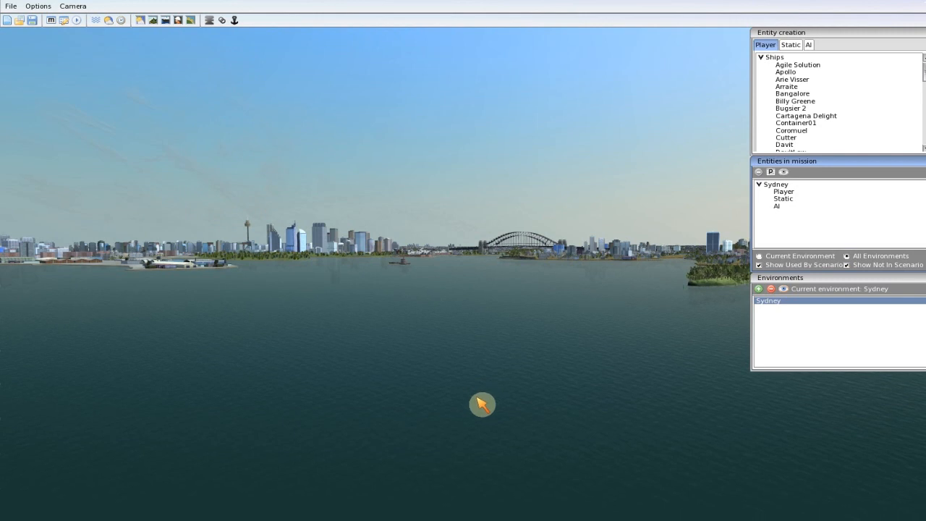
pyautogui.moveTo(434, 357)
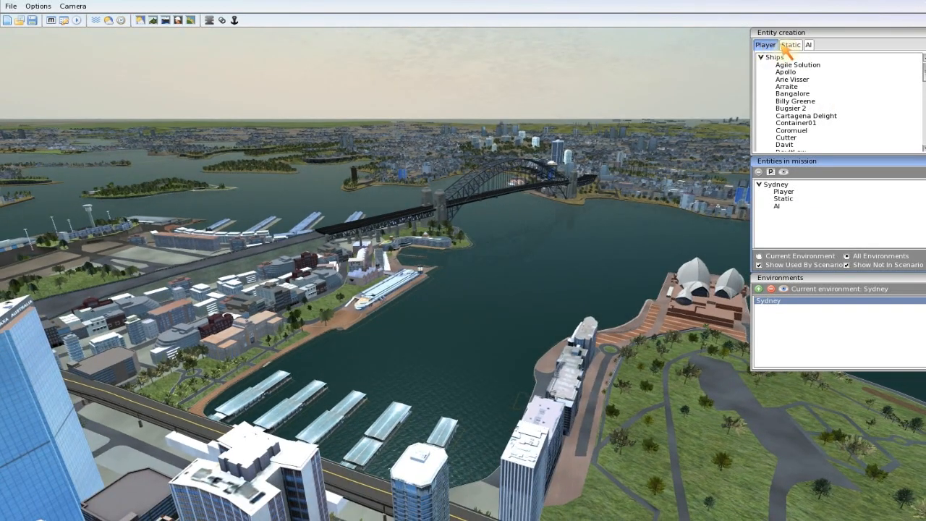
pyautogui.moveTo(812, 45)
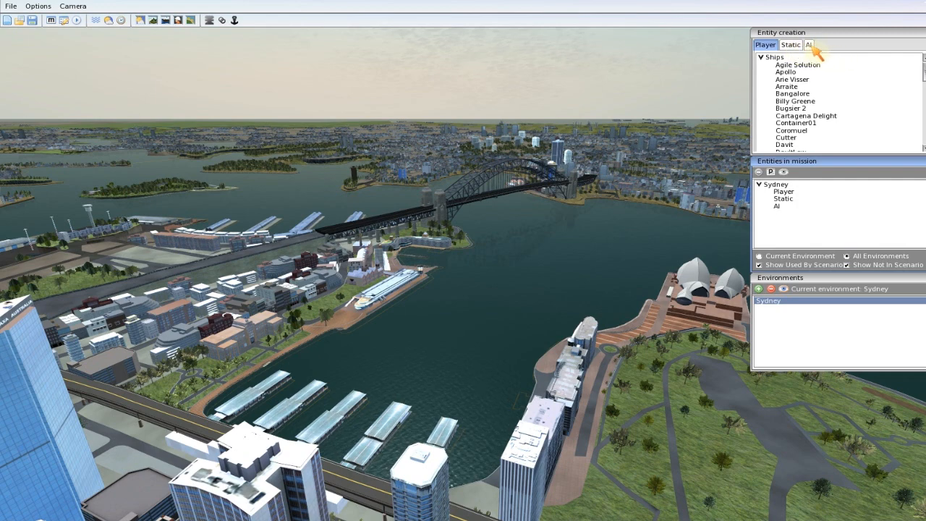
pyautogui.click(790, 45)
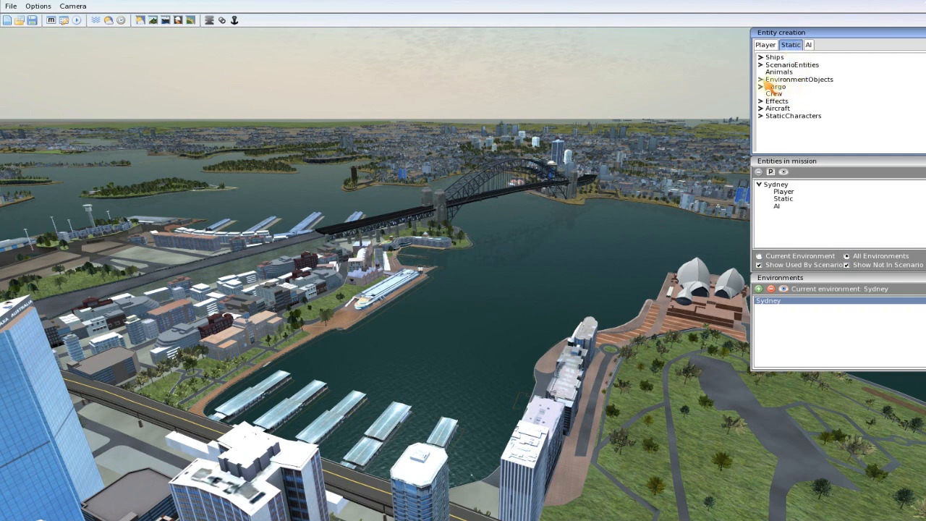
pyautogui.click(760, 80)
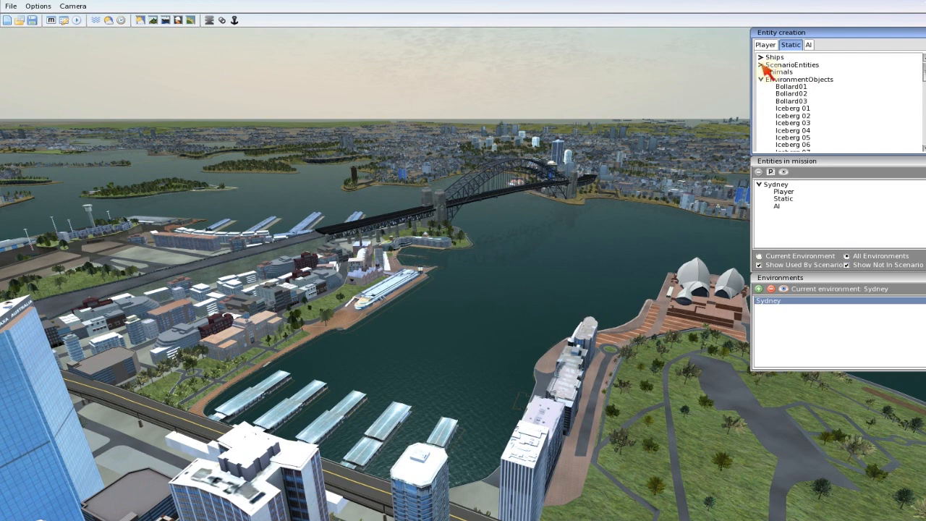
pyautogui.click(764, 44)
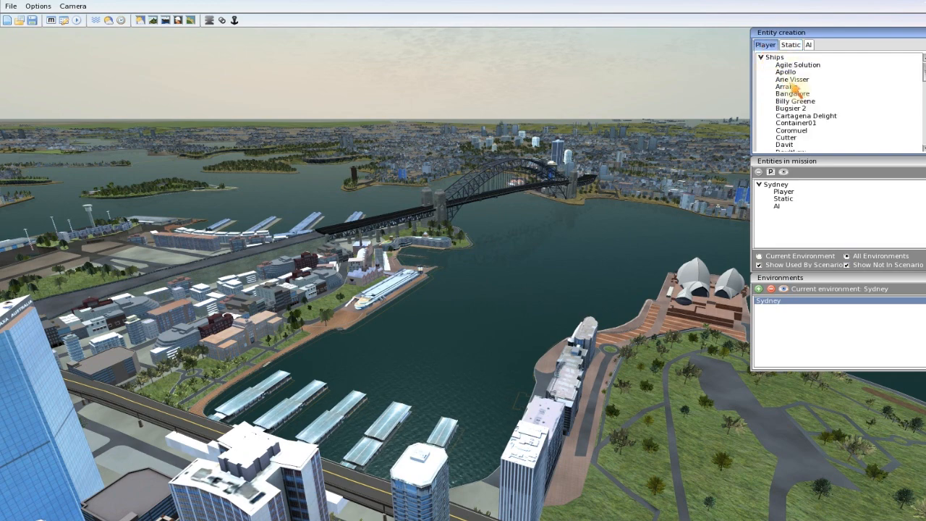
# Choose Arie Visser under Ships as the player ship to place.
pyautogui.click(792, 79)
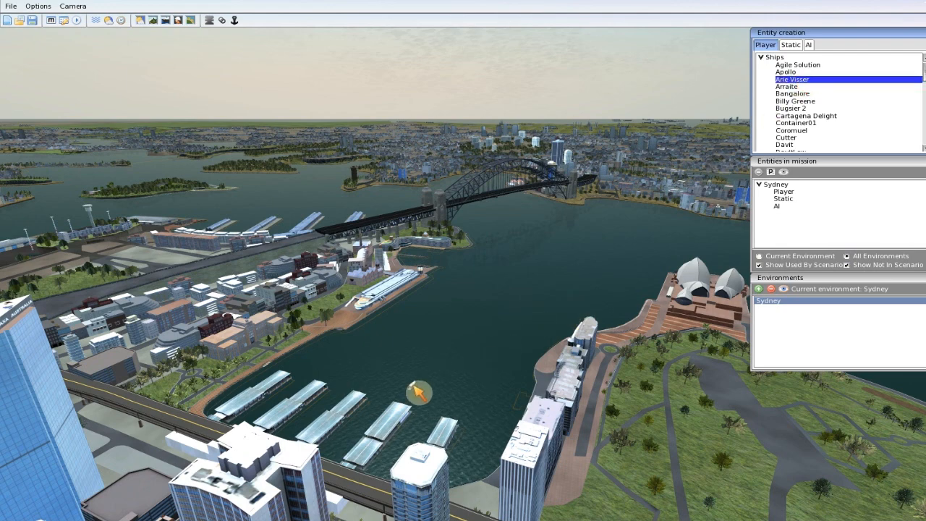
pyautogui.moveTo(360, 434)
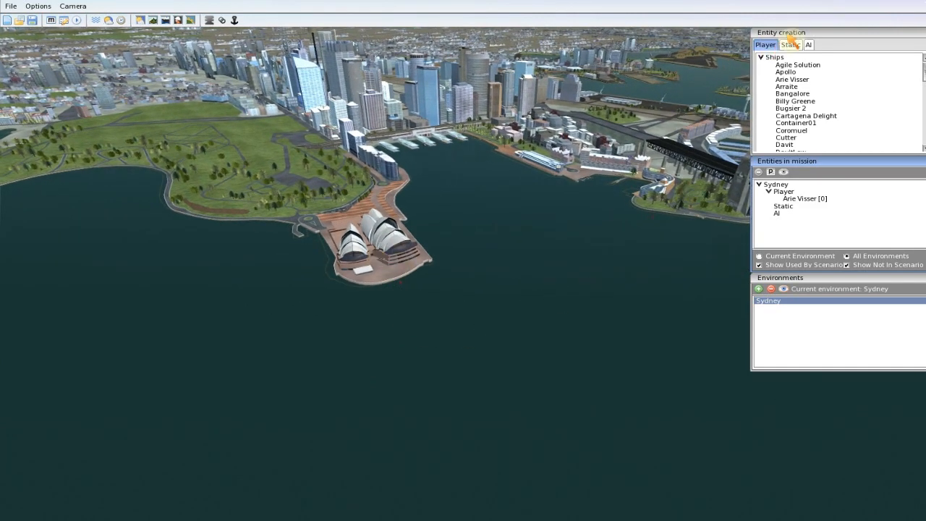
# Place and size a SphereAreaEntity in the water near the Opera House, then bring up mission properties.
pyautogui.click(790, 44)
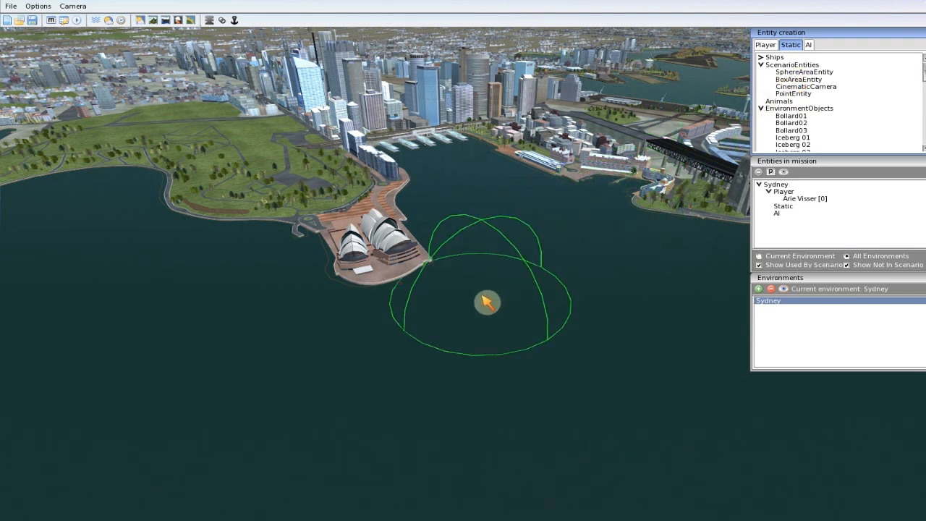
pyautogui.moveTo(487, 303); pyautogui.dragTo(453, 376)
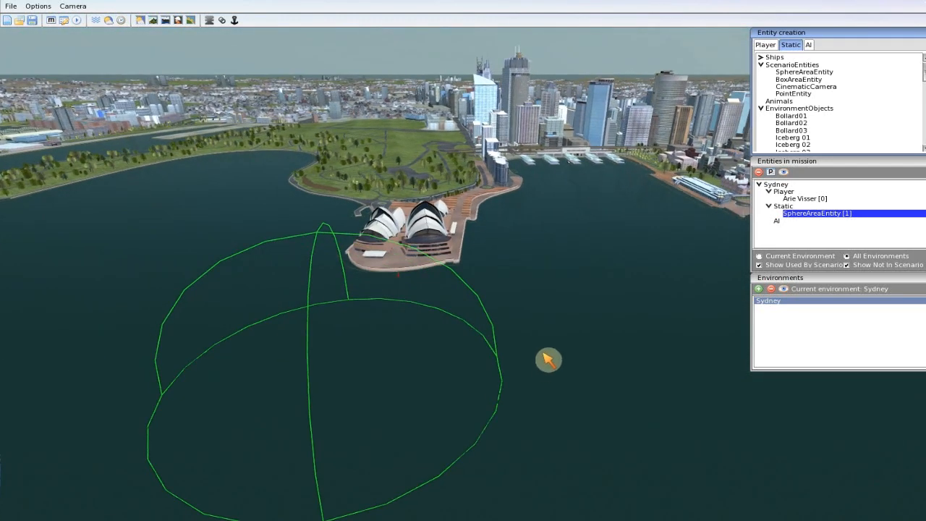
pyautogui.moveTo(672, 271)
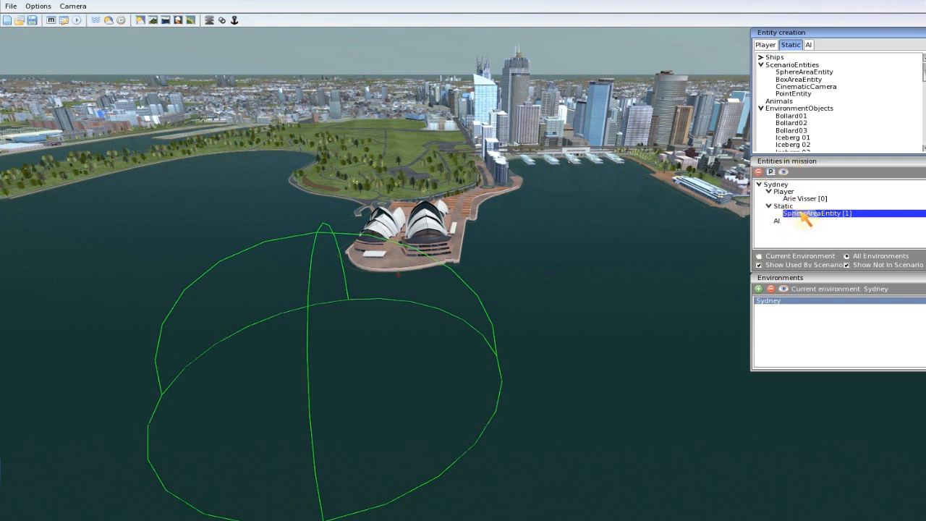
pyautogui.moveTo(799, 228)
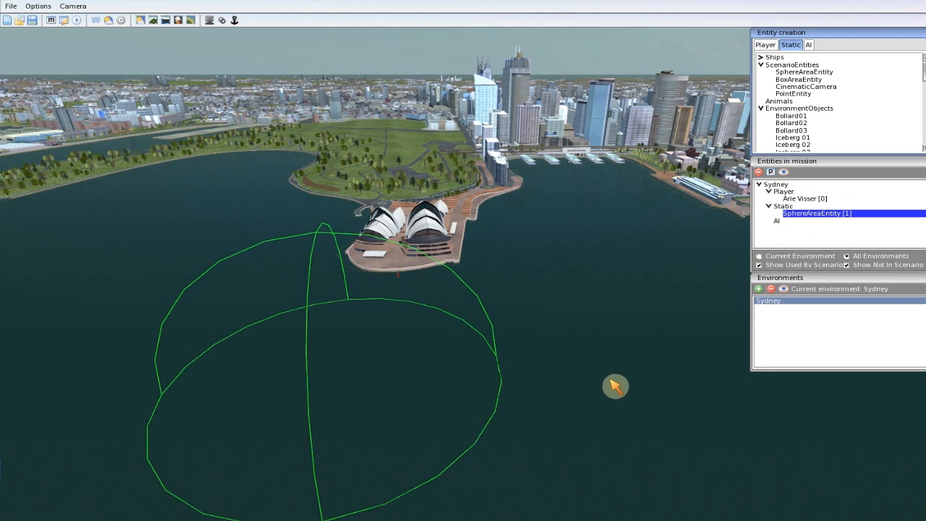
pyautogui.click(39, 6)
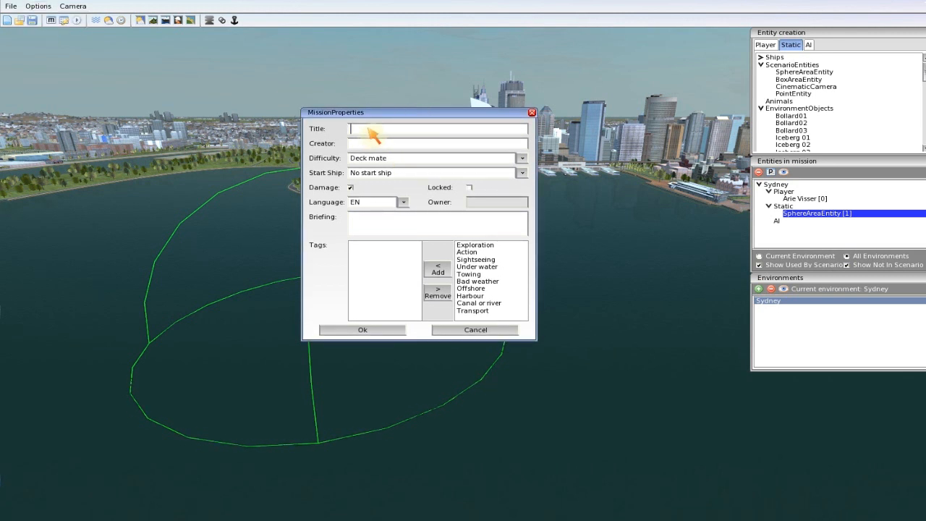
# Enter the mission title and the creator name Wouter Swennenhuis in Mission Properties.
pyautogui.write('MissionEditor_The')
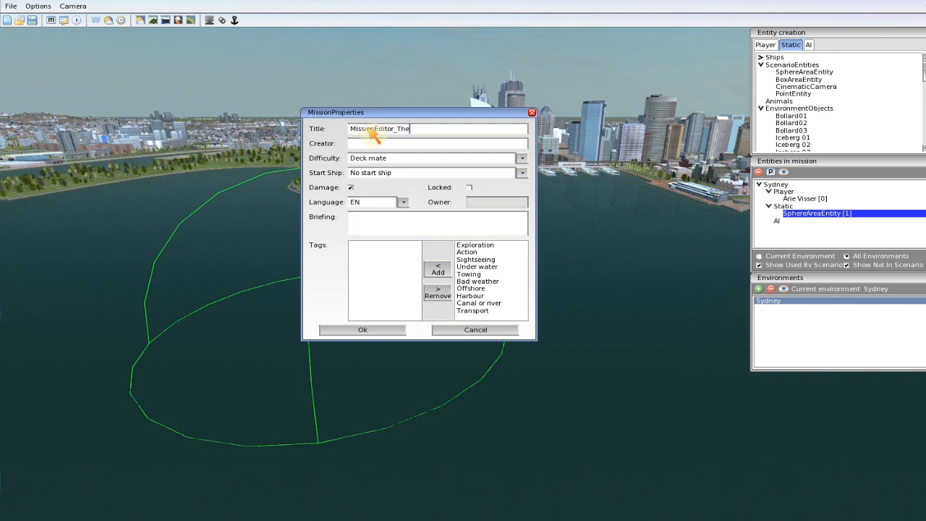
pyautogui.write('Basi')
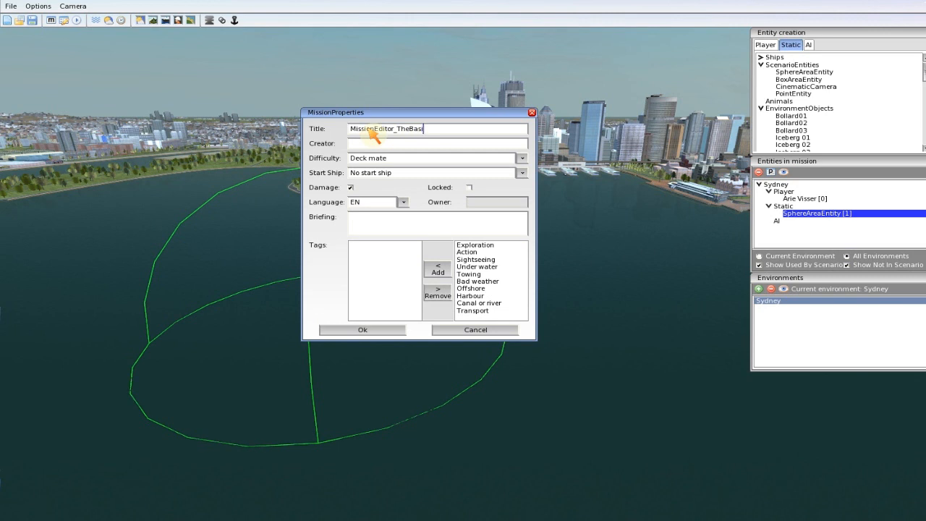
pyautogui.write('cs')
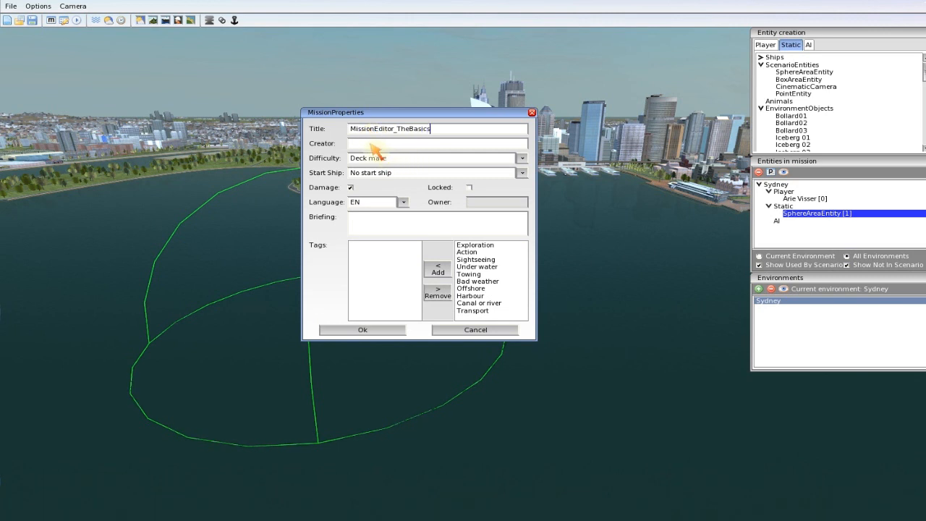
pyautogui.write('Wou')
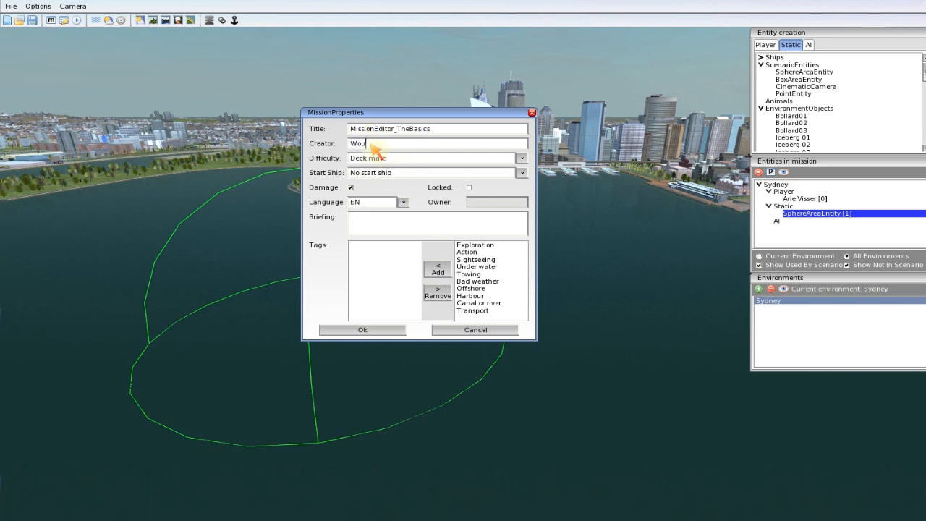
pyautogui.write('ter Swen')
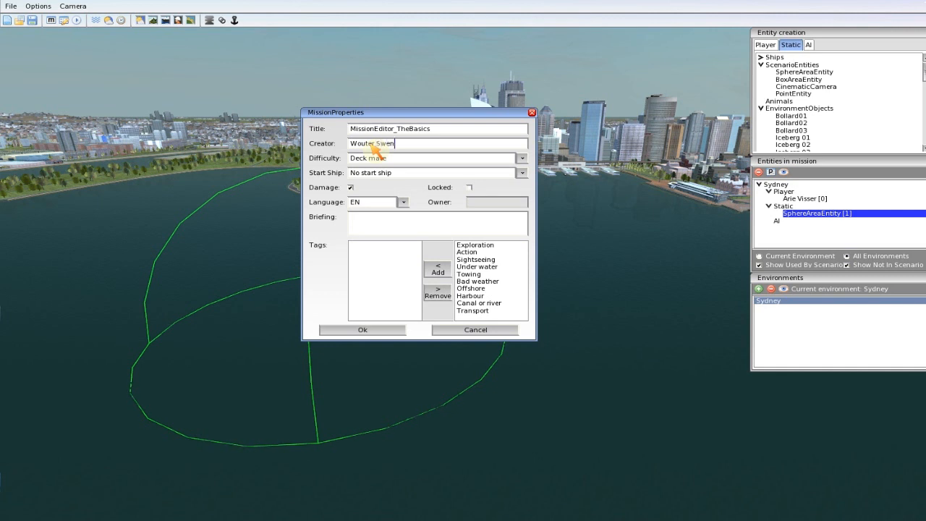
pyautogui.write('nenhuis')
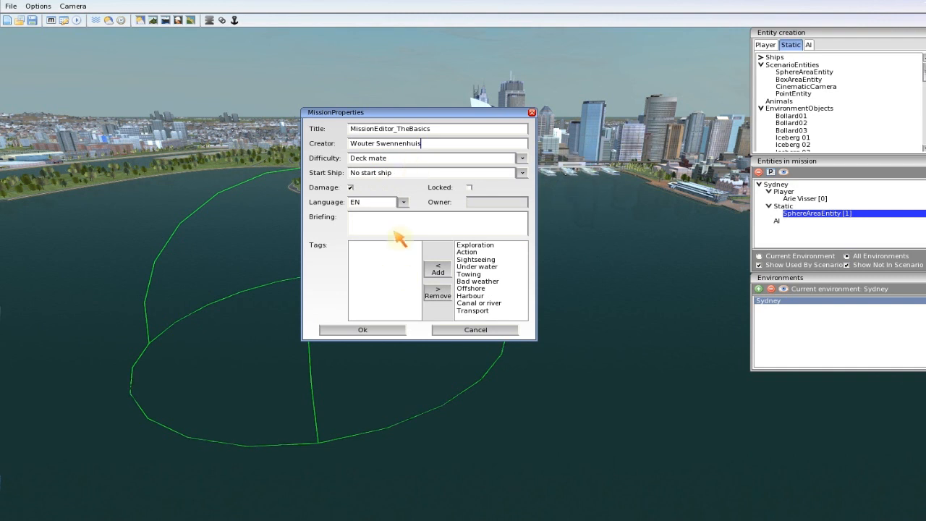
pyautogui.moveTo(372, 177)
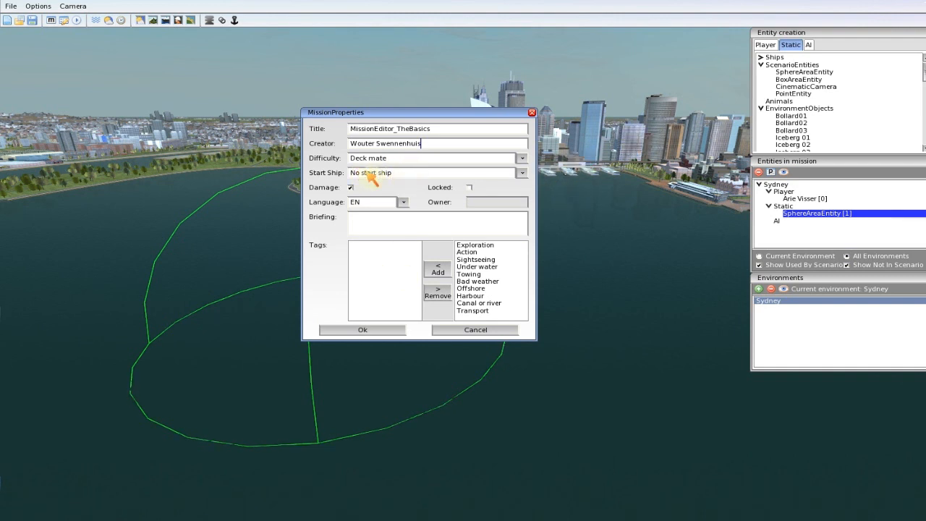
# Set the player ship as start ship, add a briefing and confirm the mission properties.
pyautogui.click(523, 188)
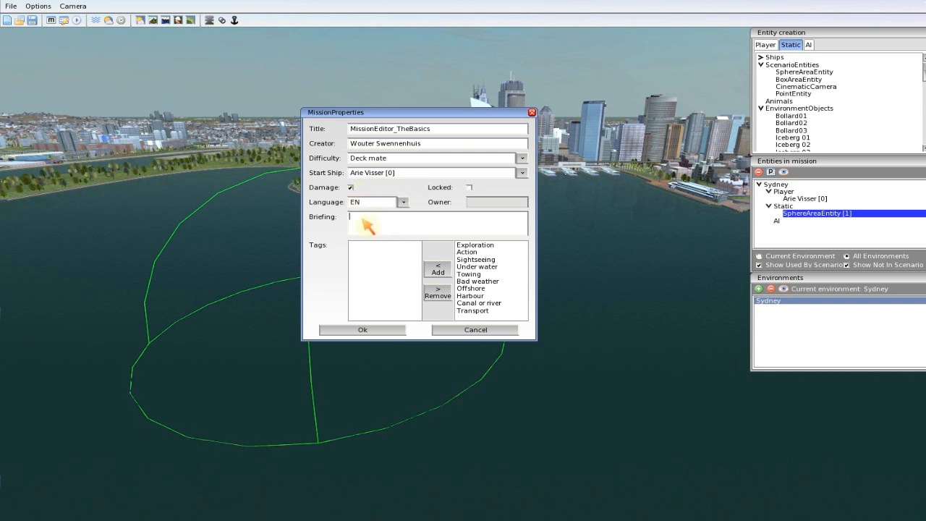
pyautogui.write('A briefing...')
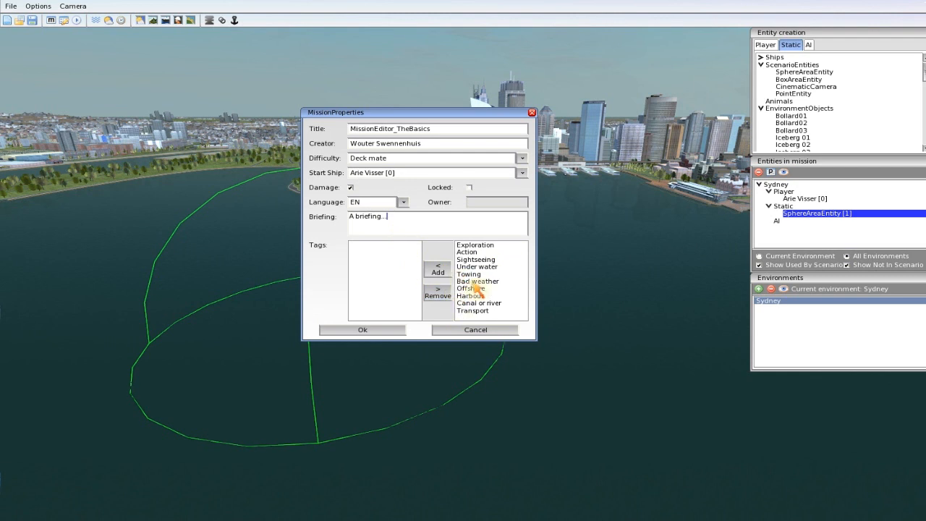
pyautogui.moveTo(495, 269)
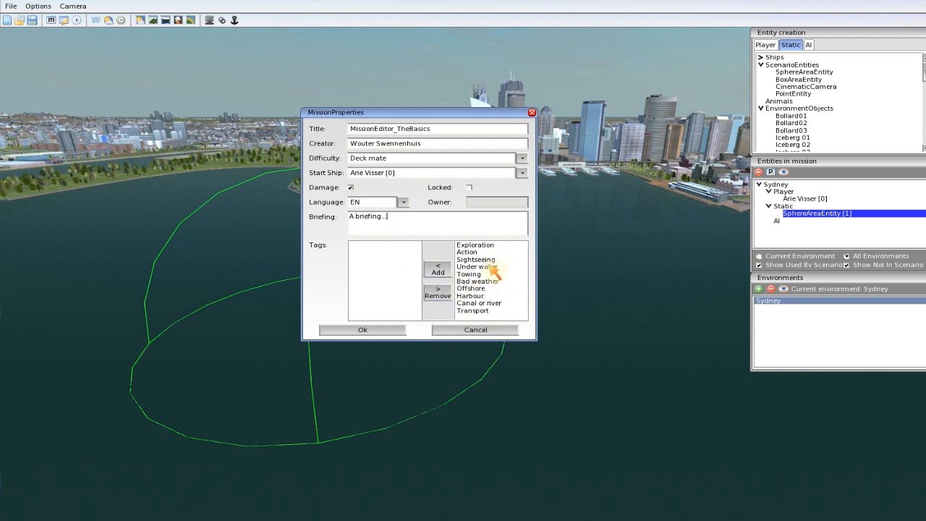
pyautogui.moveTo(481, 302)
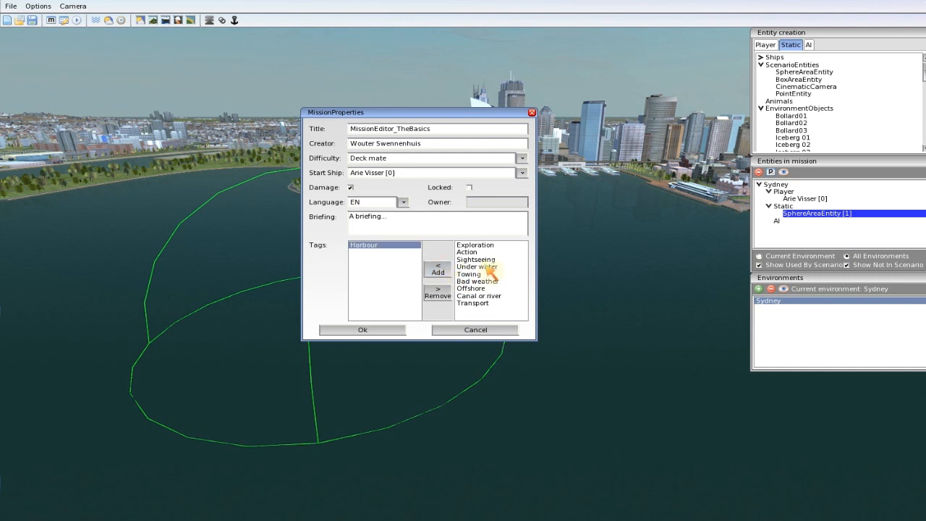
pyautogui.click(466, 252)
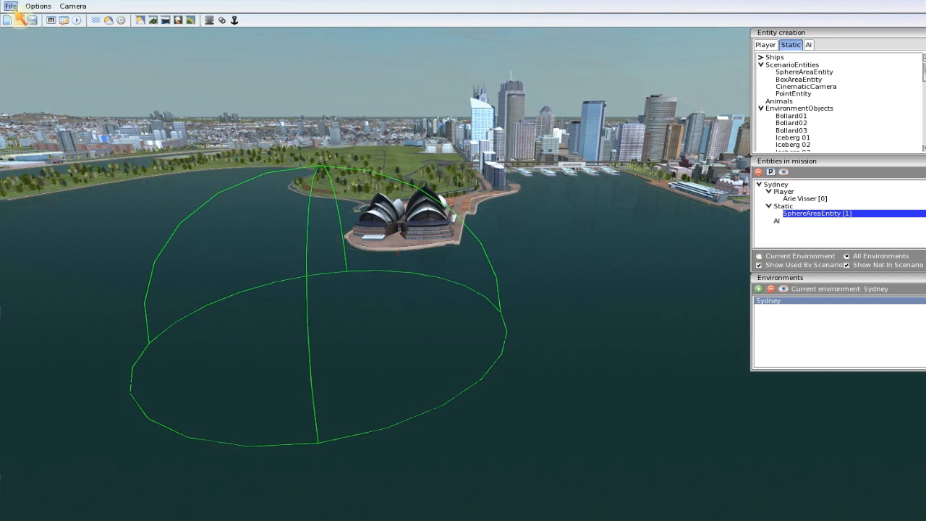
# Start Save as and browse into the SingleMissions folder under Game Missions.
pyautogui.click(10, 6)
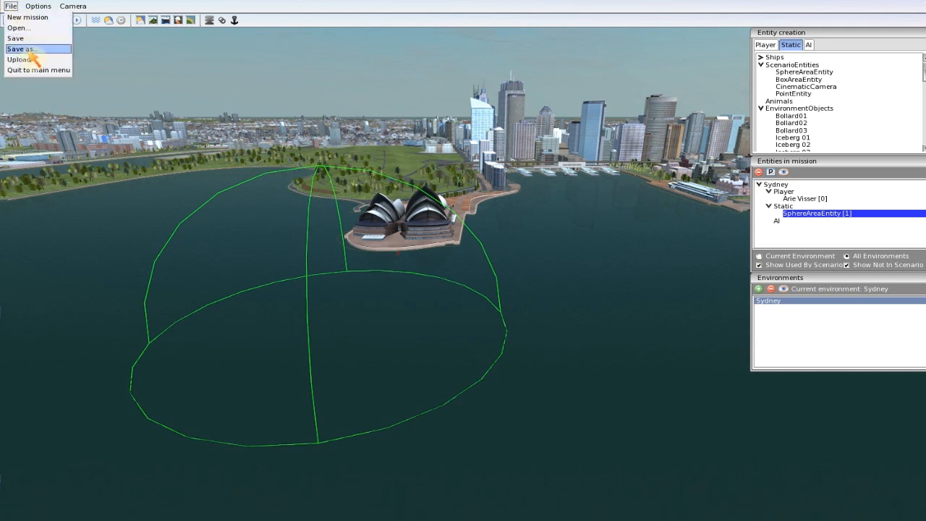
pyautogui.click(21, 48)
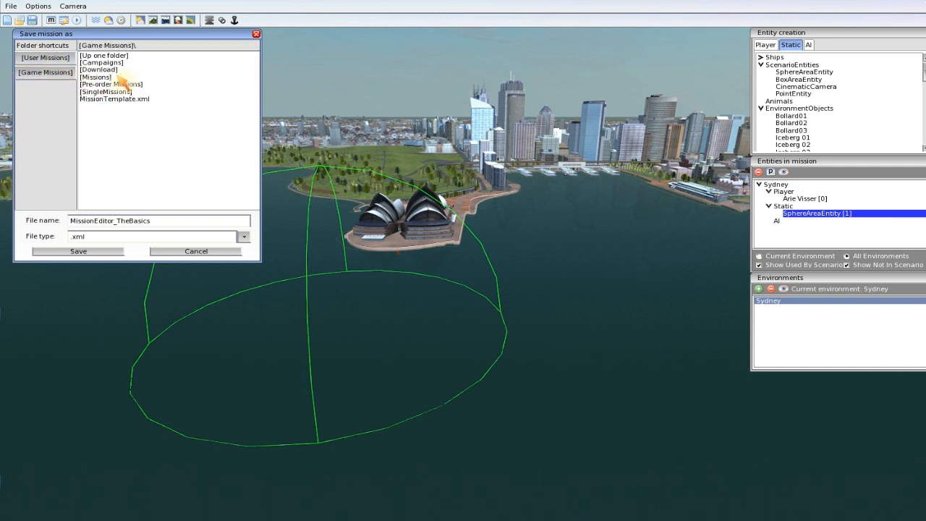
pyautogui.click(95, 77)
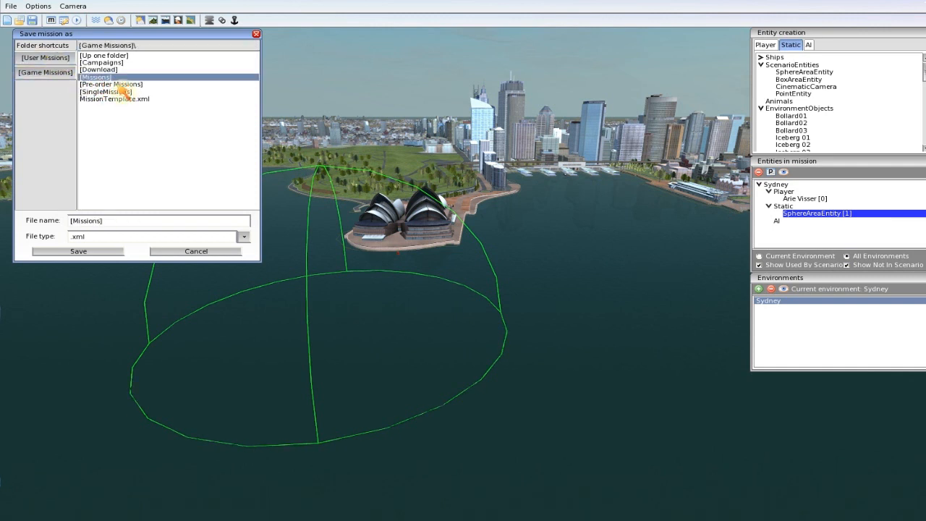
pyautogui.doubleClick(107, 91)
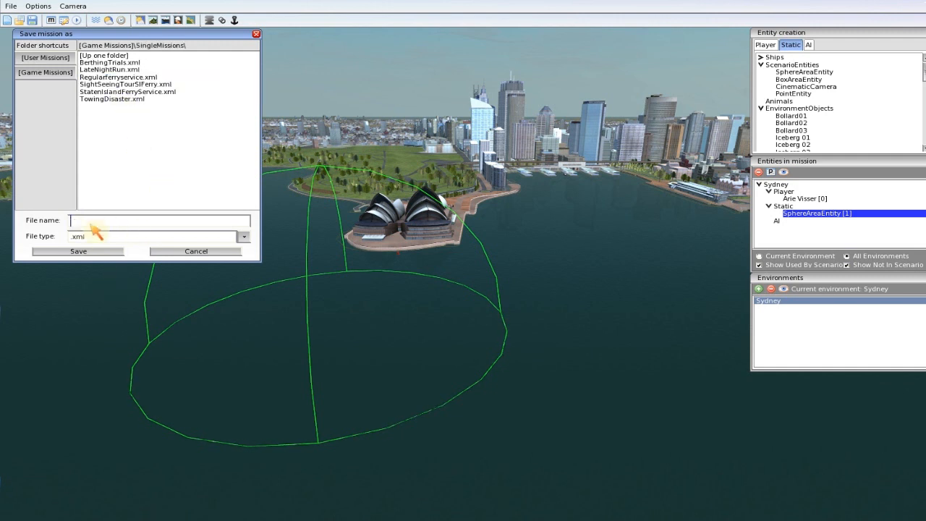
# Save the mission as MissionEditor_TheBasics.
pyautogui.write('MissionE')
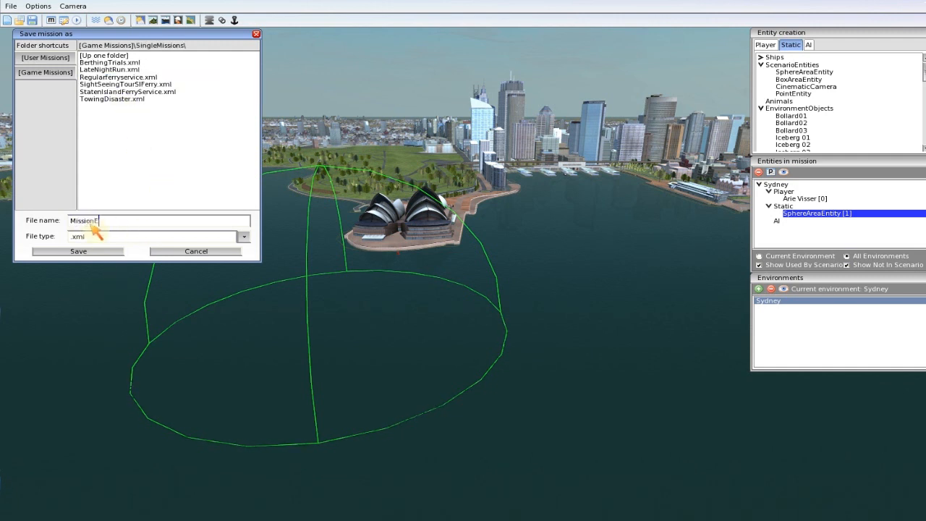
pyautogui.write('ditor')
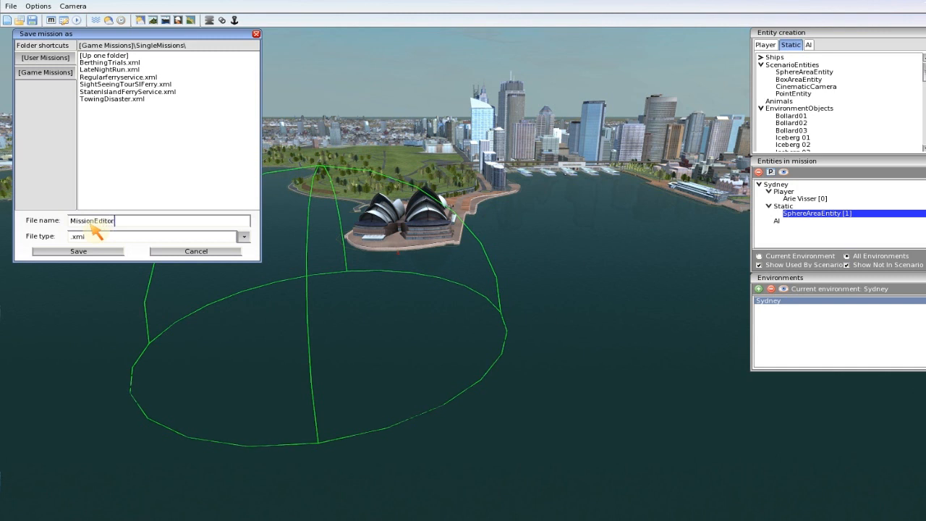
pyautogui.write('_TheBasics')
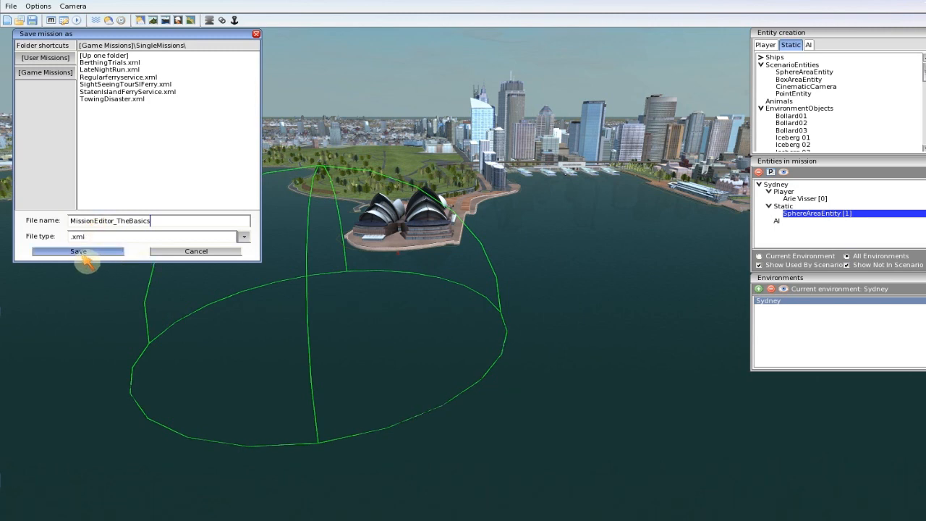
pyautogui.click(78, 251)
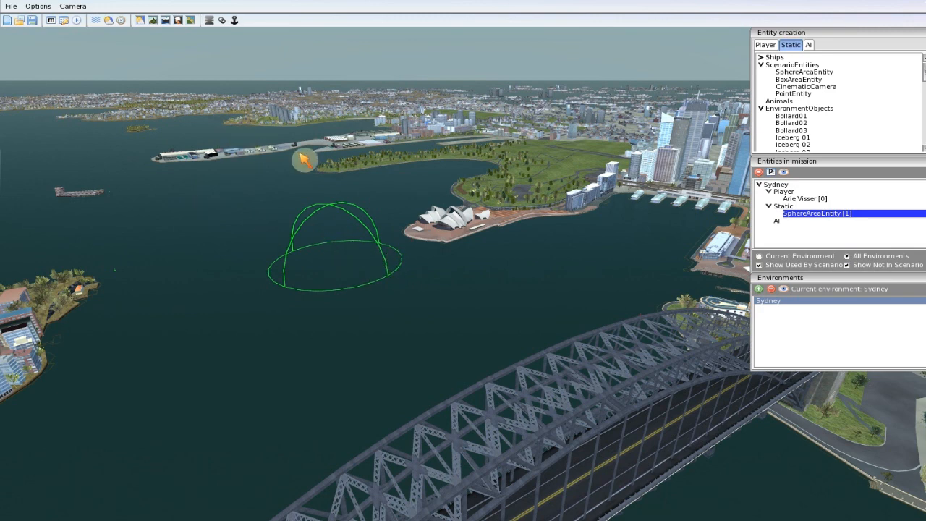
# Launch the Logic Editor from the Options menu.
pyautogui.click(37, 6)
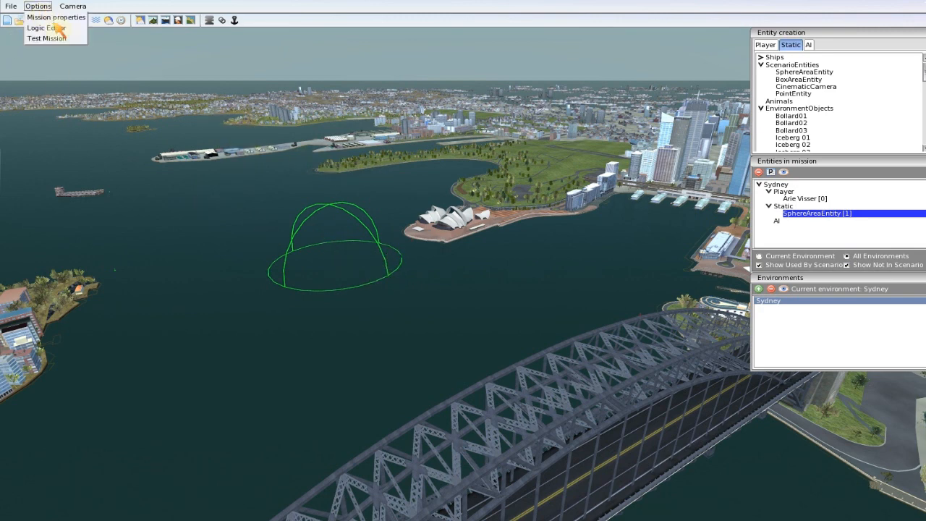
pyautogui.click(45, 27)
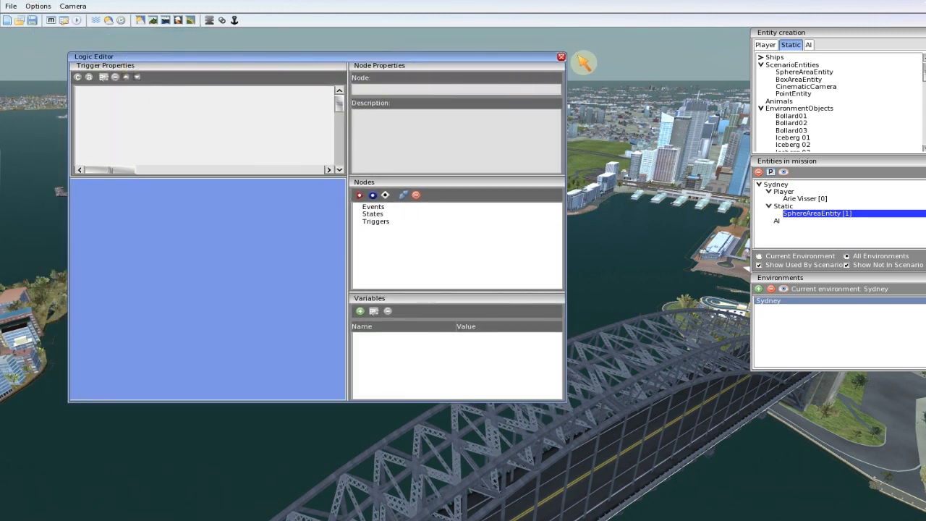
pyautogui.click(560, 56)
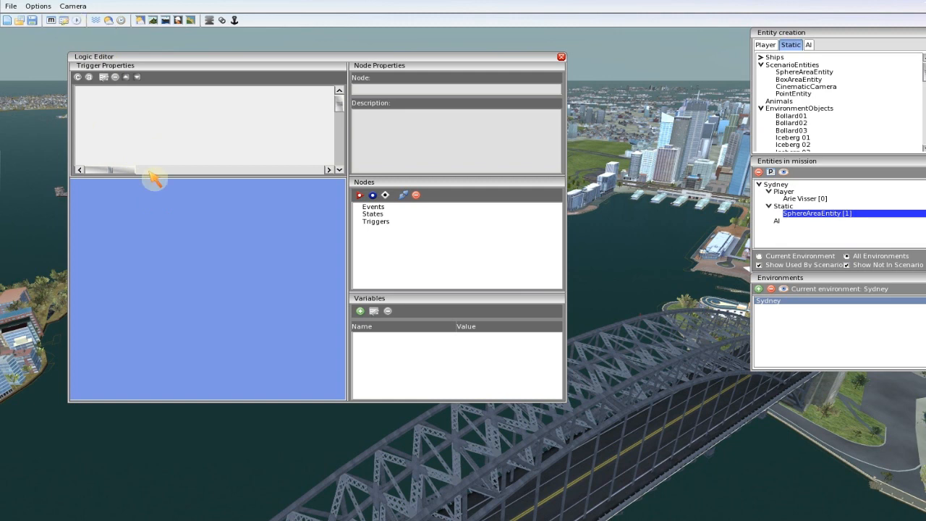
pyautogui.moveTo(272, 343)
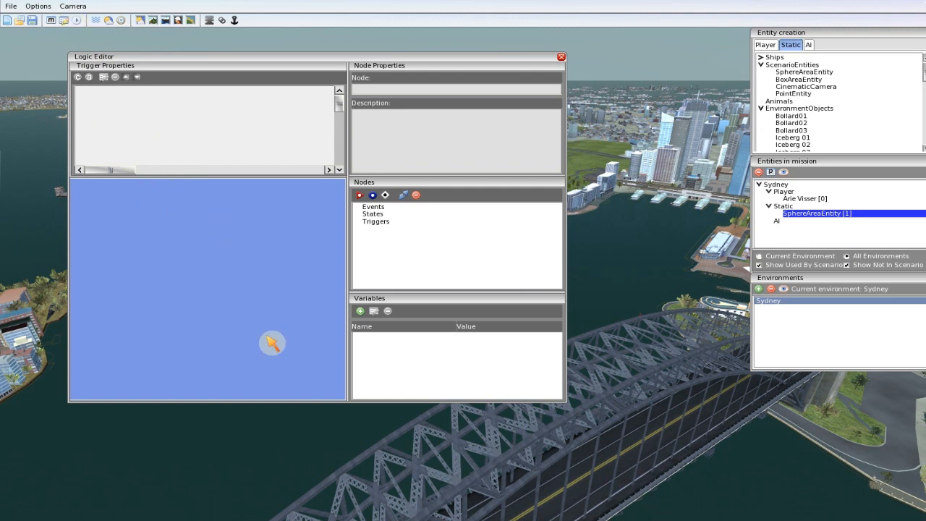
pyautogui.moveTo(120, 284)
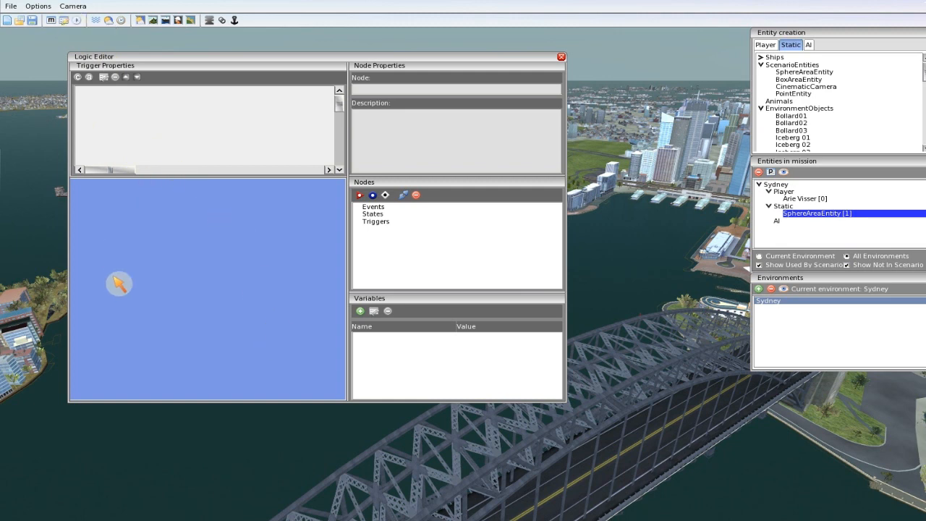
pyautogui.moveTo(249, 295)
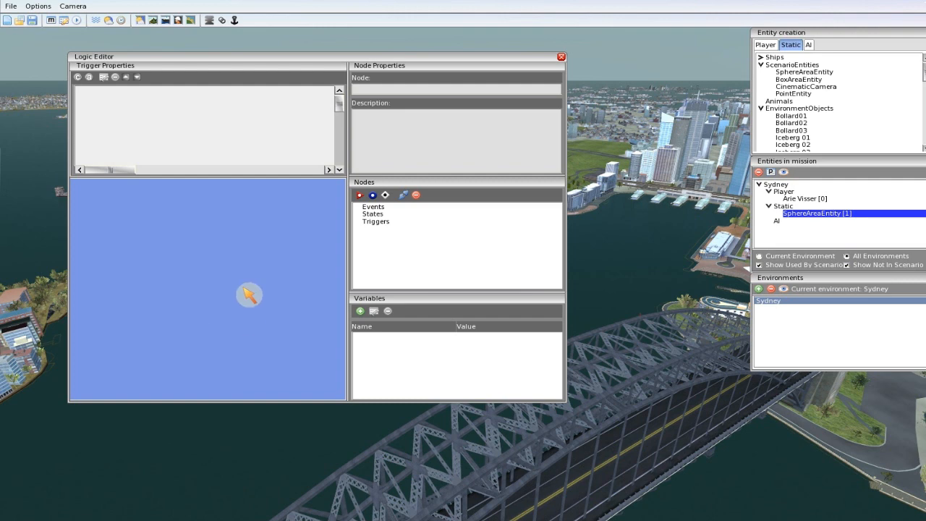
pyautogui.moveTo(224, 261)
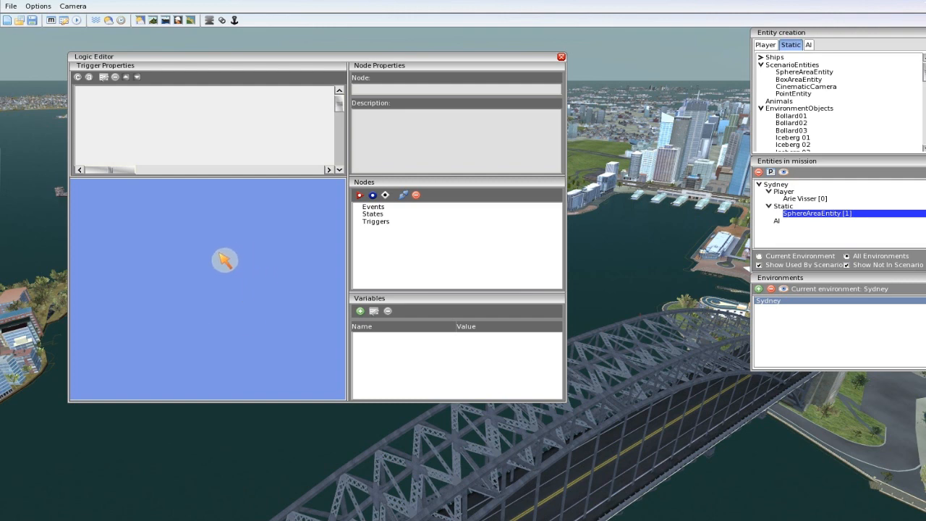
pyautogui.moveTo(229, 248)
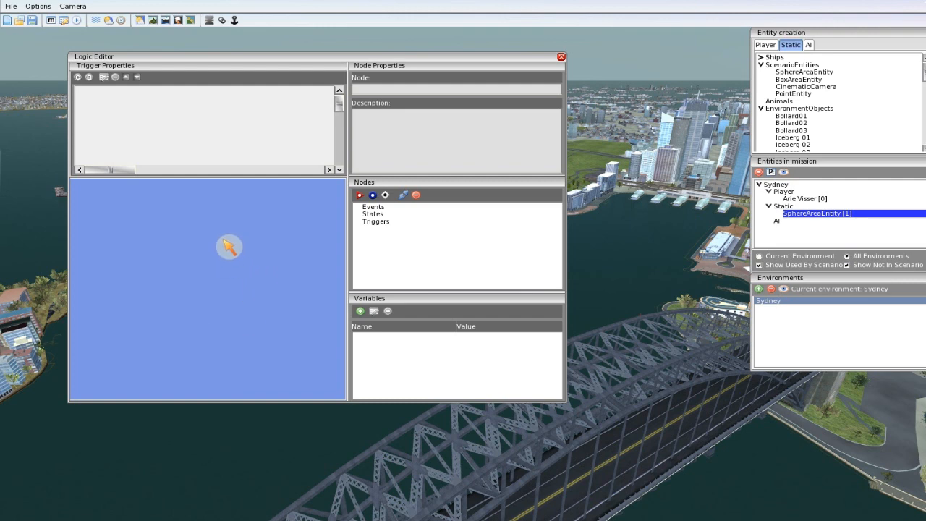
pyautogui.moveTo(236, 238)
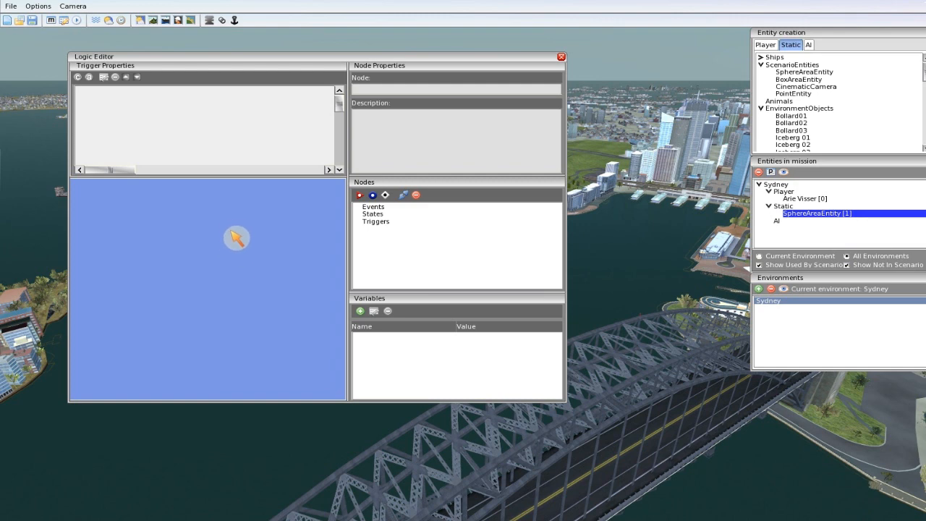
pyautogui.moveTo(372, 203)
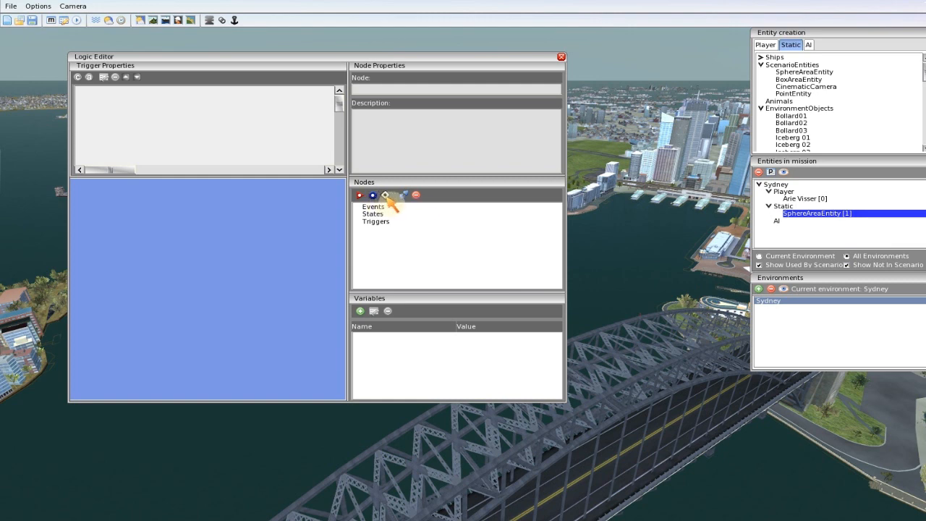
pyautogui.moveTo(360, 195)
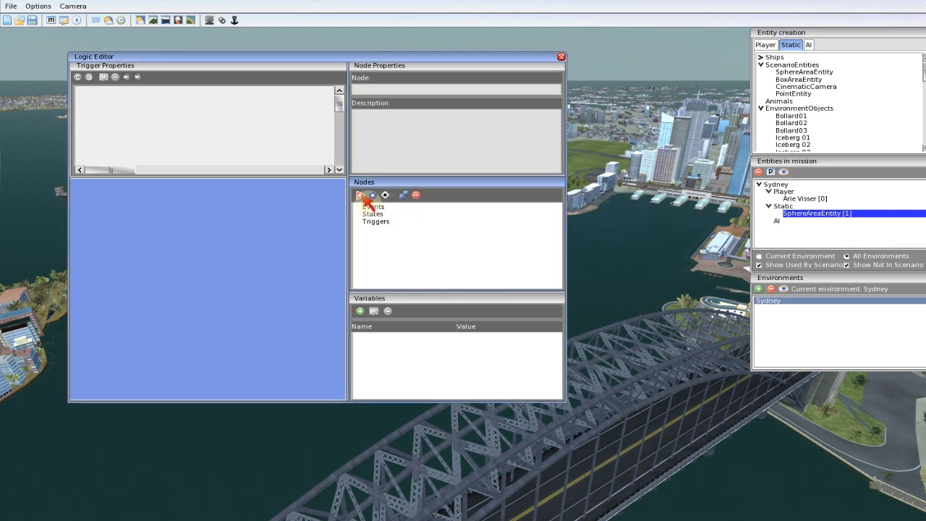
# Link Event_1 to the one-time Trigger_1 and shift the graph toward the centre.
pyautogui.click(360, 195)
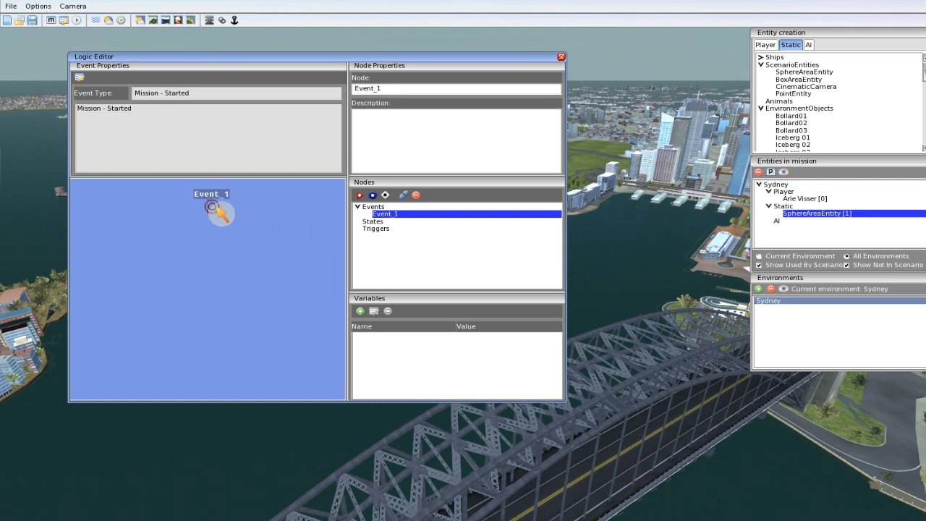
pyautogui.moveTo(221, 216)
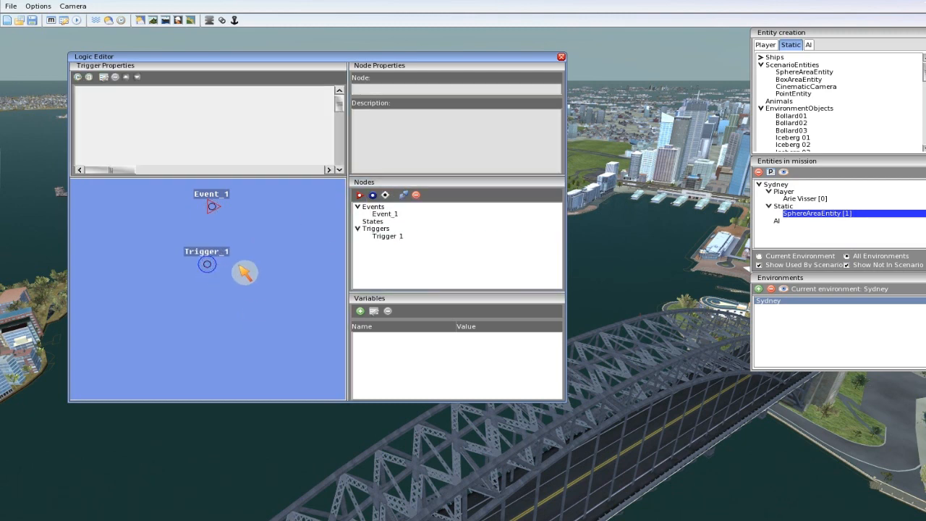
pyautogui.click(211, 210)
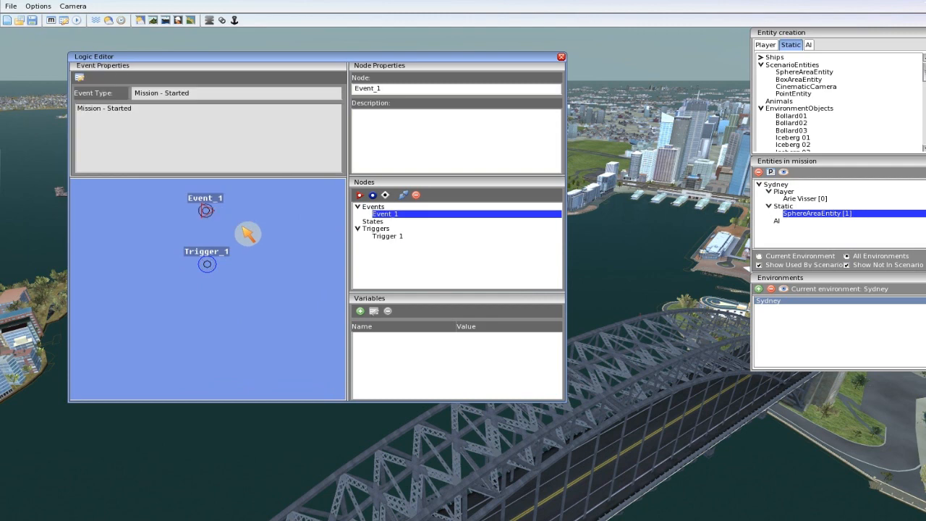
pyautogui.moveTo(231, 222)
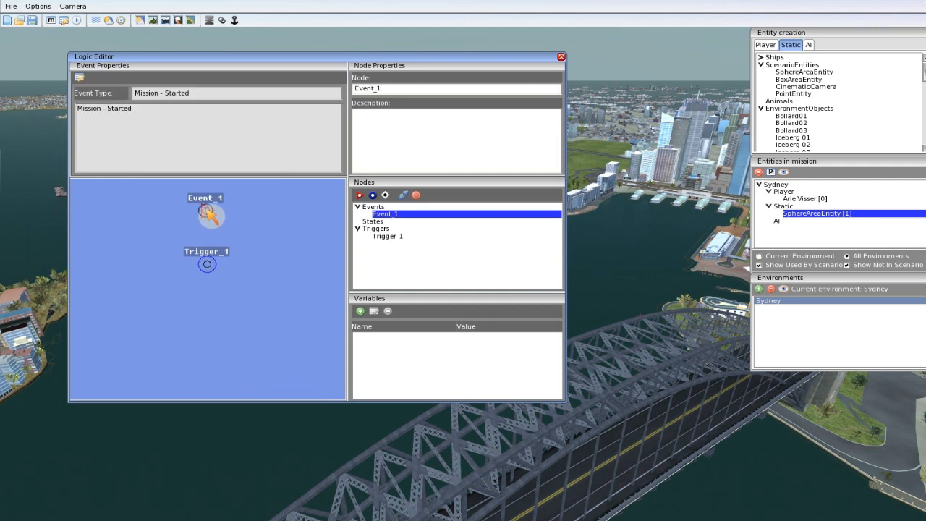
pyautogui.moveTo(206, 210); pyautogui.dragTo(207, 263)
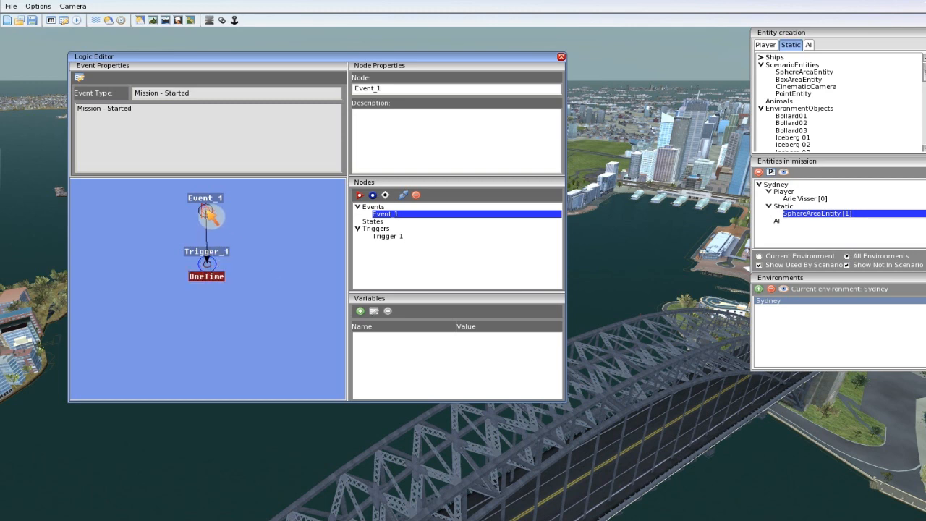
pyautogui.moveTo(233, 232)
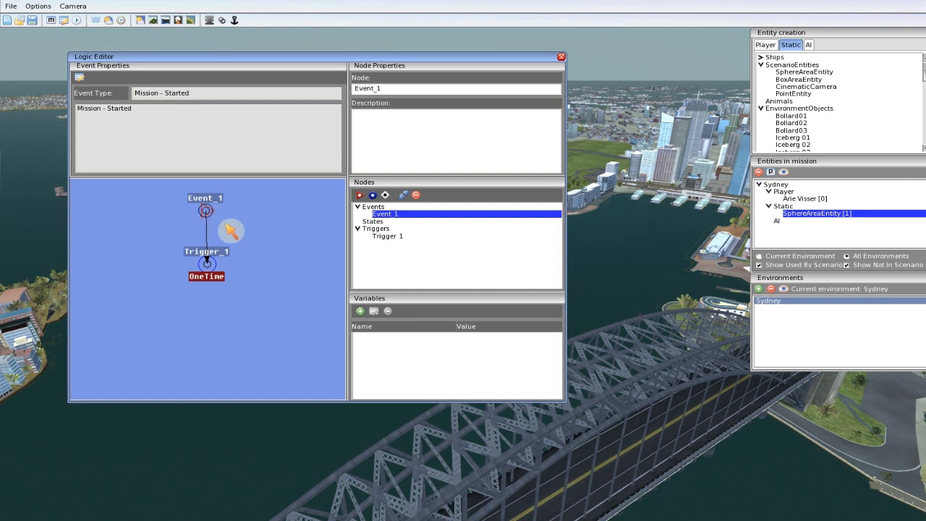
pyautogui.click(206, 262)
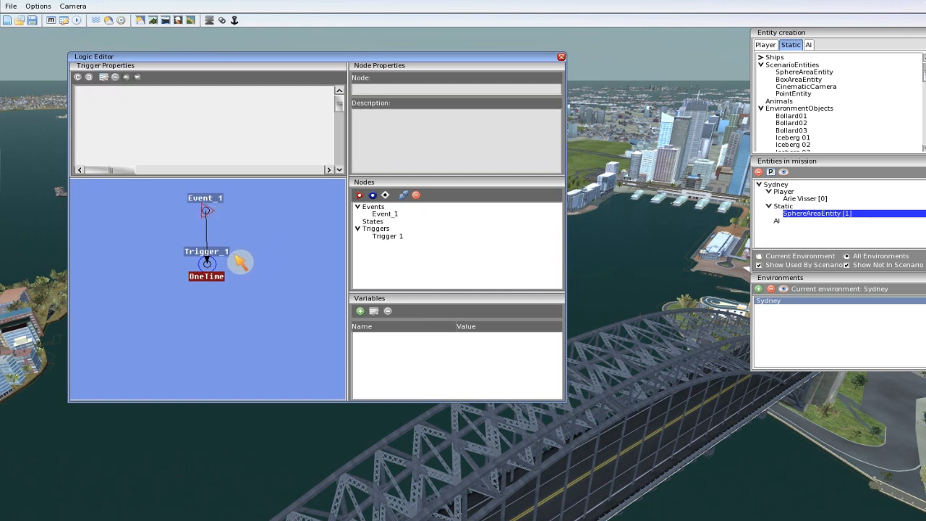
pyautogui.moveTo(251, 260)
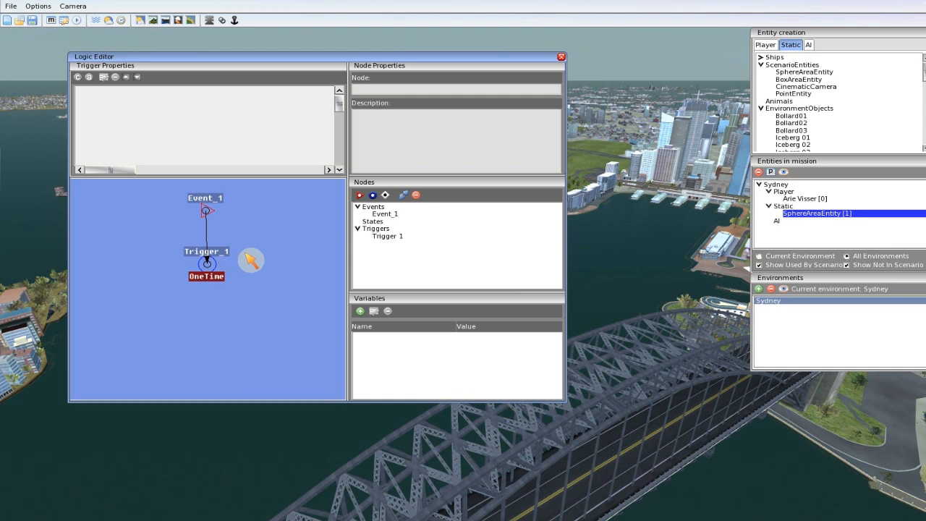
pyautogui.moveTo(206, 251); pyautogui.dragTo(217, 298)
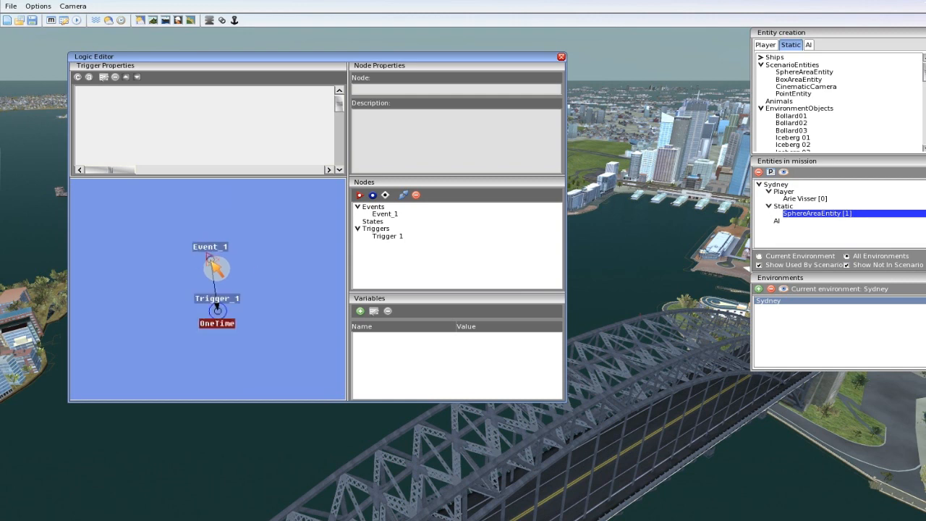
# Rename Event_1 to StartEvent and Trigger_1 to Init.
pyautogui.click(210, 260)
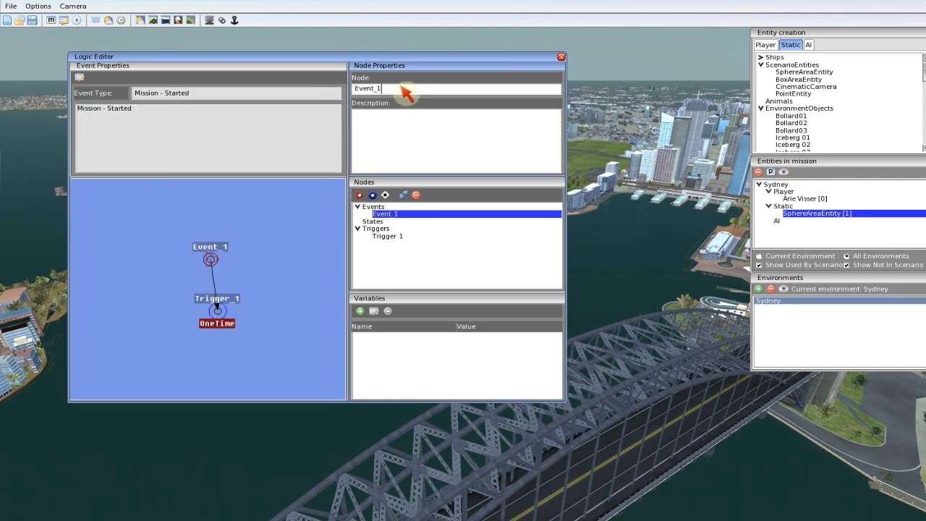
pyautogui.write('Start')
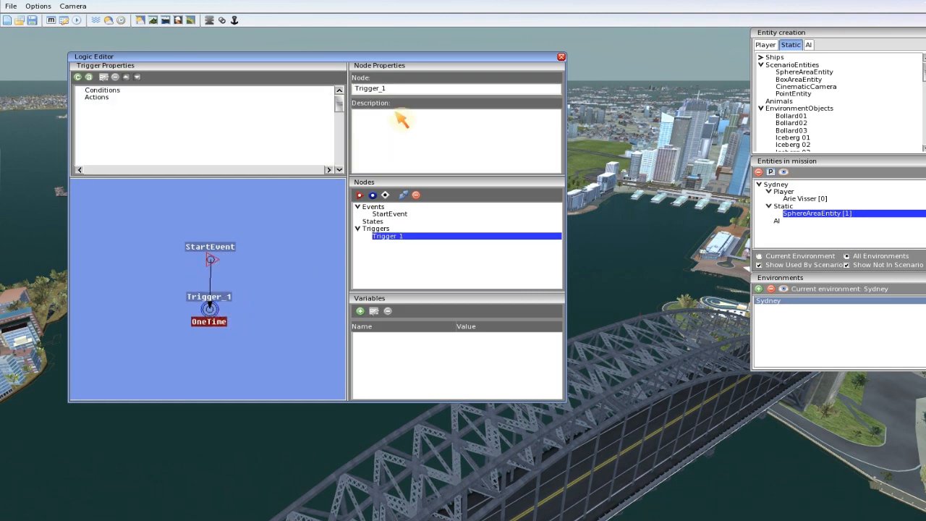
pyautogui.moveTo(315, 168)
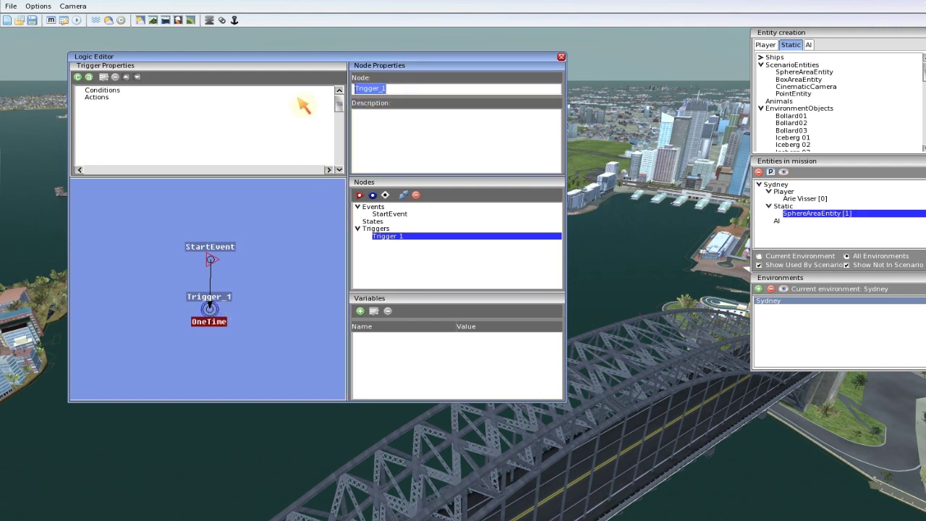
pyautogui.write('Init')
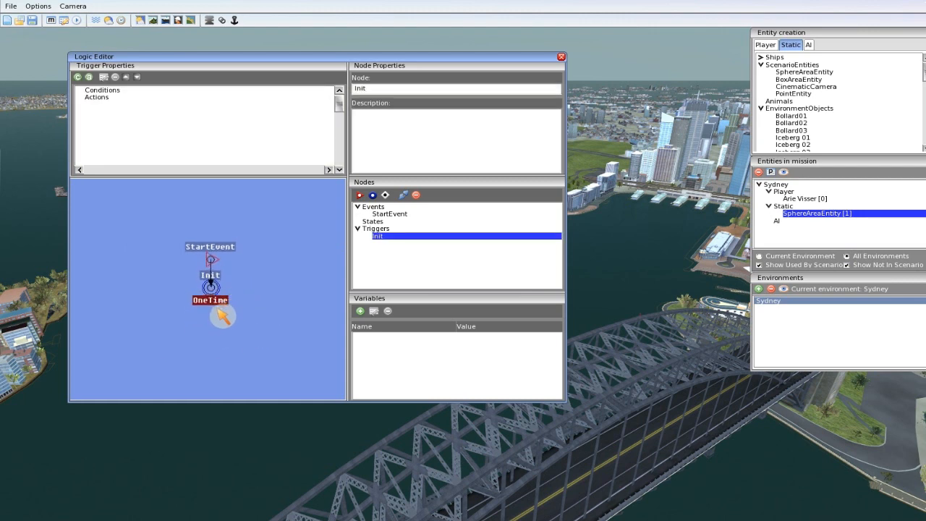
pyautogui.moveTo(218, 330)
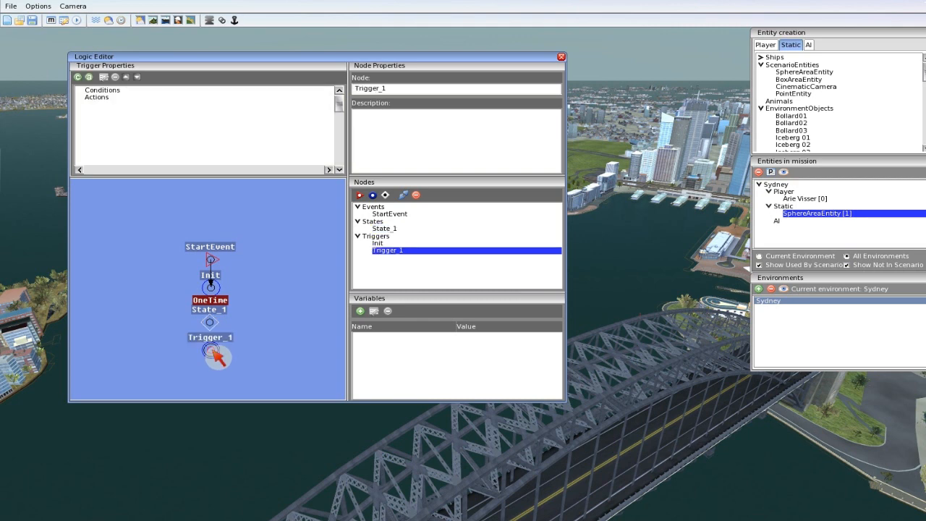
# Link the state node below Init to Trigger_1 and select it for renaming.
pyautogui.click(377, 242)
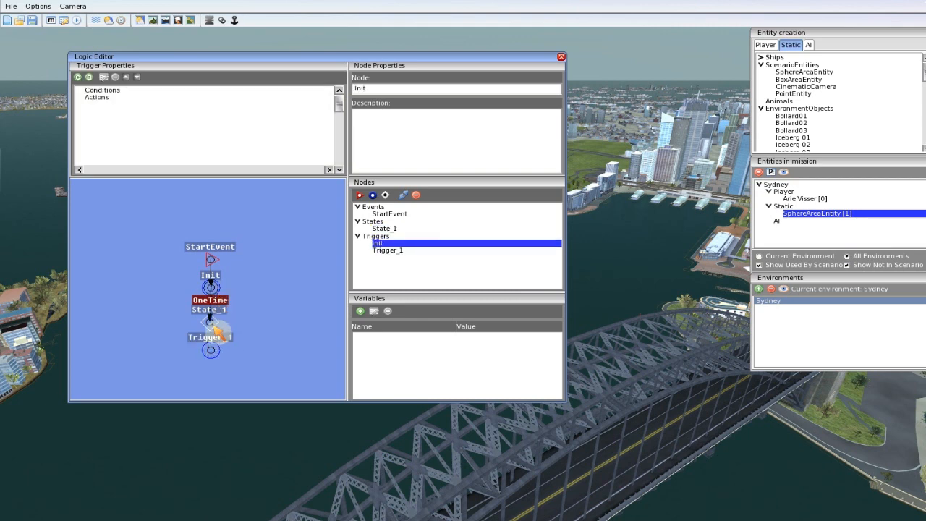
pyautogui.click(385, 228)
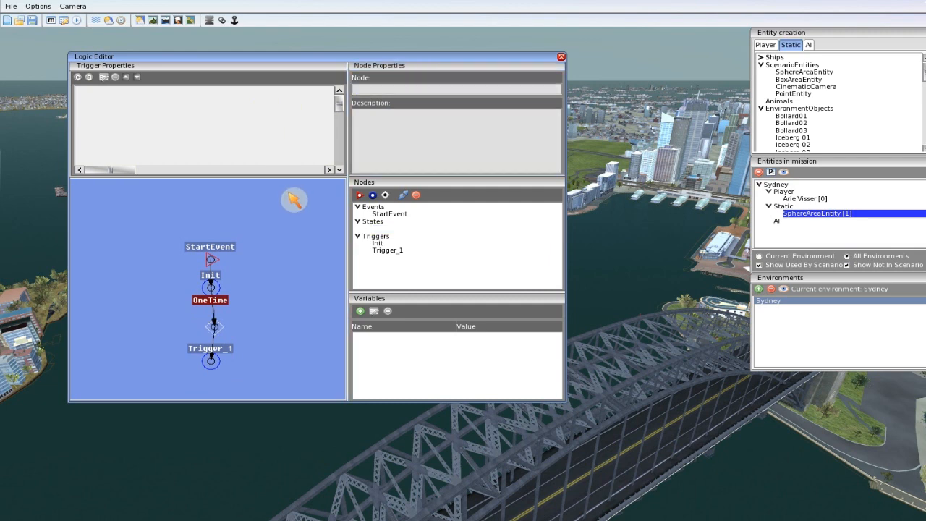
pyautogui.click(210, 355)
pyautogui.write('S')
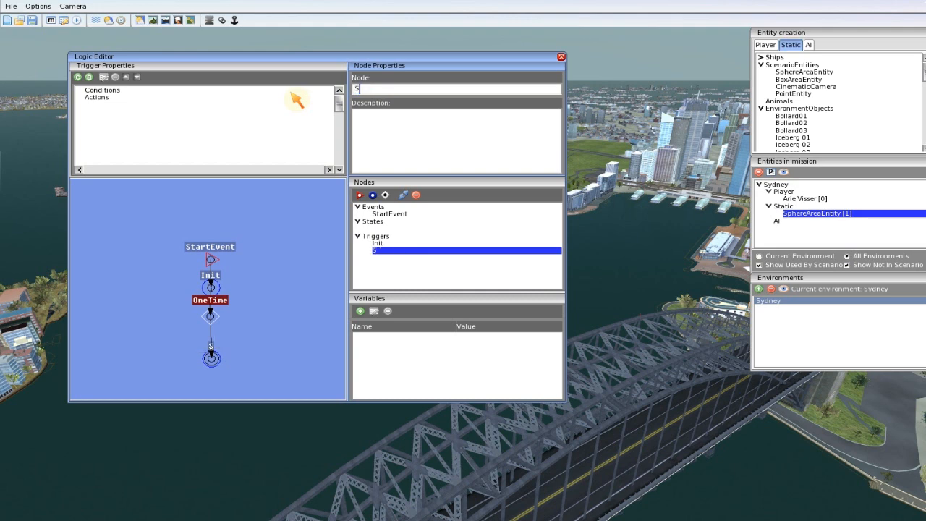
# Name the second trigger StartObj01.
pyautogui.write('tartObj')
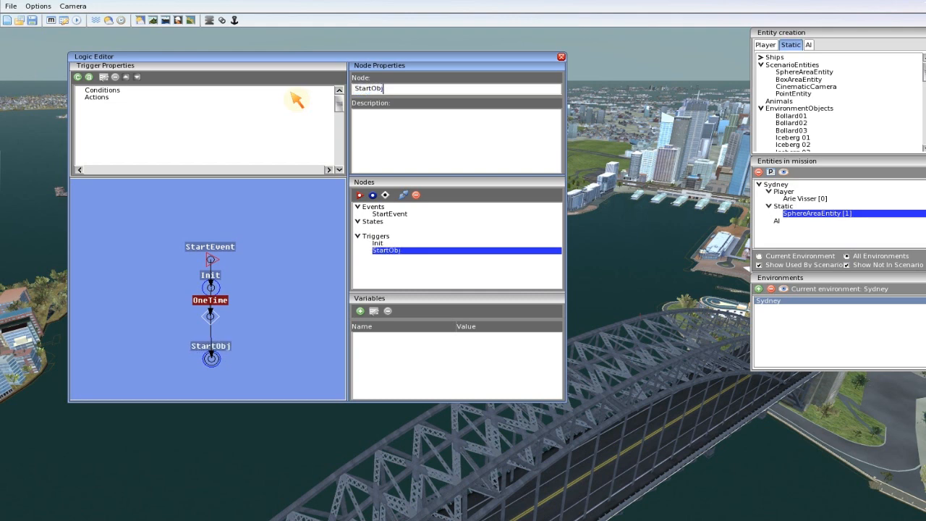
pyautogui.write('01')
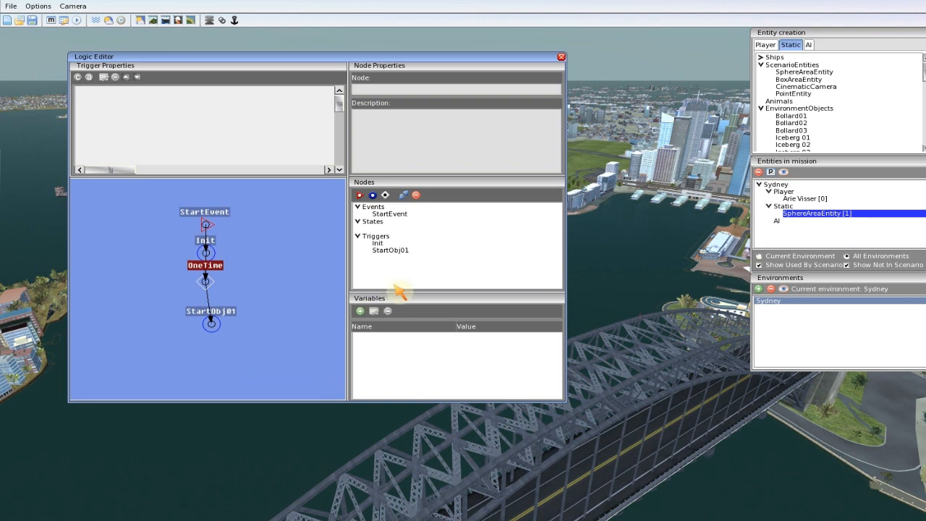
pyautogui.moveTo(220, 337)
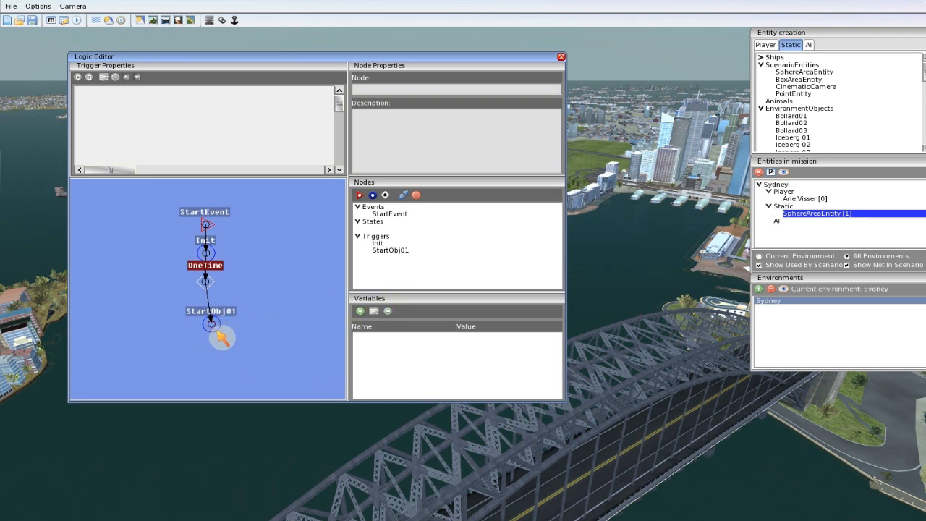
pyautogui.click(211, 310)
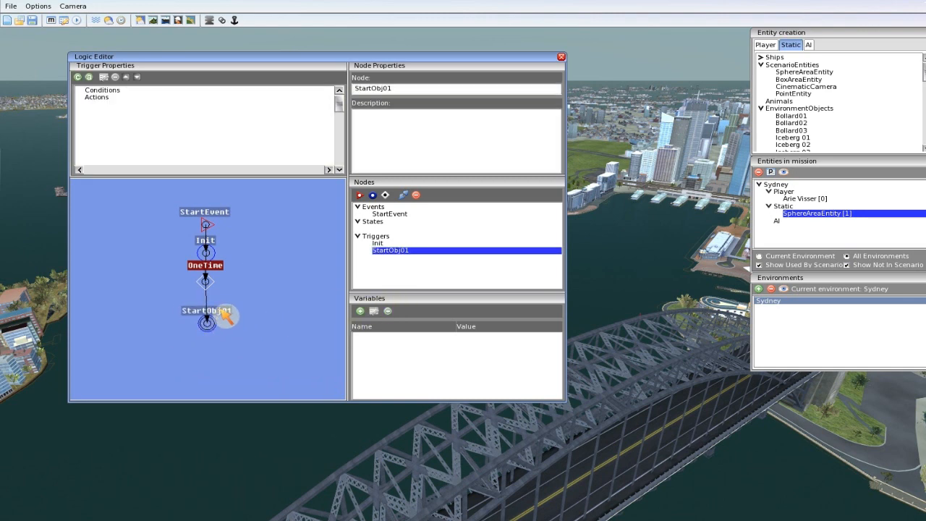
pyautogui.moveTo(333, 323)
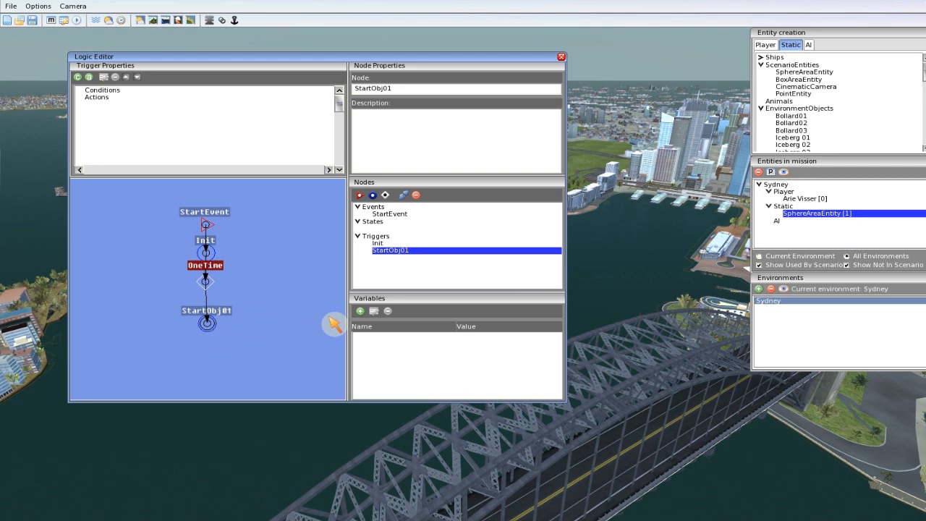
pyautogui.moveTo(266, 338)
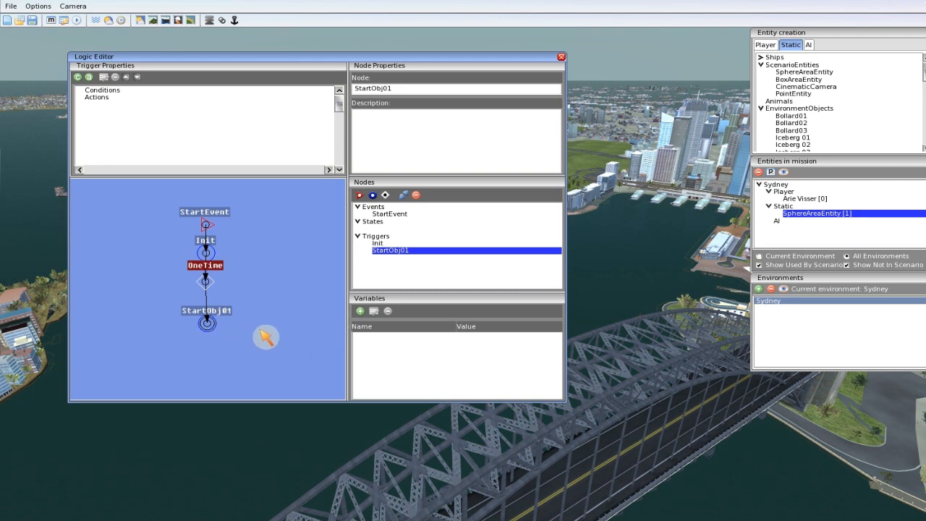
pyautogui.moveTo(480, 340)
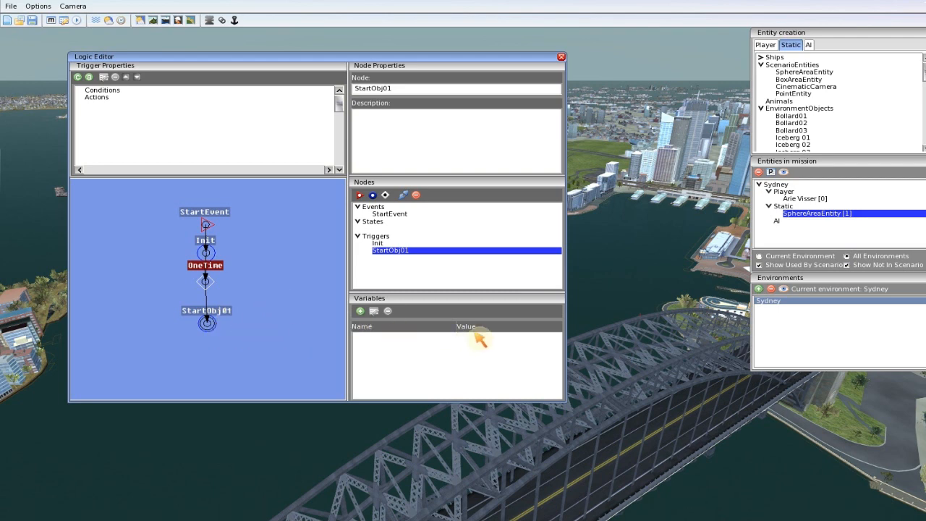
pyautogui.moveTo(359, 311)
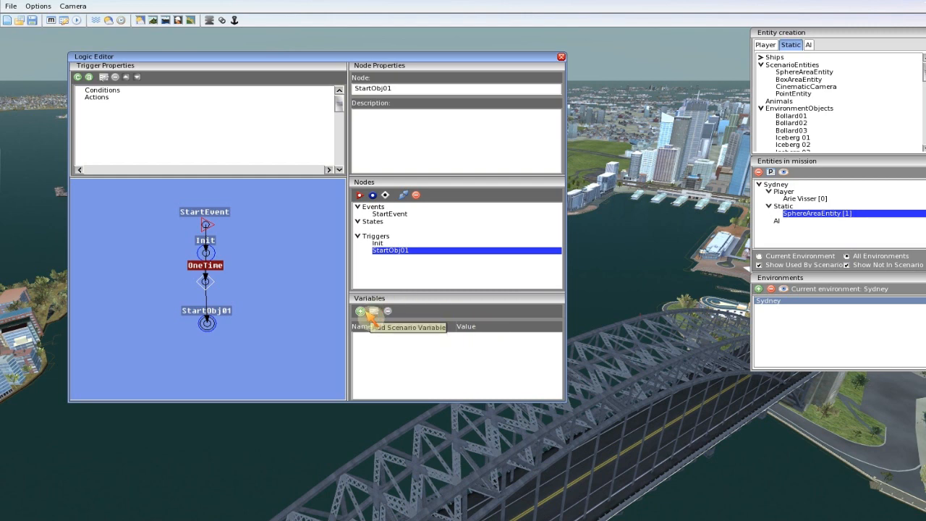
# Start a new scenario variable and show its Variable Type list.
pyautogui.click(360, 311)
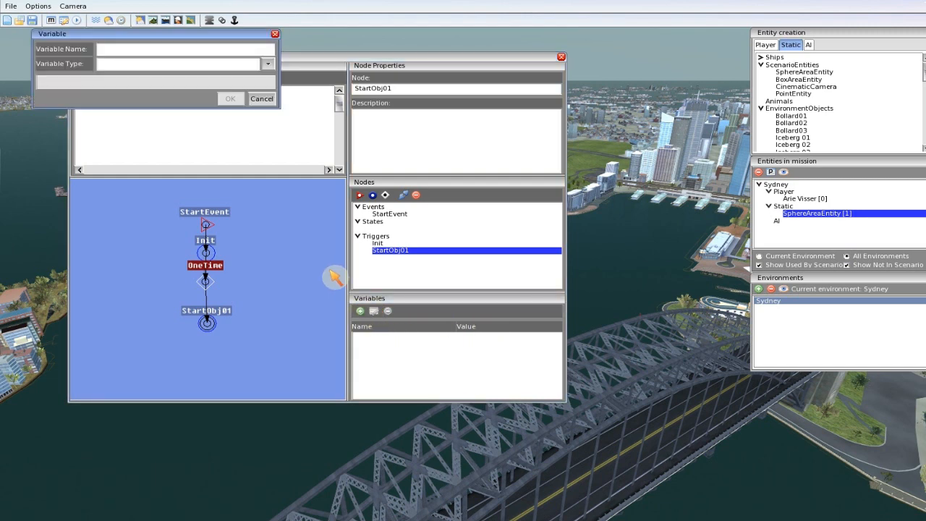
pyautogui.moveTo(185, 79)
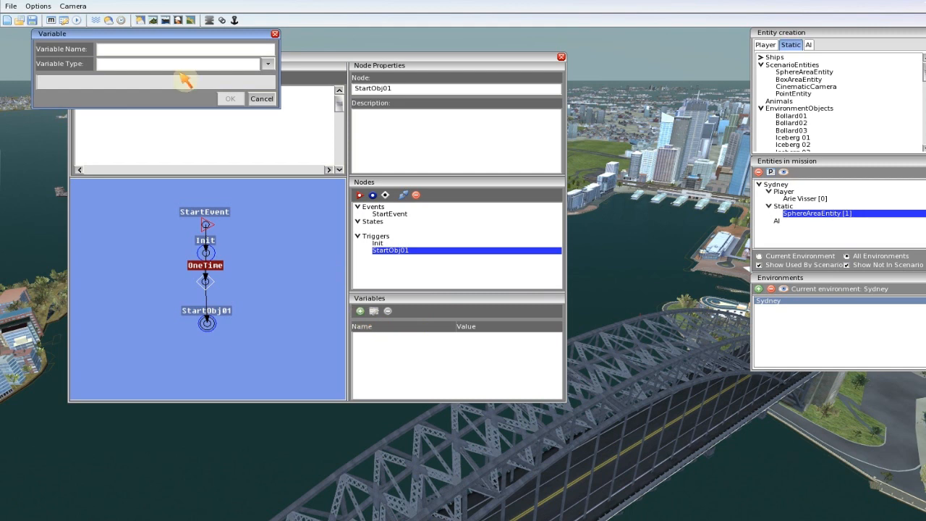
pyautogui.moveTo(156, 33); pyautogui.dragTo(174, 84)
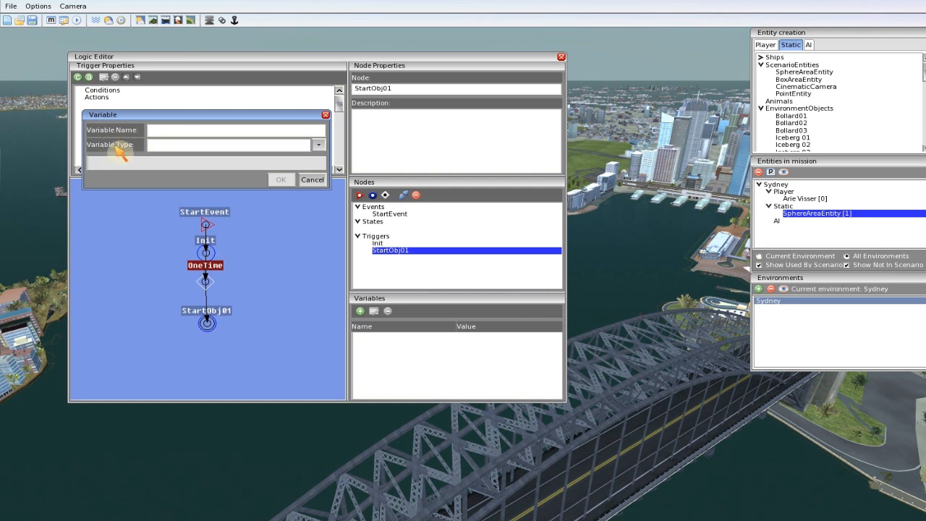
pyautogui.click(318, 145)
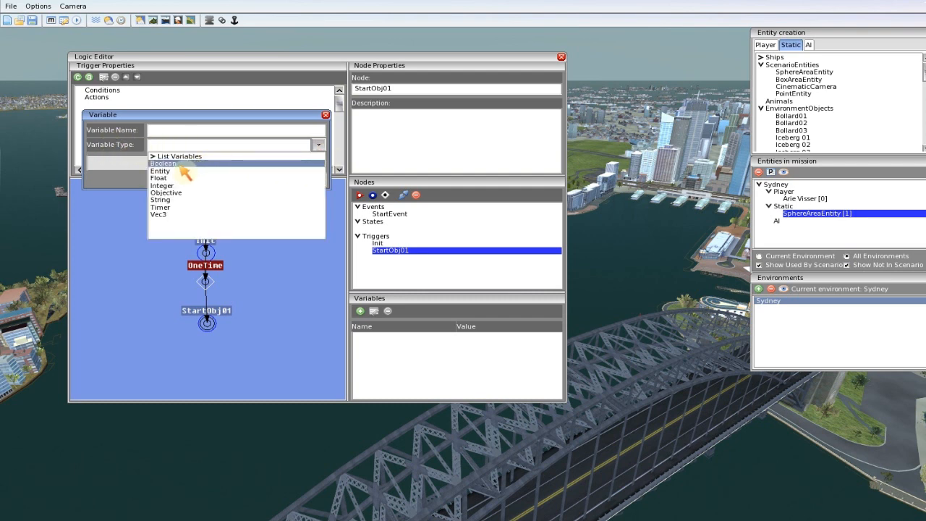
pyautogui.moveTo(166, 193)
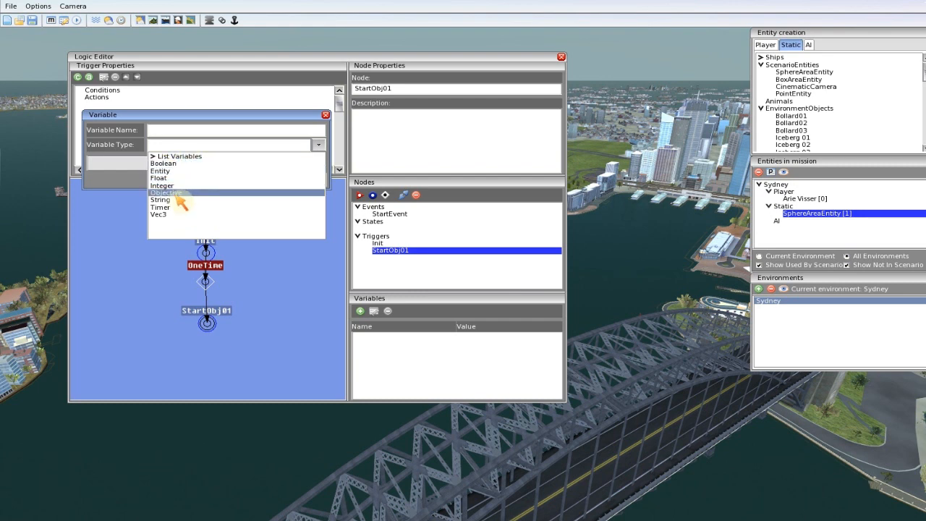
# Make the variable an Objective named Objective01 with short description 'Go to the Opera house'.
pyautogui.click(166, 193)
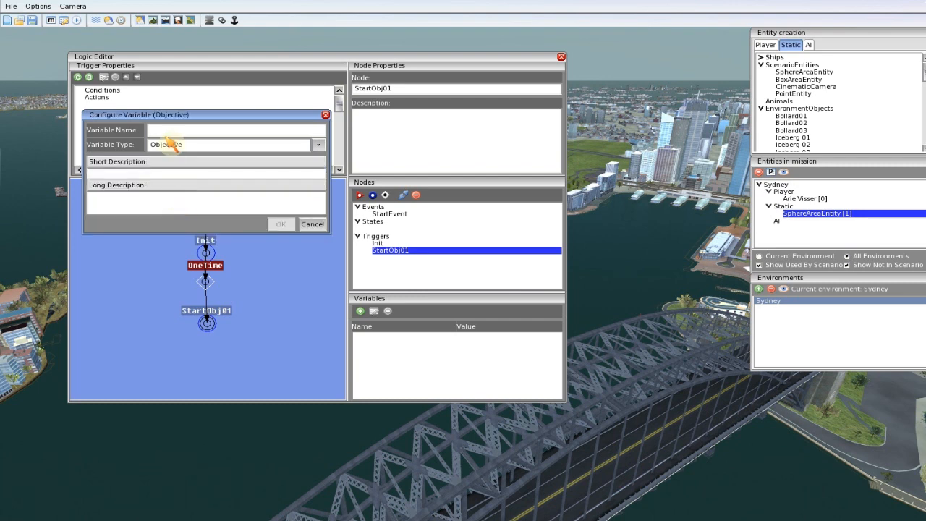
pyautogui.write('Objective01')
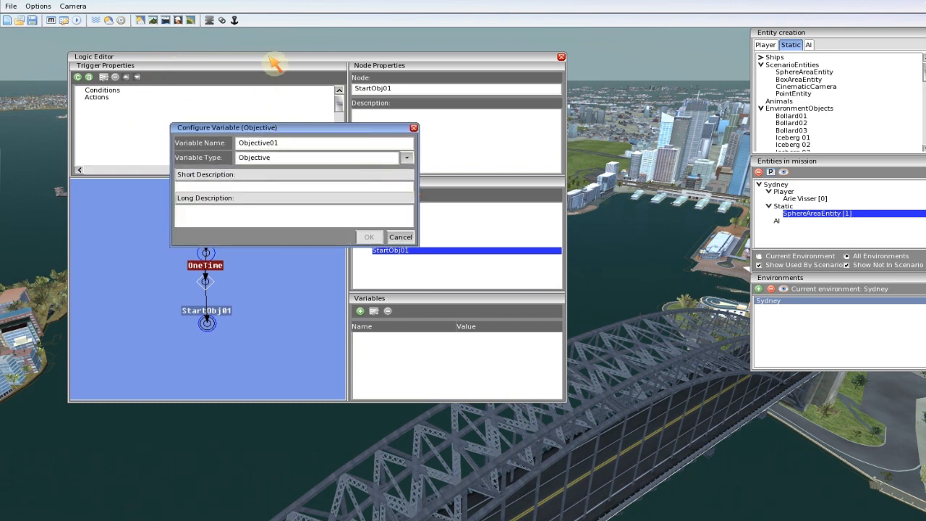
pyautogui.moveTo(101, 97)
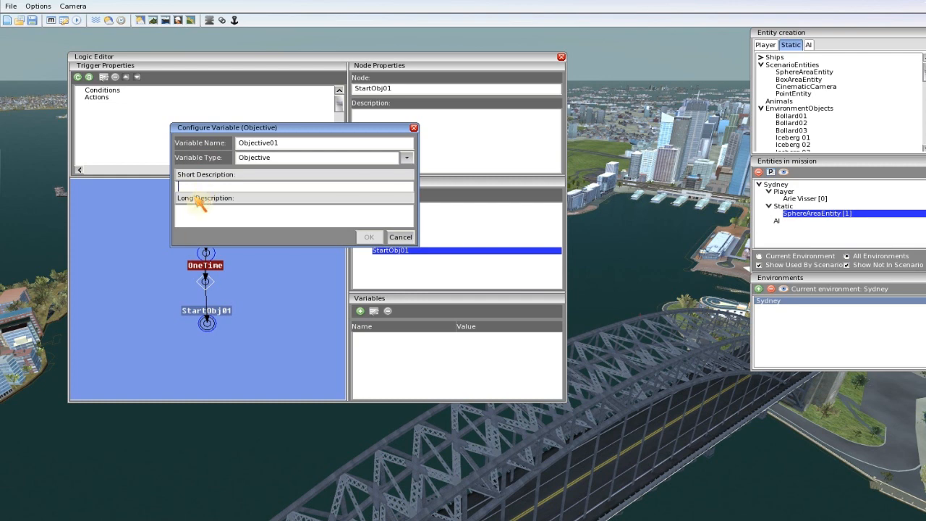
pyautogui.moveTo(202, 209)
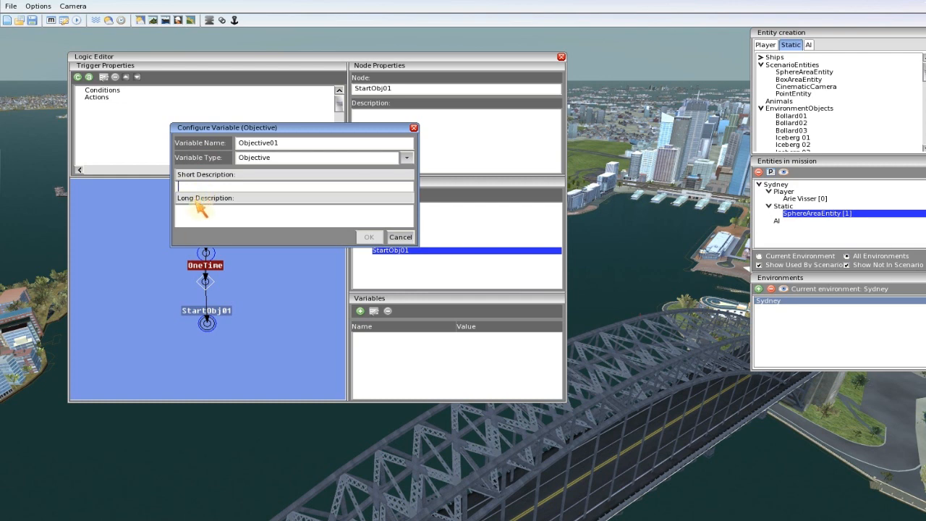
pyautogui.write('Un')
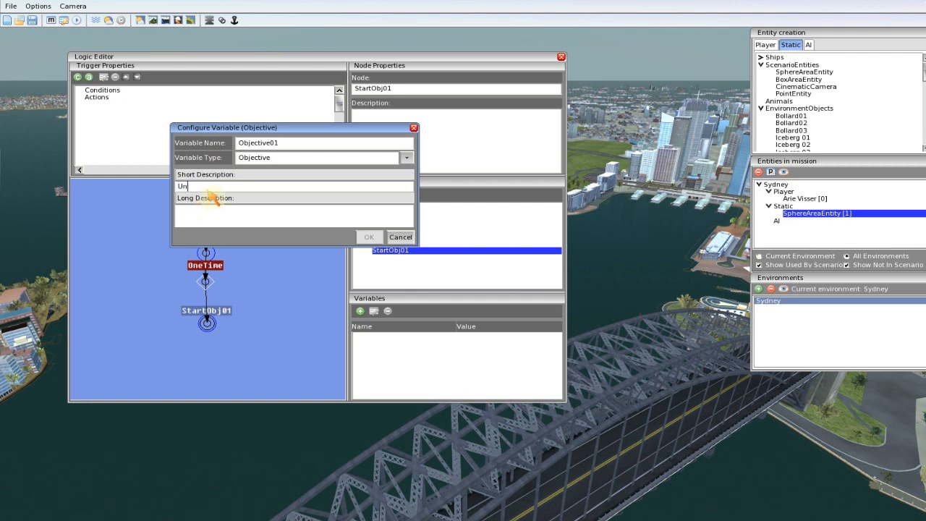
pyautogui.write('G')
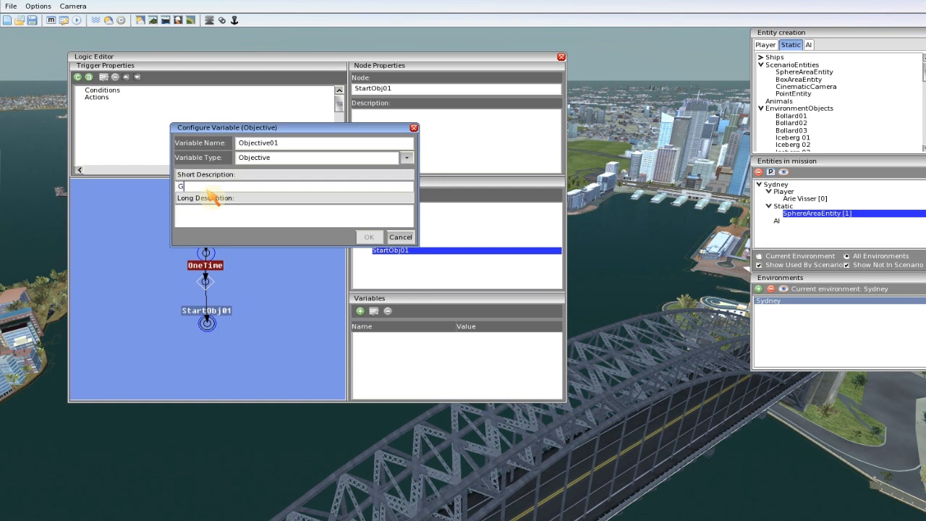
pyautogui.write('o to the')
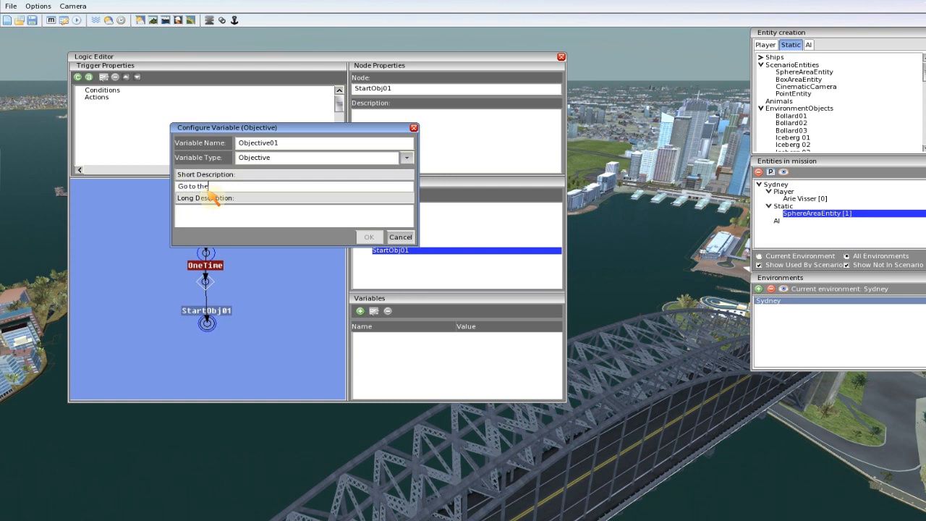
pyautogui.write('Area')
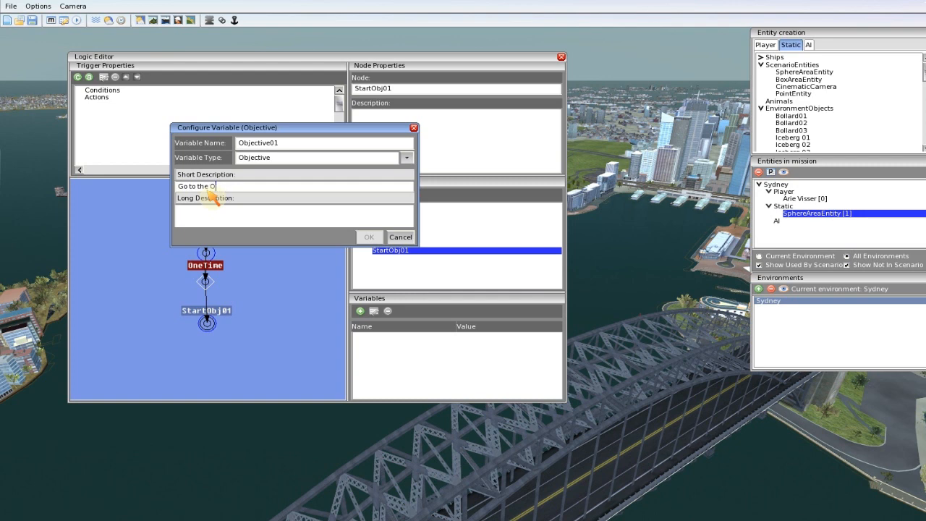
pyautogui.write('pera house')
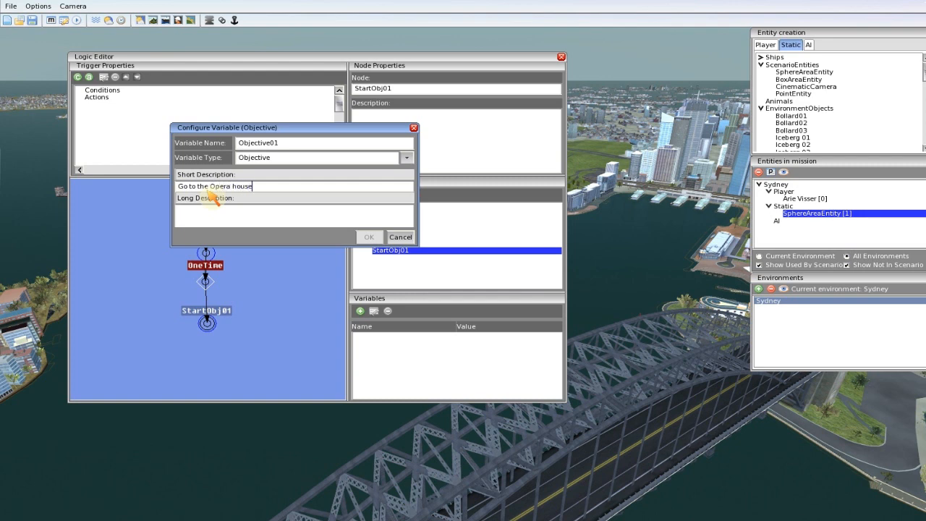
# Add the long description 'Unmoore your ship and sail to the Opera house' and save Objective01.
pyautogui.click(293, 209)
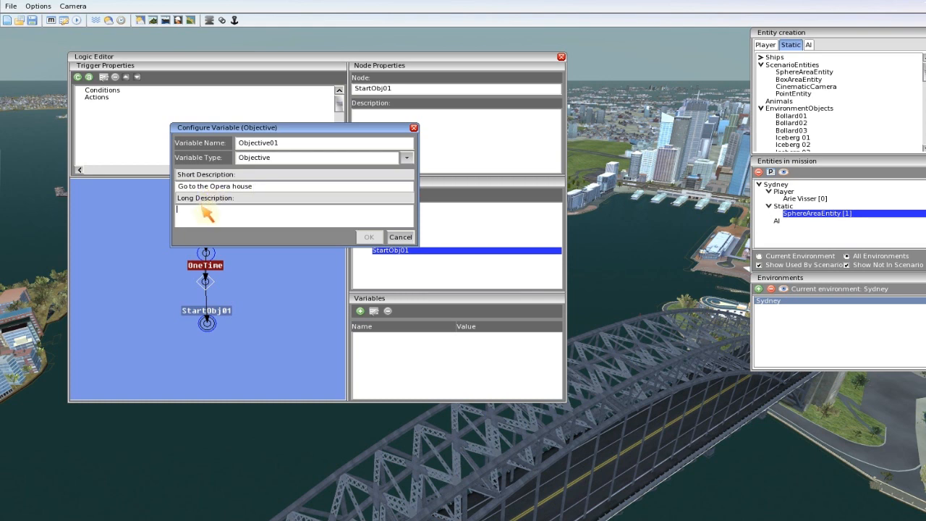
pyautogui.moveTo(228, 217)
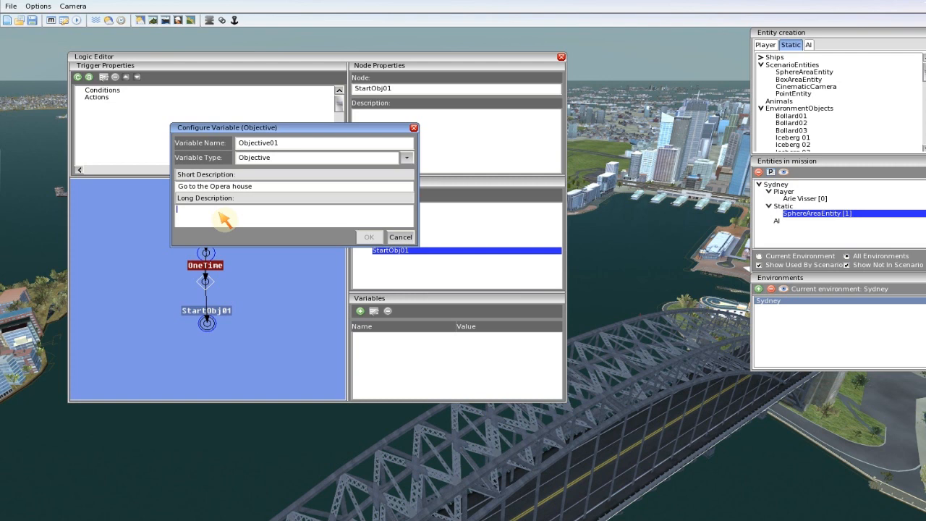
pyautogui.write('Unmoore')
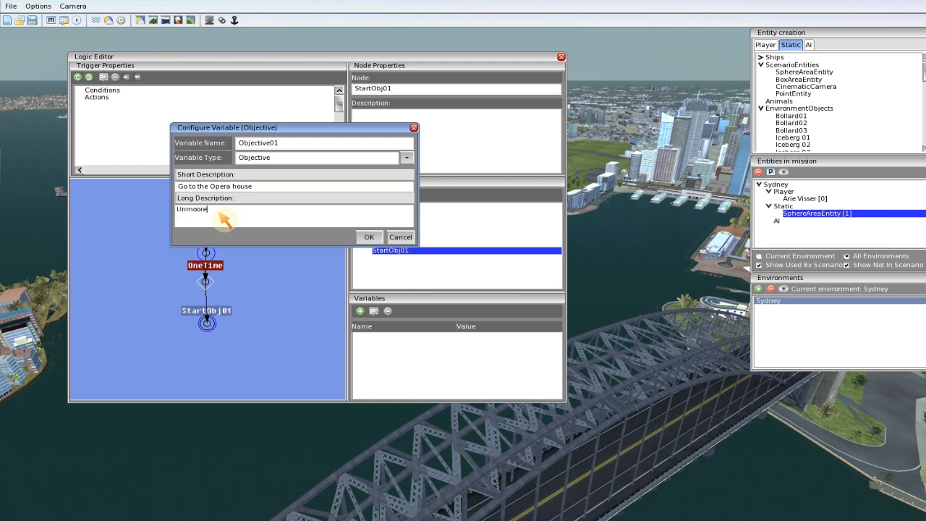
pyautogui.write('your')
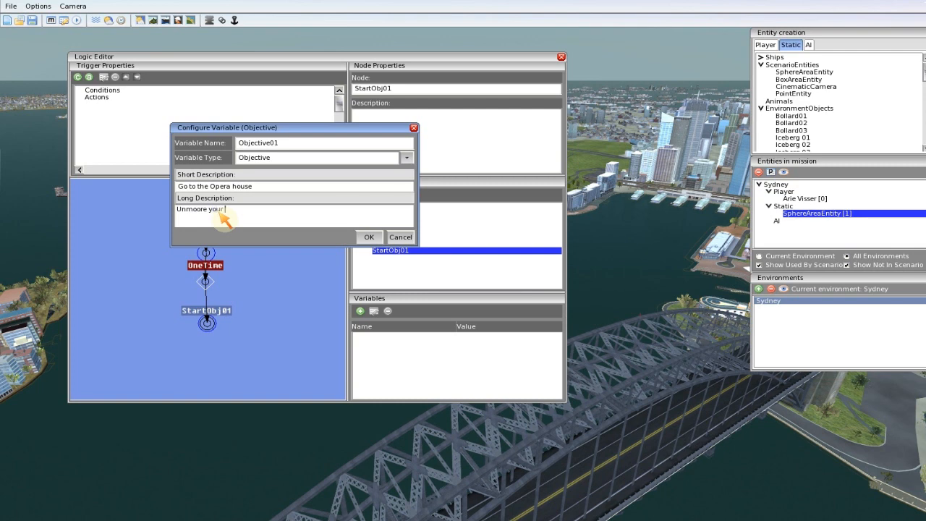
pyautogui.write('ship and')
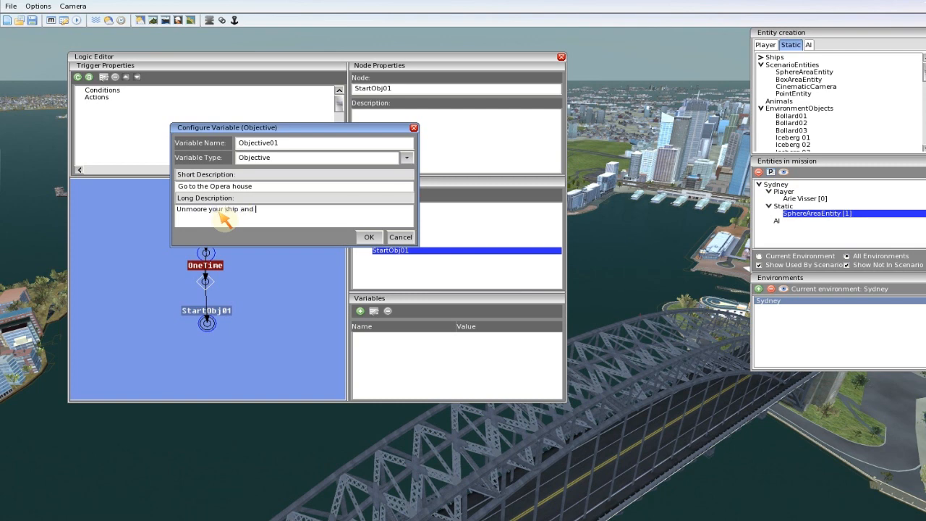
pyautogui.write('sail to the')
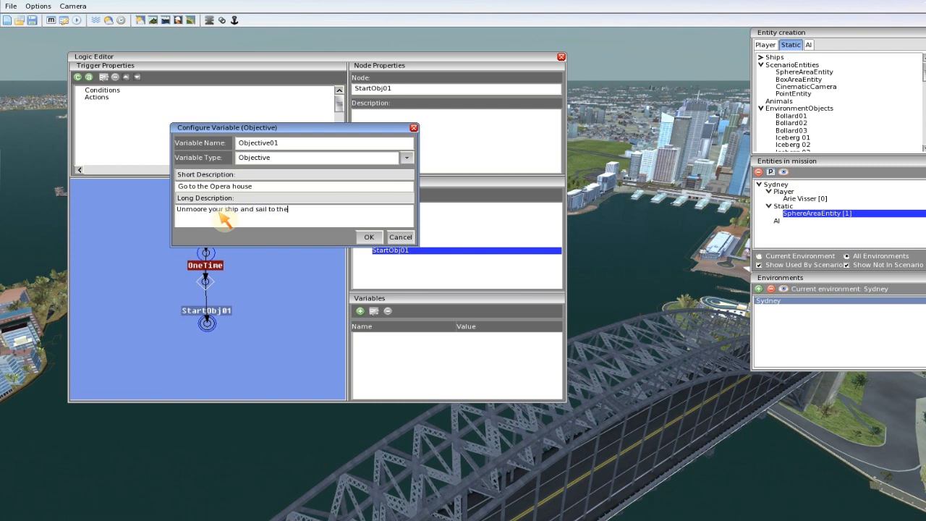
pyautogui.write('O')
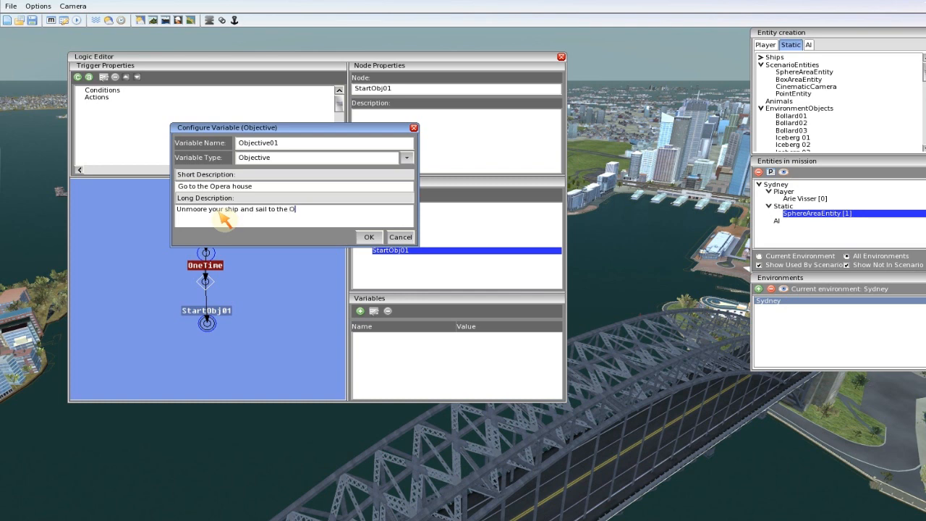
pyautogui.write('pera house')
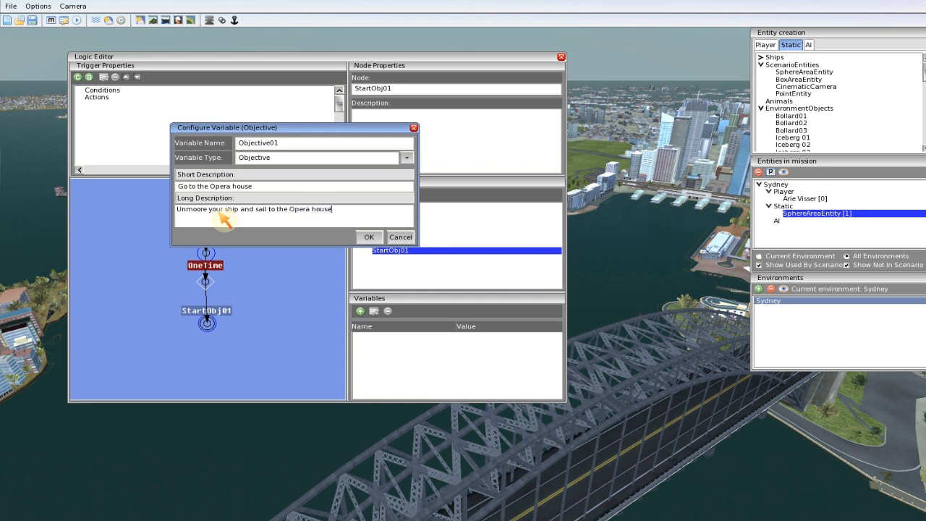
pyautogui.moveTo(309, 231)
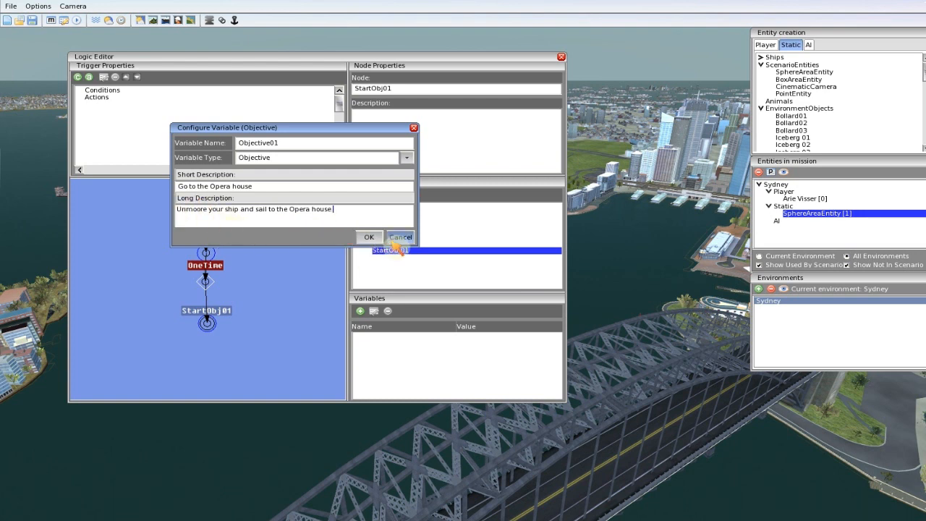
pyautogui.click(368, 236)
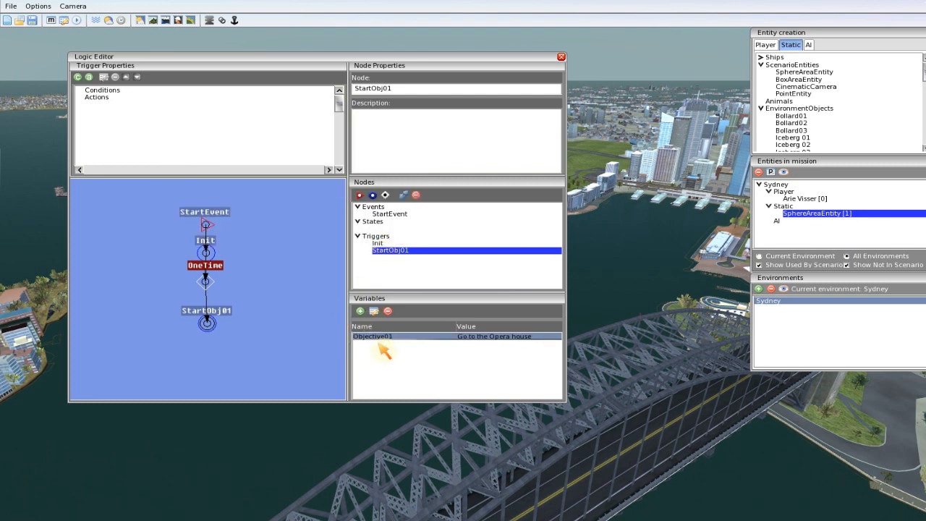
pyautogui.moveTo(228, 296)
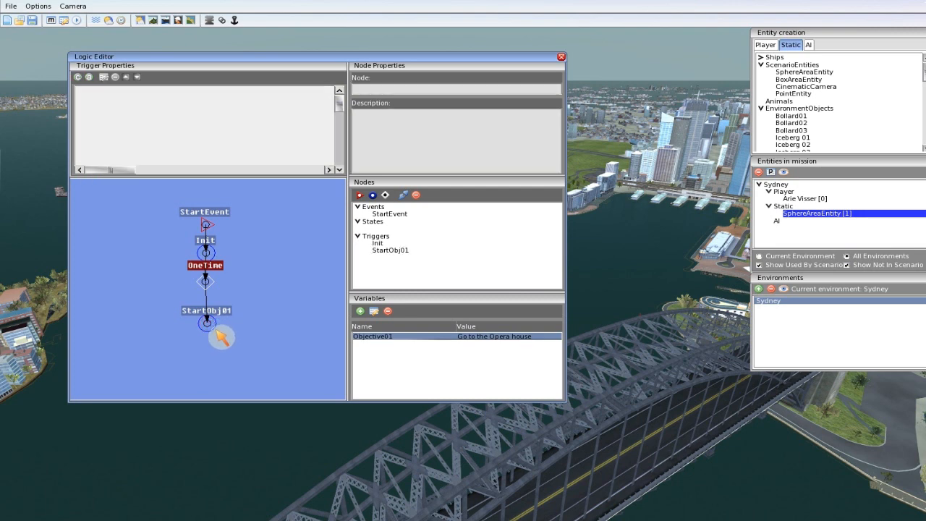
# Give the StartObj01 trigger a new action of type Objective - Start.
pyautogui.click(209, 311)
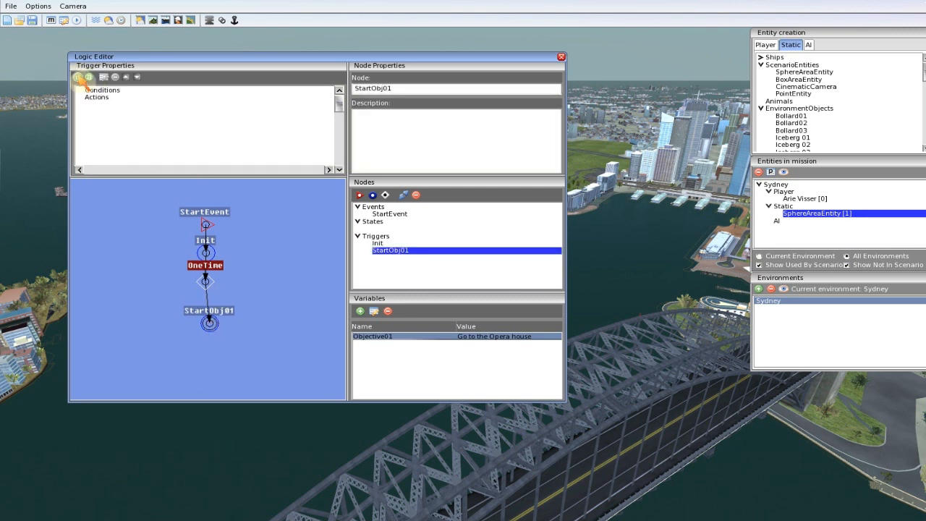
pyautogui.moveTo(77, 76)
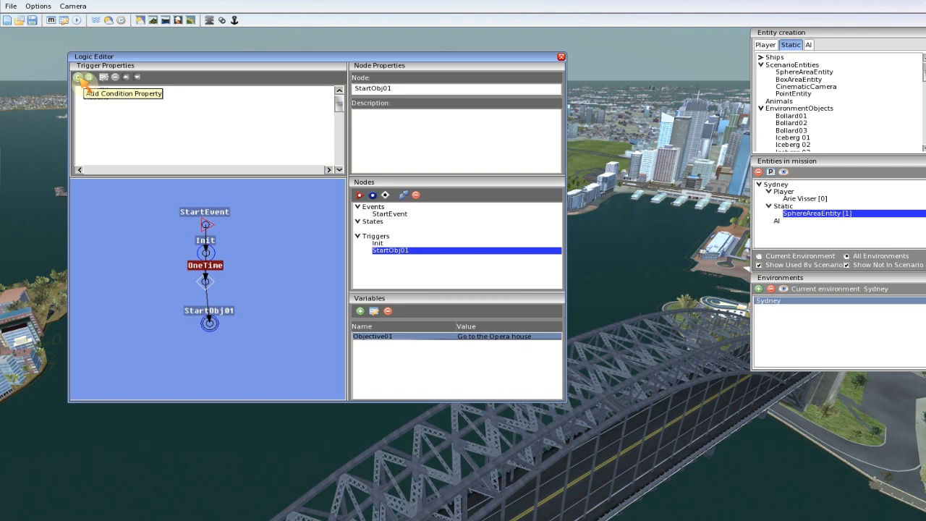
pyautogui.moveTo(103, 78)
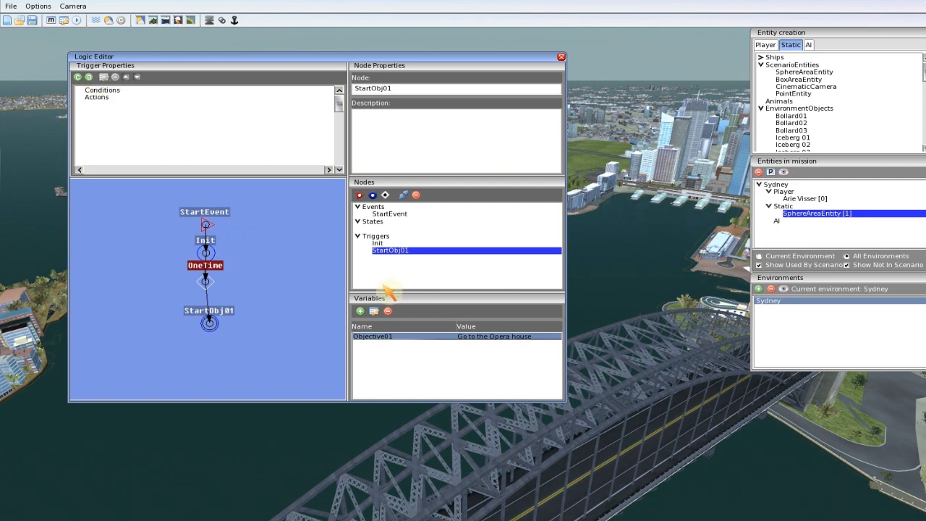
pyautogui.moveTo(148, 160)
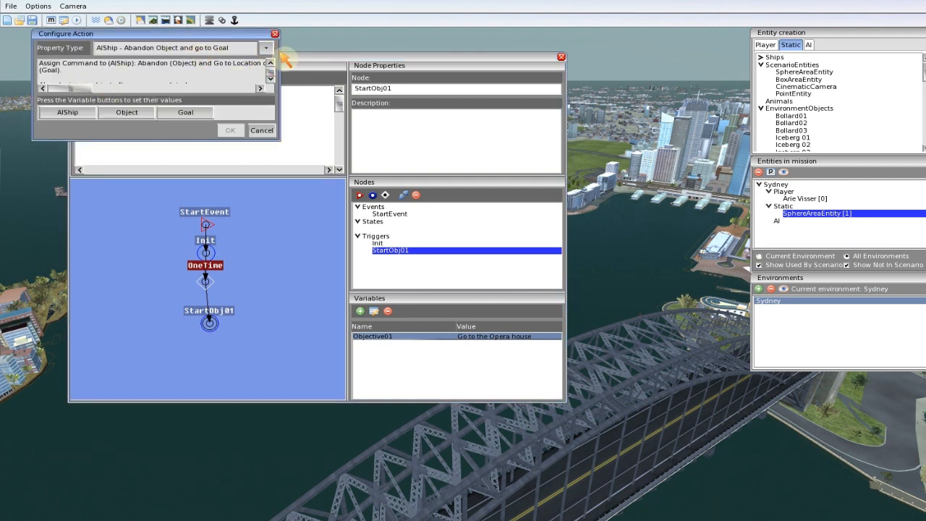
pyautogui.click(266, 47)
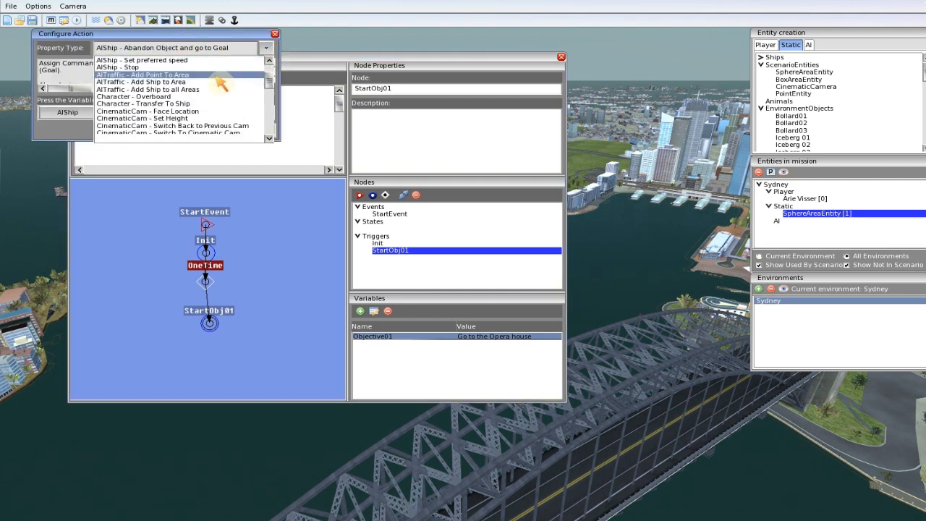
pyautogui.scroll(-3)
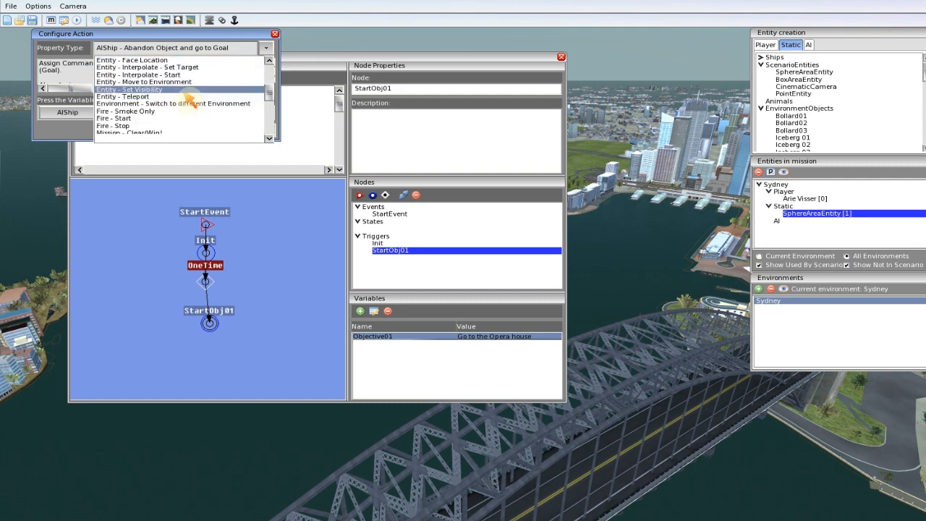
pyautogui.scroll(-3)
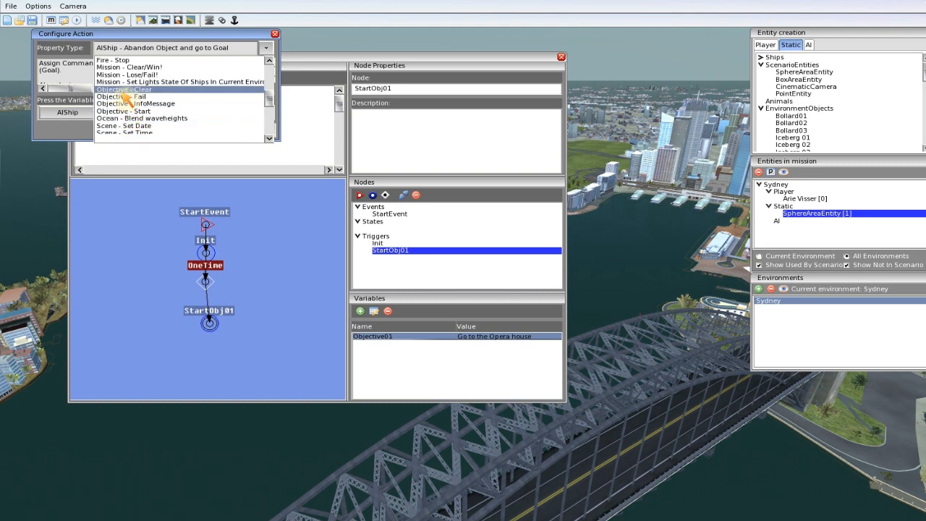
pyautogui.moveTo(123, 111)
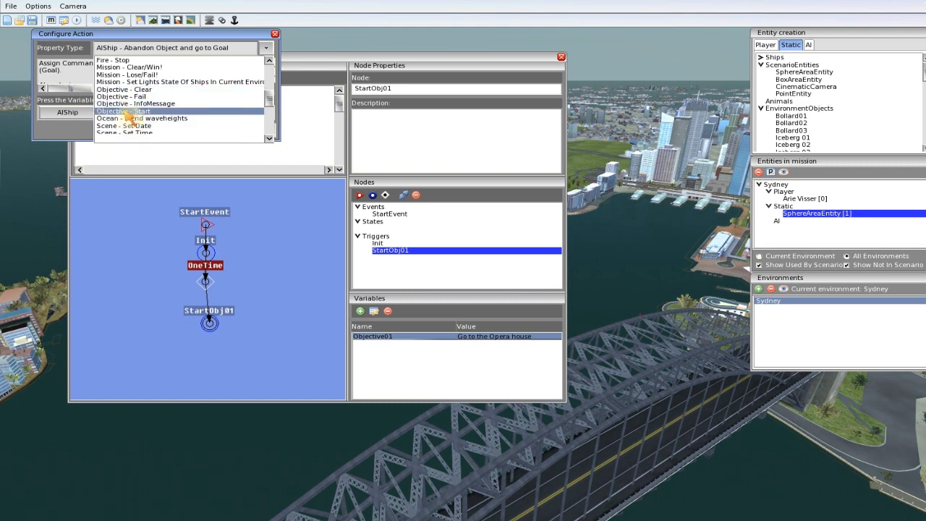
pyautogui.click(122, 111)
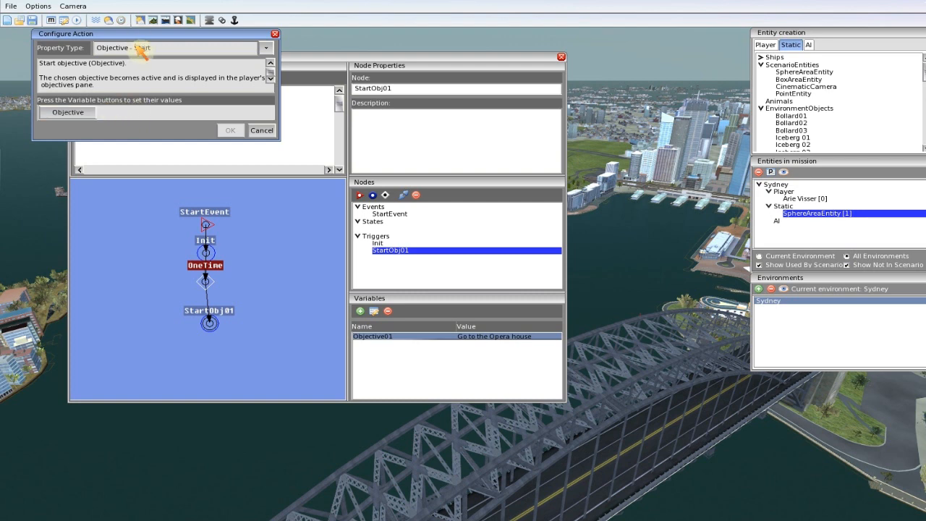
# Set the action's Objective variable to Objective01 and confirm it.
pyautogui.click(68, 112)
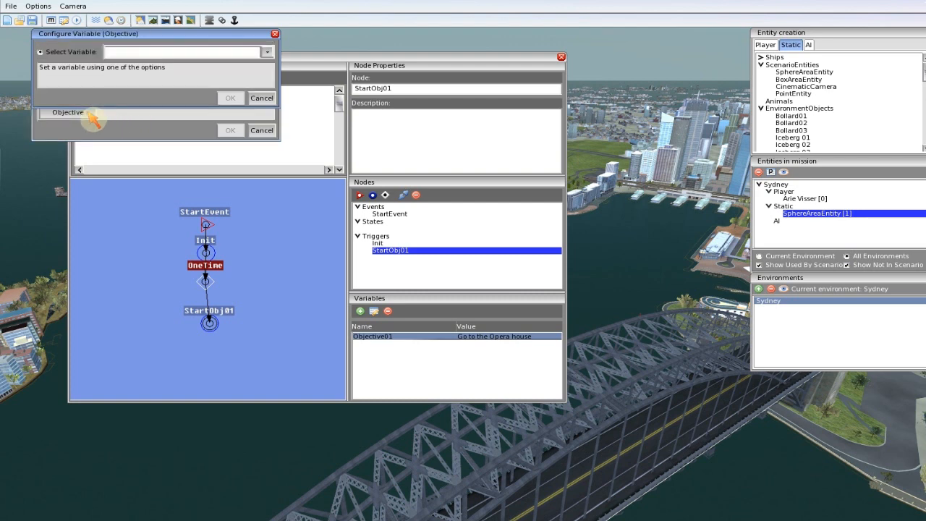
pyautogui.click(266, 51)
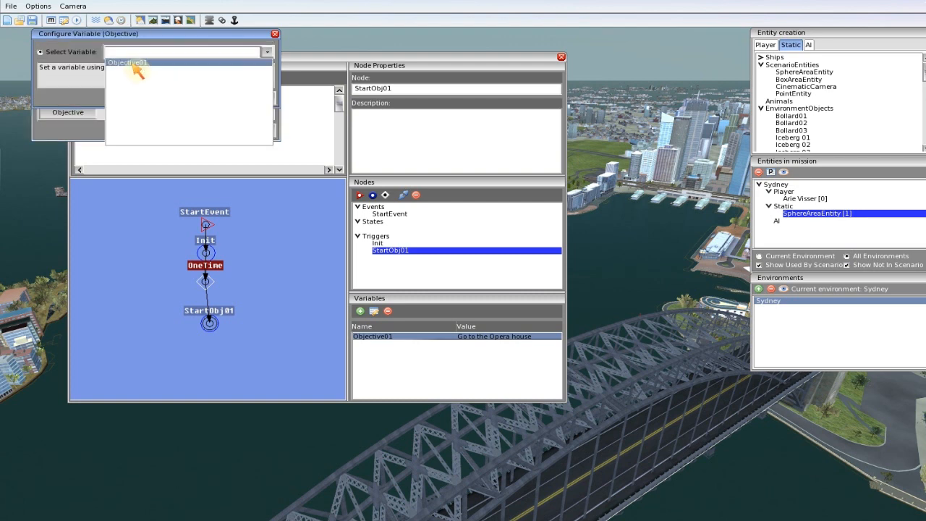
pyautogui.click(127, 62)
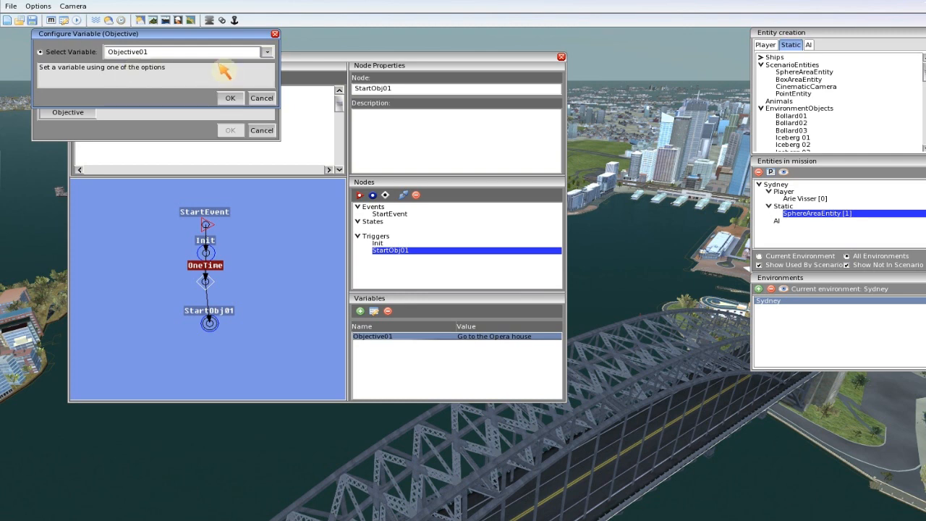
pyautogui.click(230, 98)
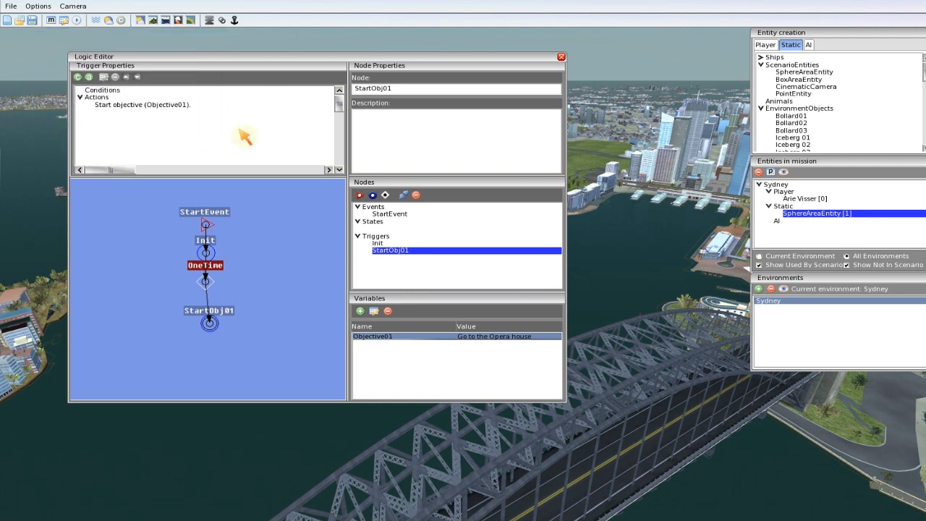
pyautogui.moveTo(257, 179)
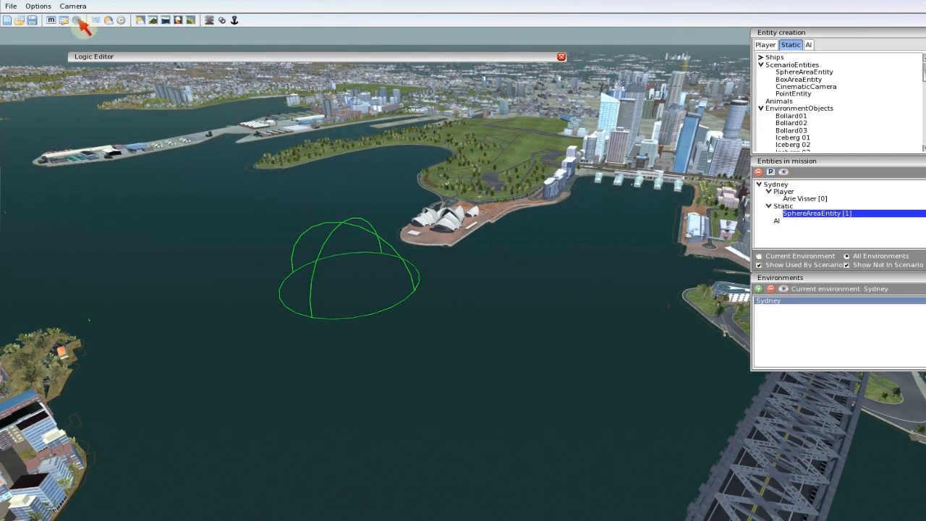
# Run a test of the mission to see the 'Go to the Opera house' objective announced.
pyautogui.click(76, 20)
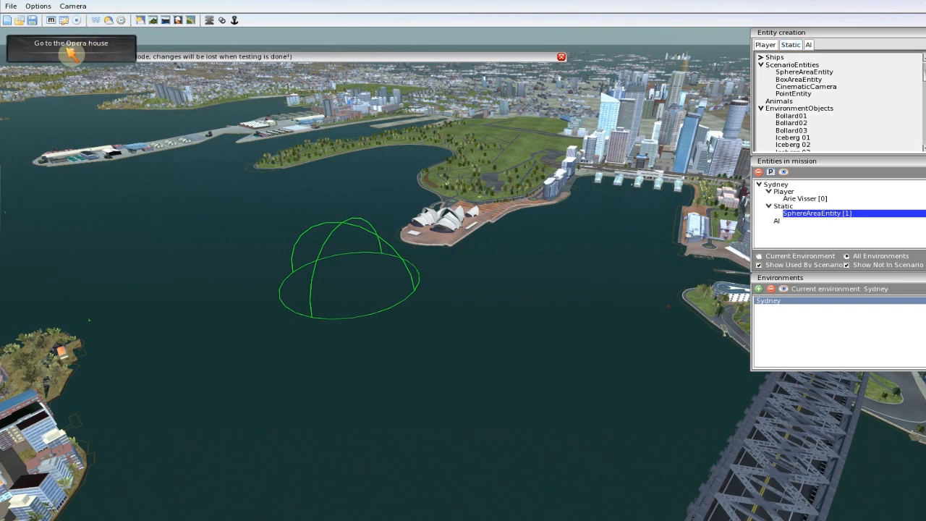
pyautogui.moveTo(217, 105)
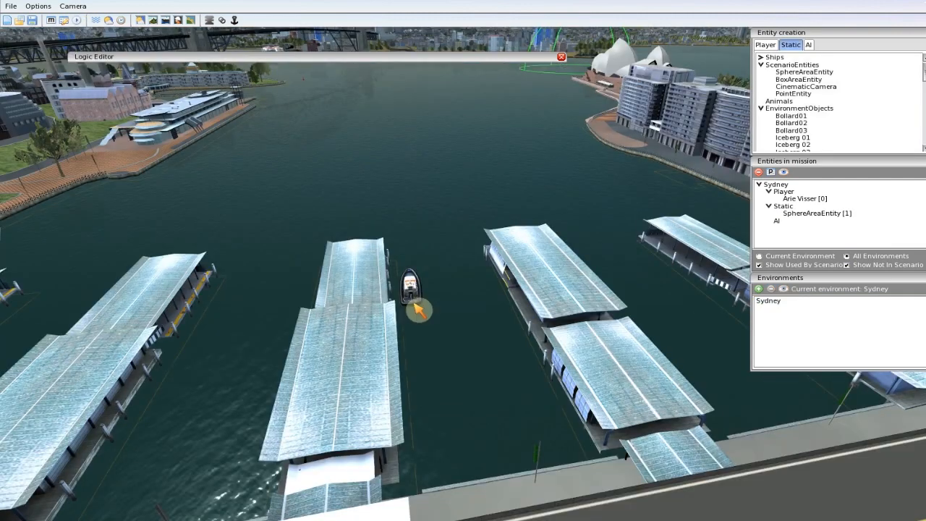
pyautogui.moveTo(506, 140)
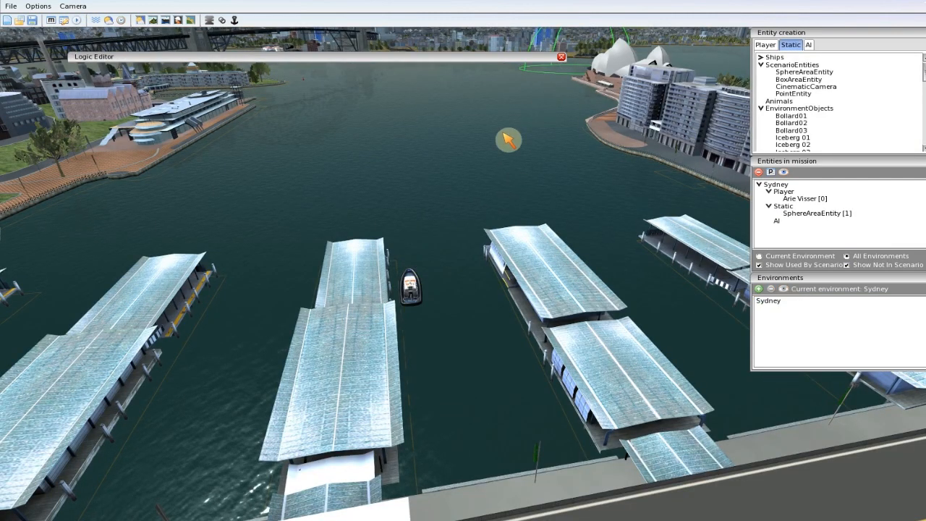
pyautogui.moveTo(355, 121)
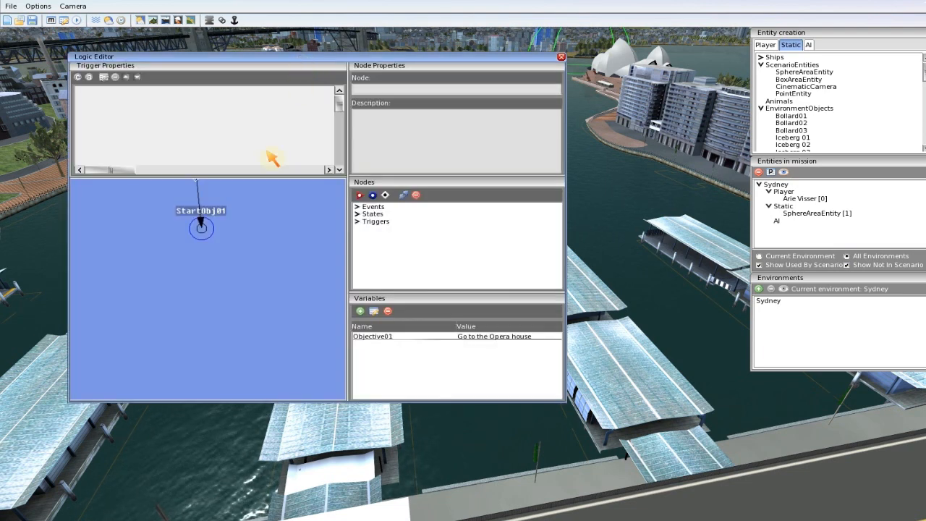
pyautogui.moveTo(223, 239)
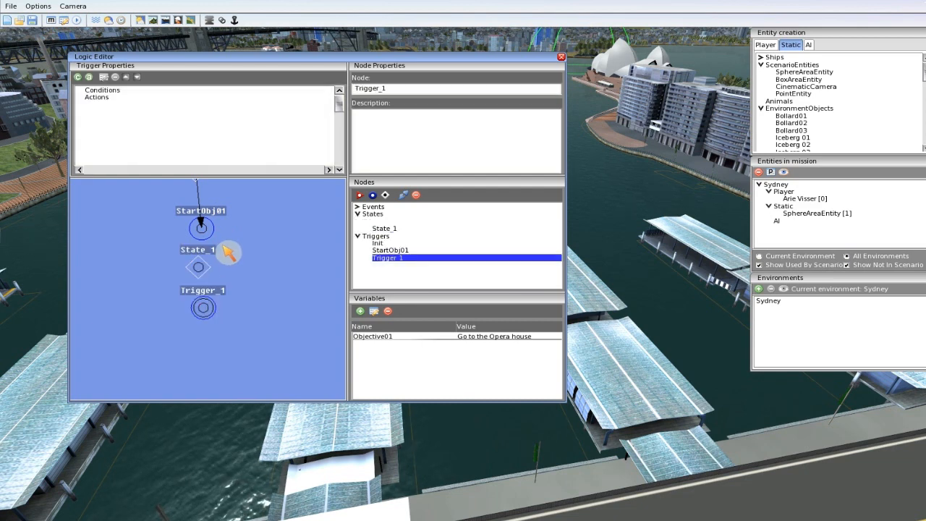
pyautogui.moveTo(409, 92)
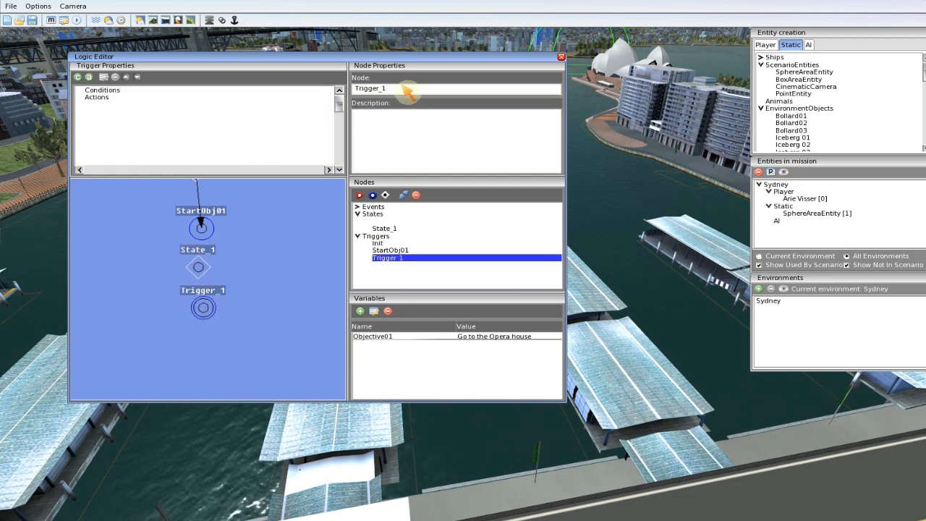
# Remove the unused State_1 node and rename Trigger_1 to ClearObj01.
pyautogui.click(391, 249)
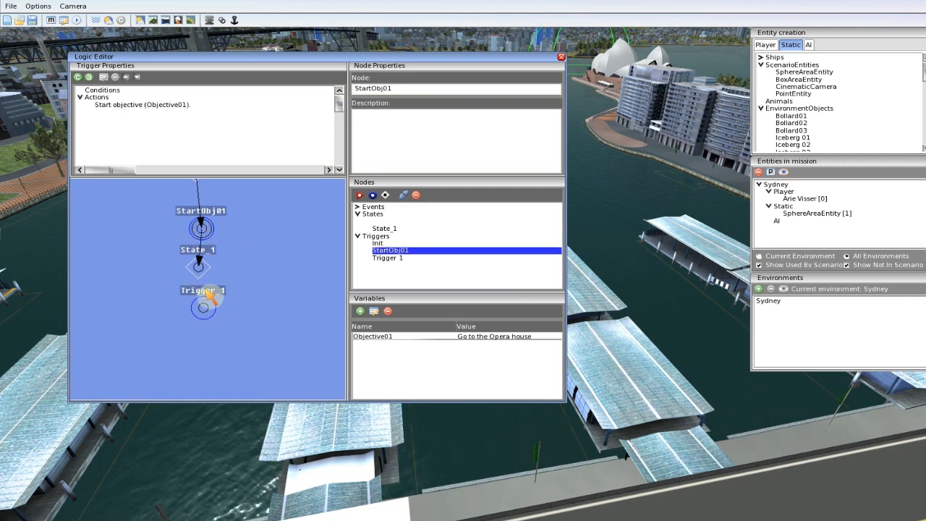
pyautogui.click(384, 228)
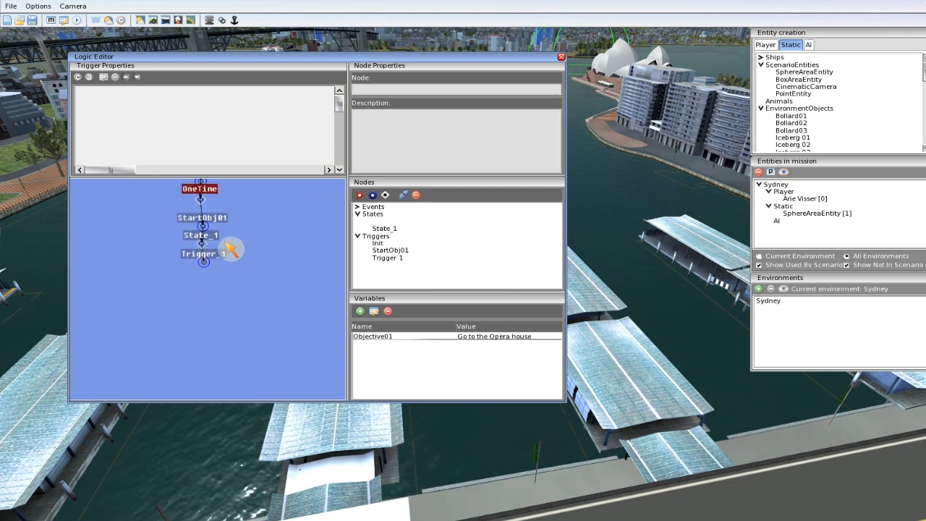
pyautogui.click(384, 228)
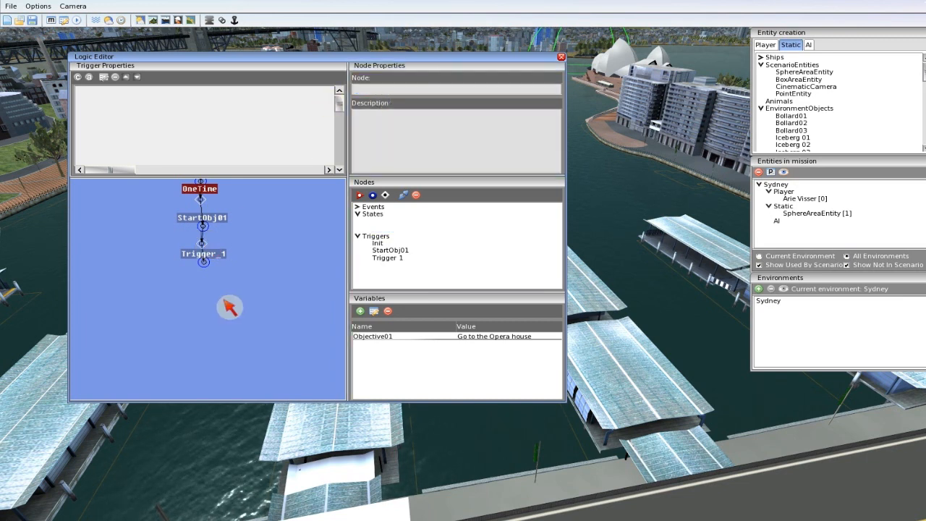
pyautogui.click(387, 258)
pyautogui.write('Clear')
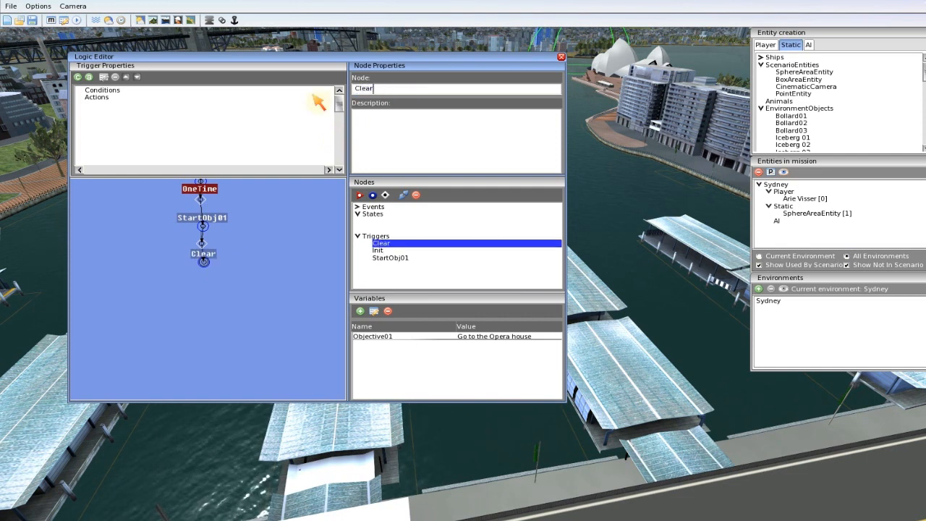
pyautogui.write('Obj01')
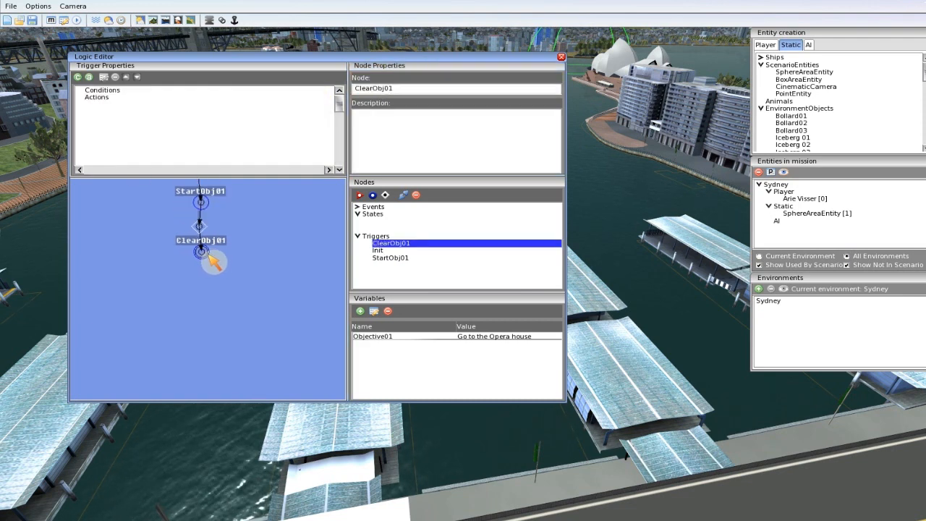
pyautogui.moveTo(518, 423)
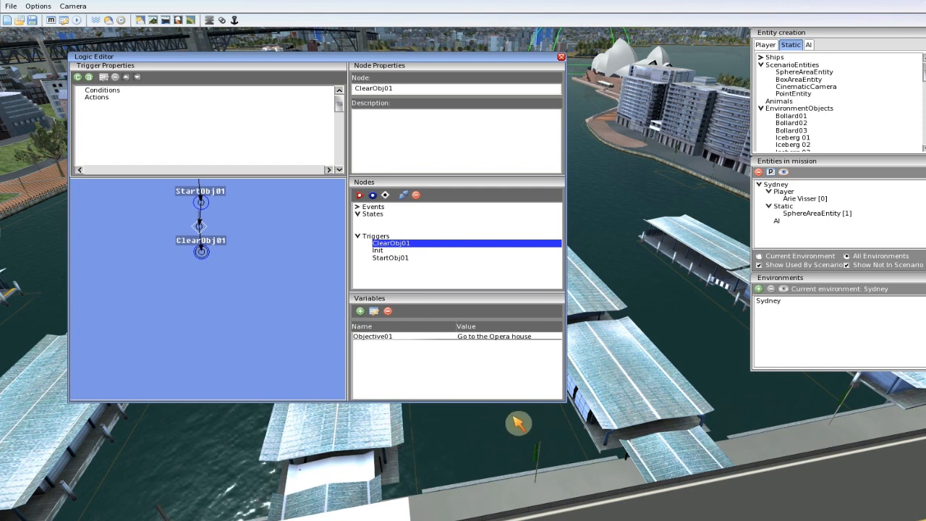
pyautogui.moveTo(830, 289)
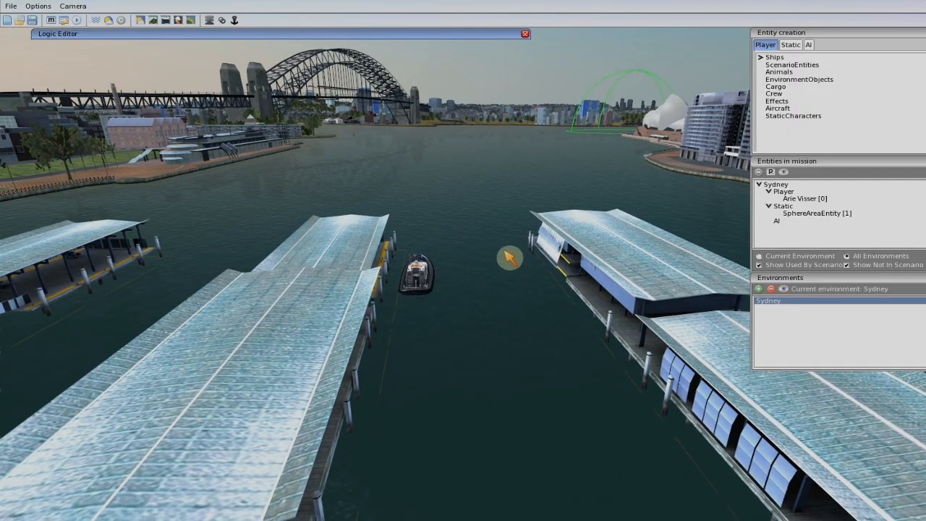
pyautogui.moveTo(499, 260)
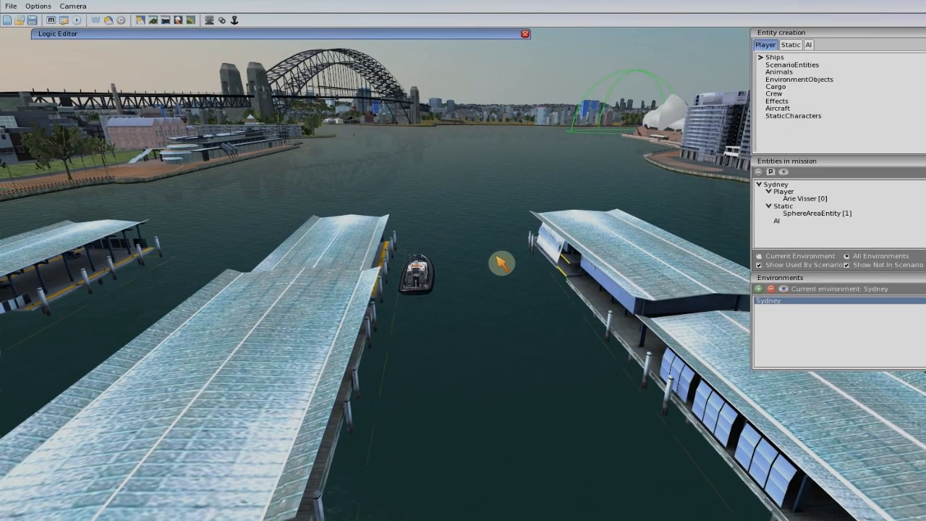
pyautogui.moveTo(557, 201)
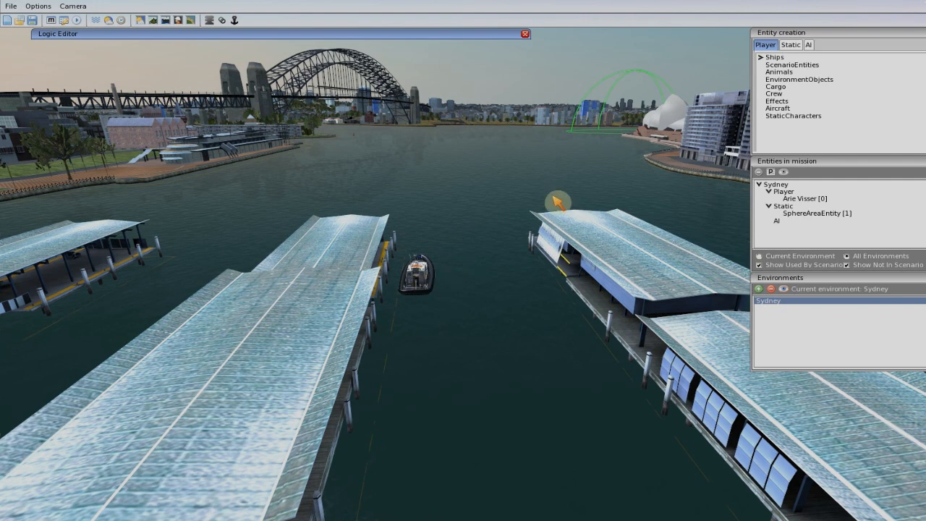
pyautogui.moveTo(463, 308)
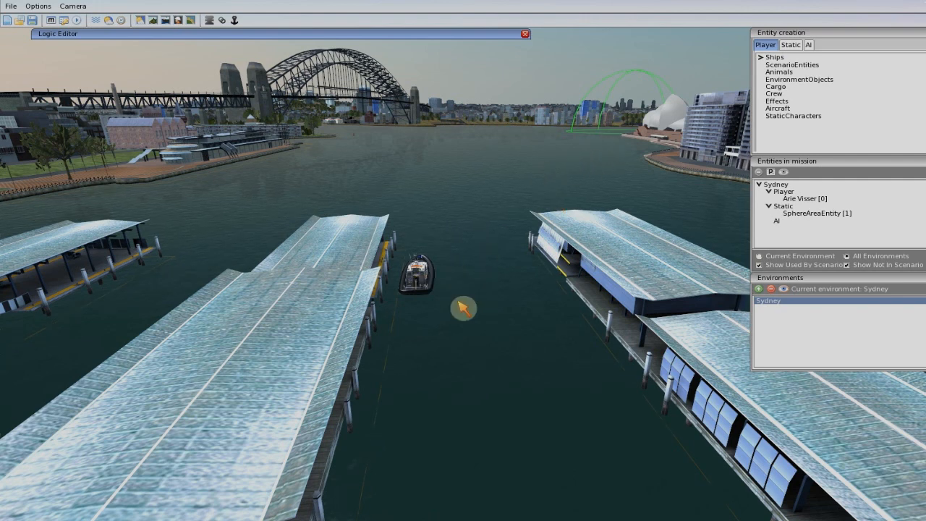
pyautogui.moveTo(592, 142)
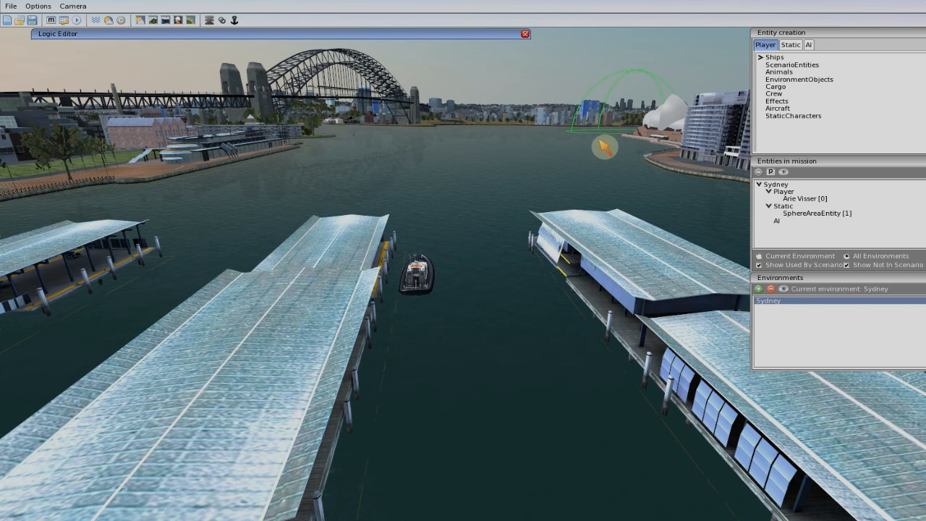
pyautogui.moveTo(284, 39)
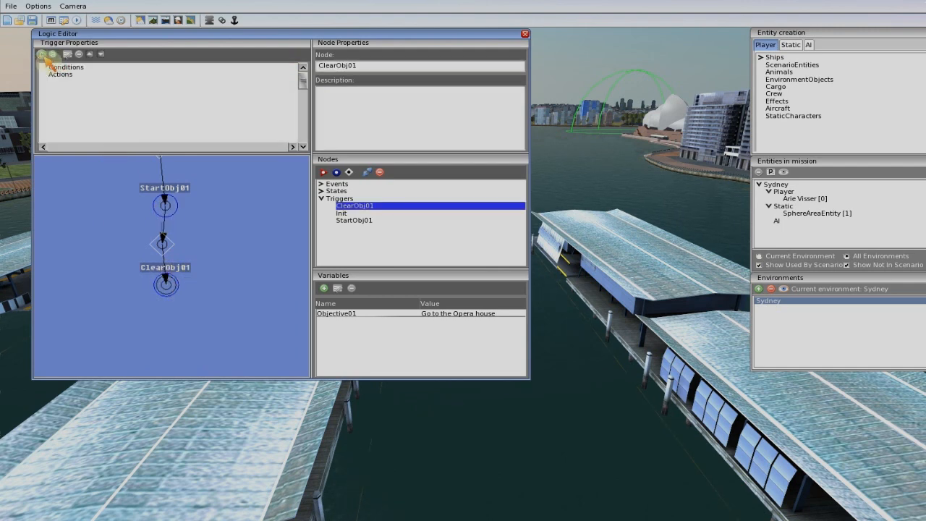
# Add a condition to ClearObj01 of type Area - Contains Entity.
pyautogui.click(41, 53)
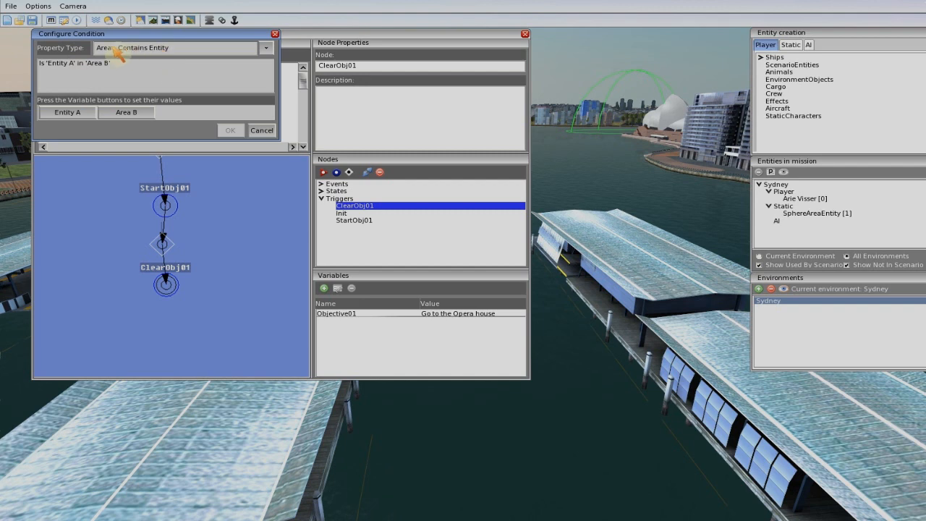
pyautogui.click(266, 47)
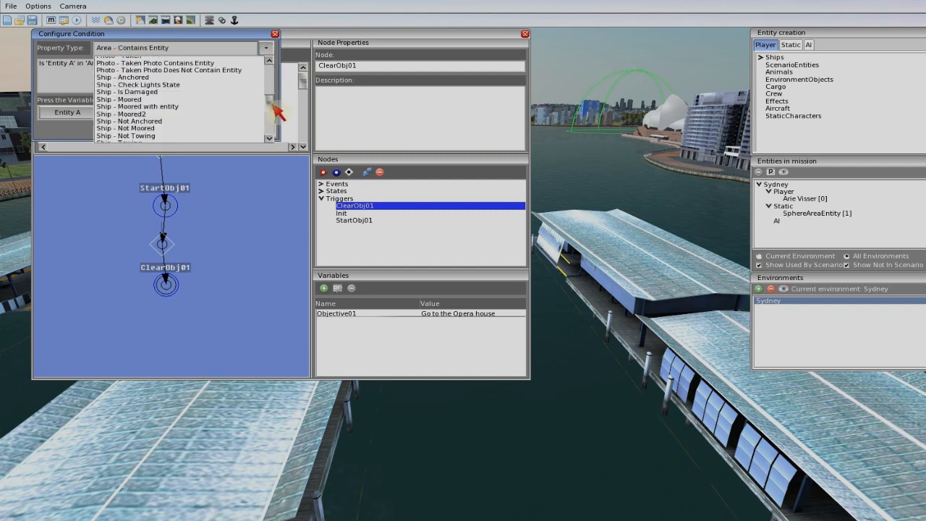
pyautogui.click(133, 47)
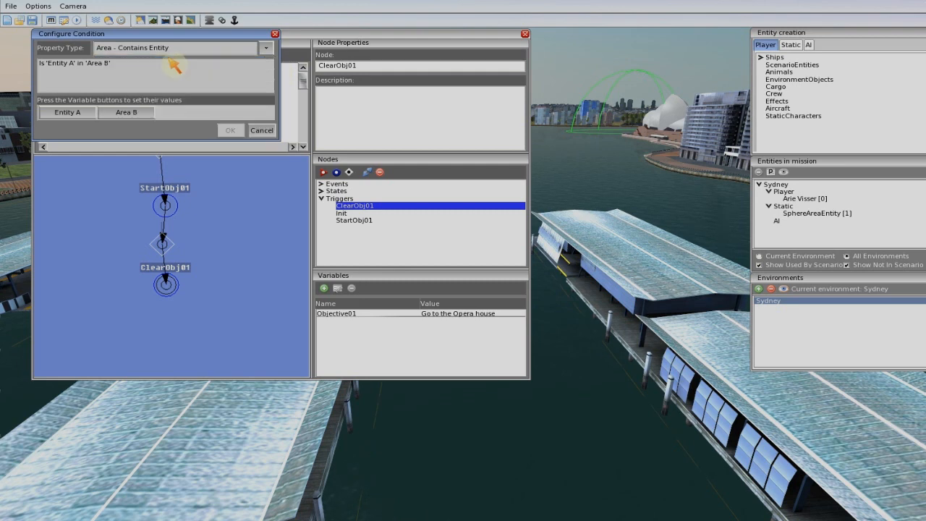
pyautogui.moveTo(304, 47)
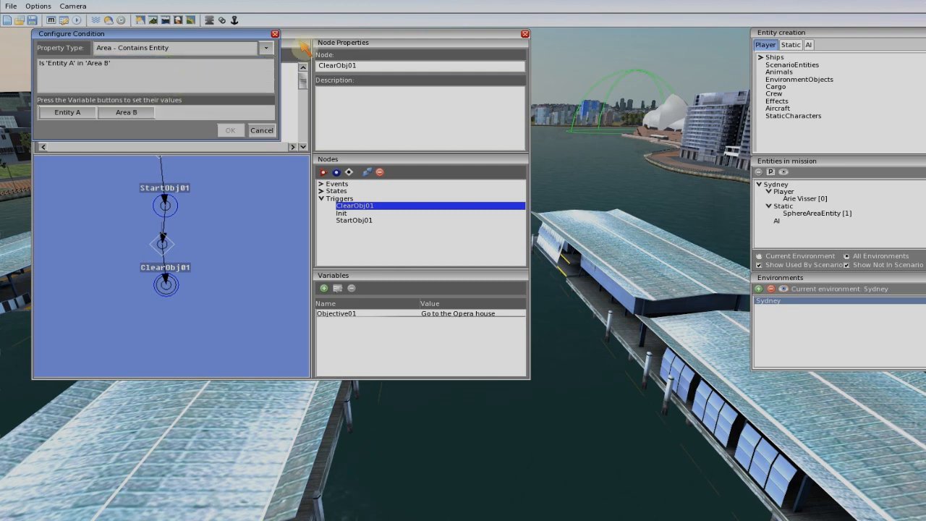
pyautogui.click(266, 48)
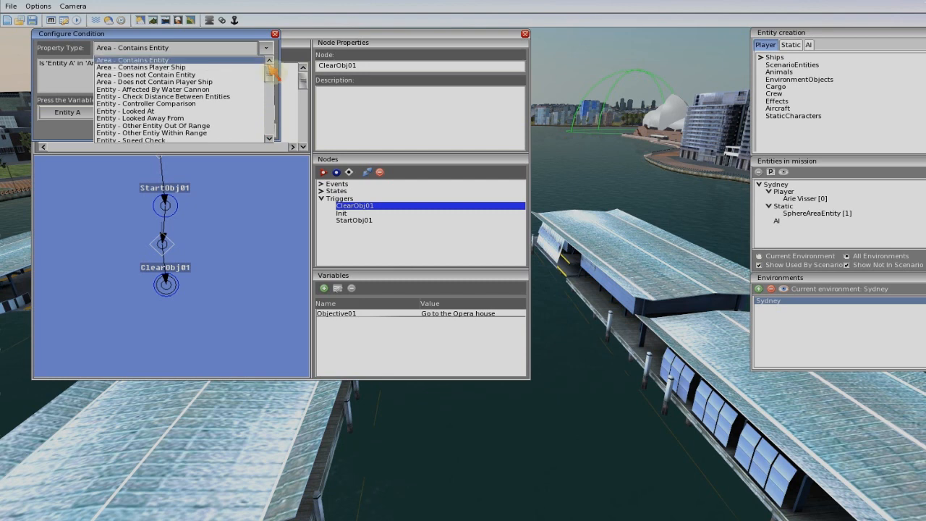
pyautogui.click(132, 60)
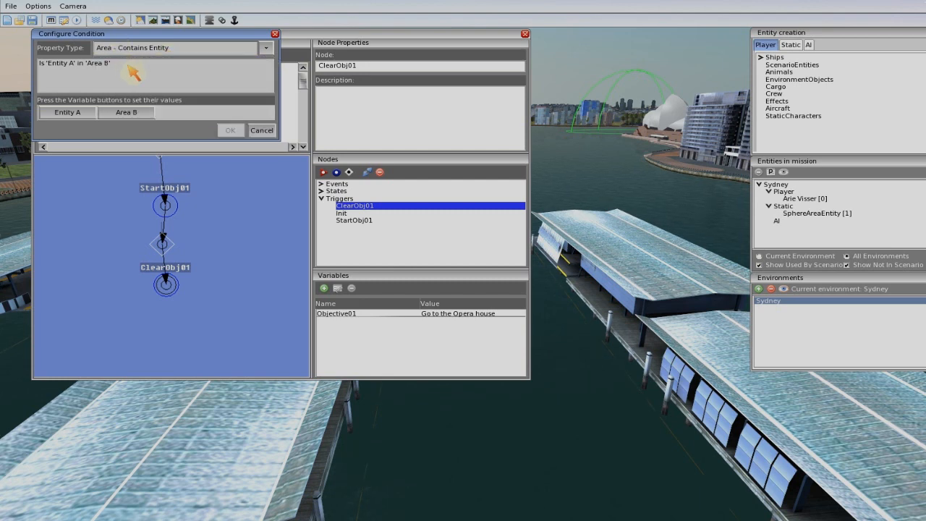
pyautogui.moveTo(179, 75)
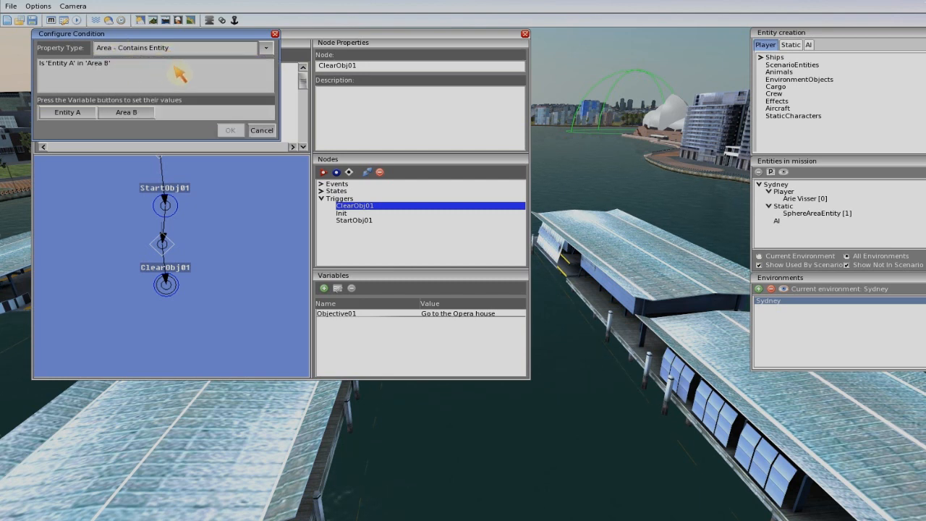
pyautogui.moveTo(201, 65)
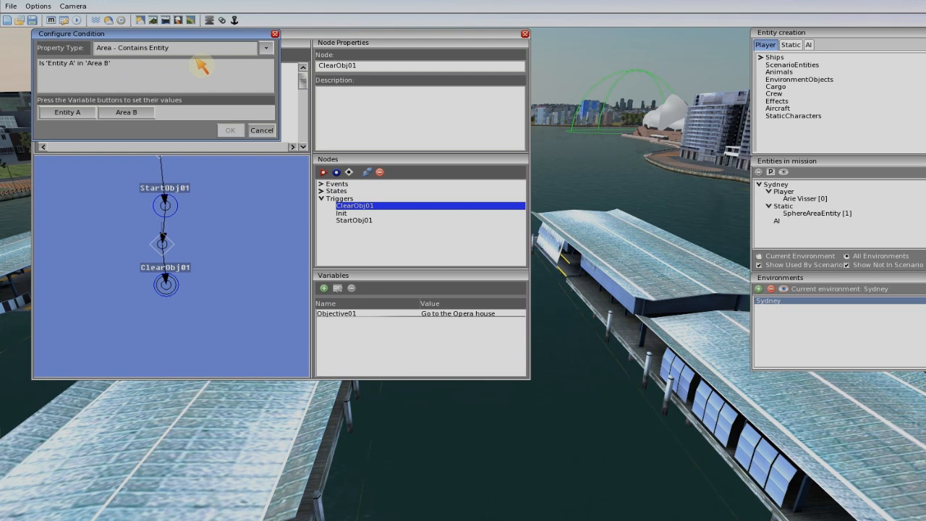
pyautogui.moveTo(181, 68)
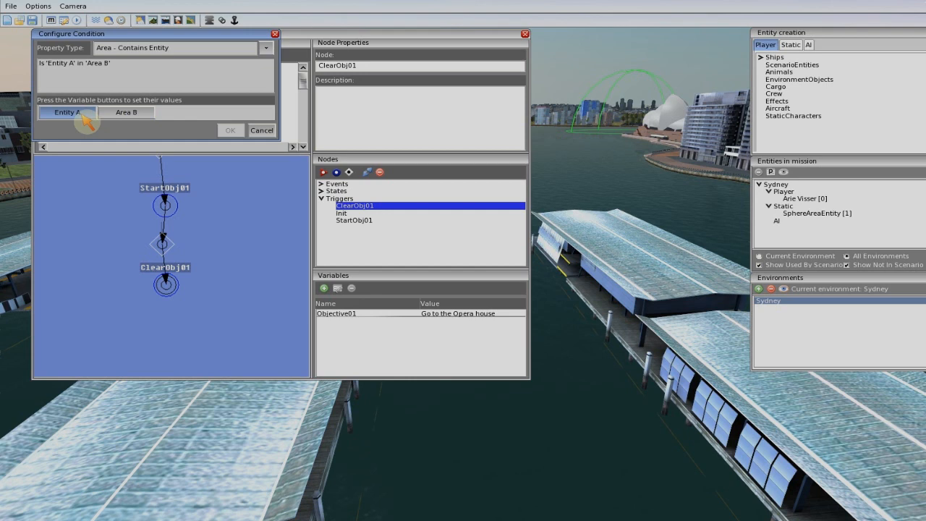
# Set Entity A to the player boat Arie Visser[0] and Area B to SphereAreaEntity[1], then confirm the condition.
pyautogui.click(66, 112)
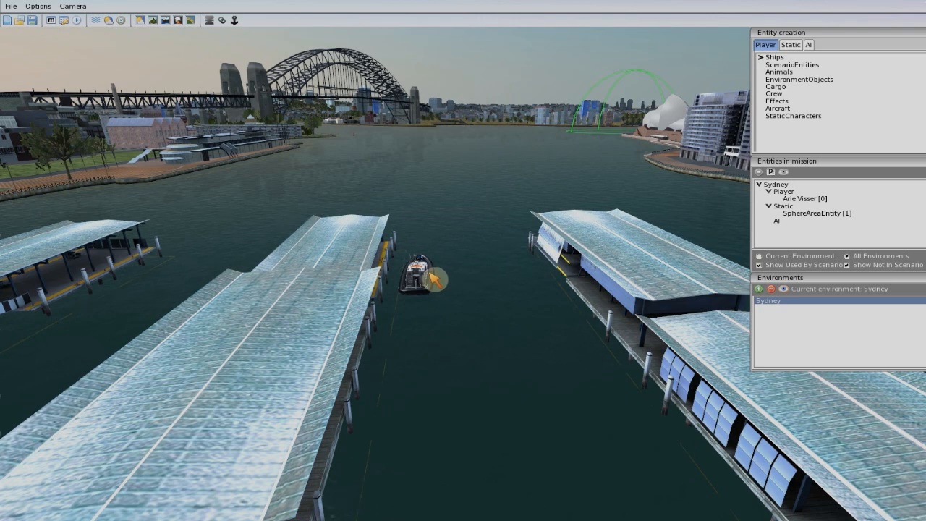
pyautogui.click(803, 198)
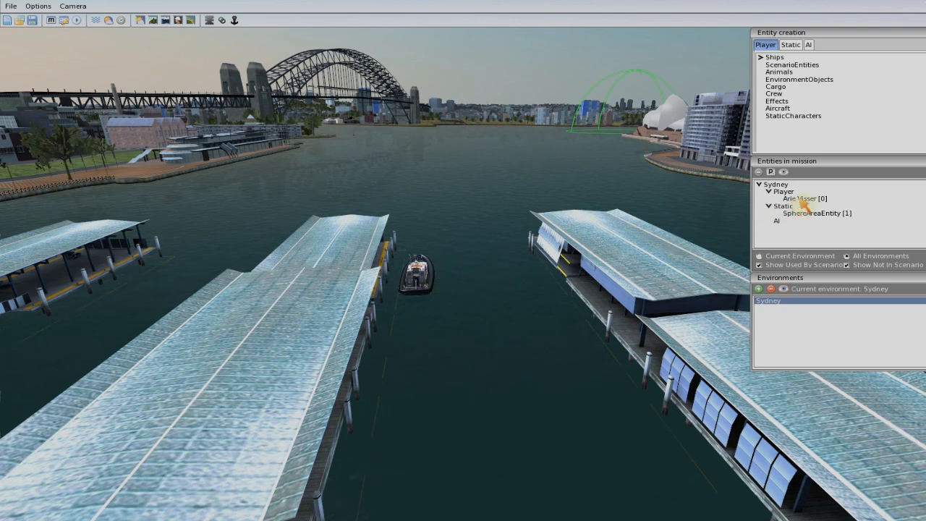
pyautogui.click(804, 198)
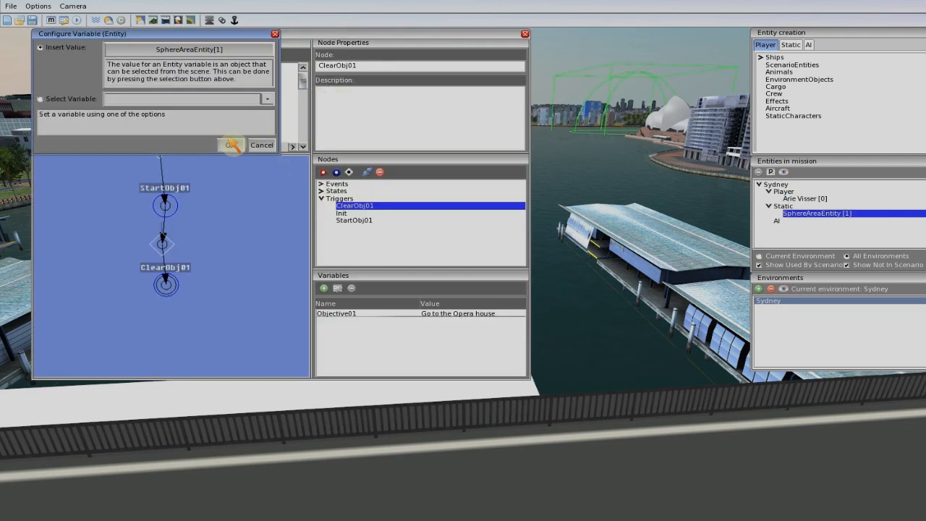
pyautogui.click(231, 143)
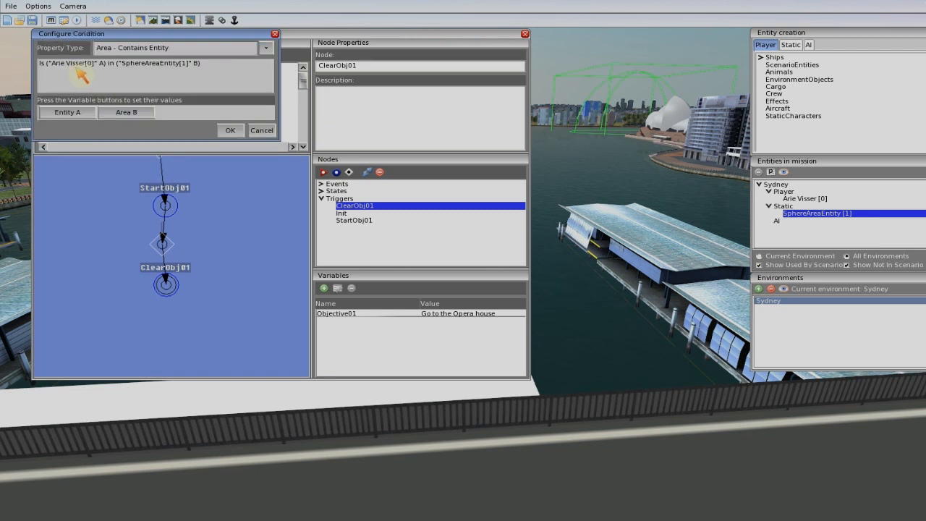
pyautogui.moveTo(140, 80)
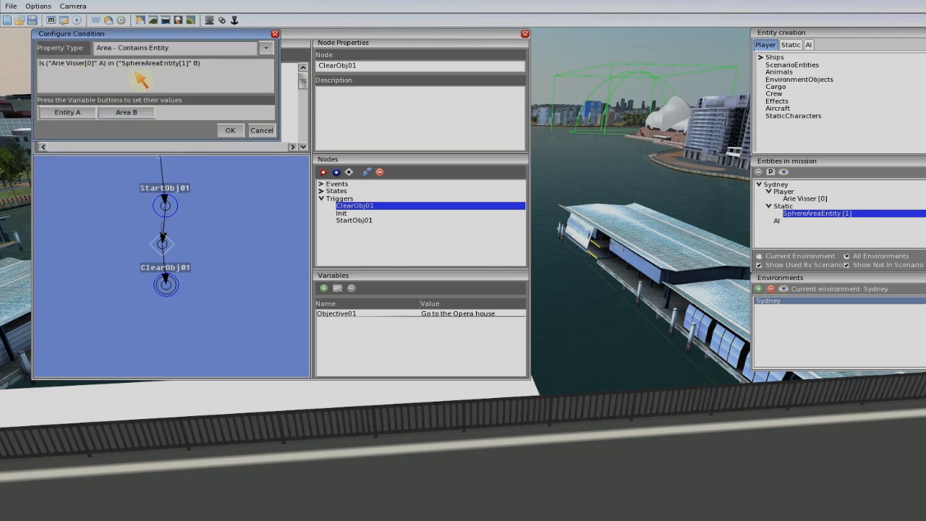
pyautogui.moveTo(383, 119)
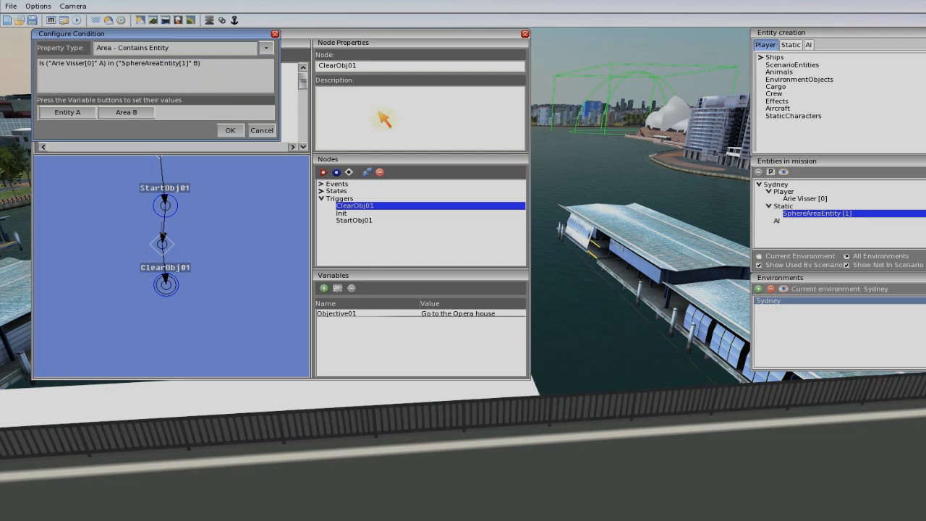
pyautogui.click(230, 130)
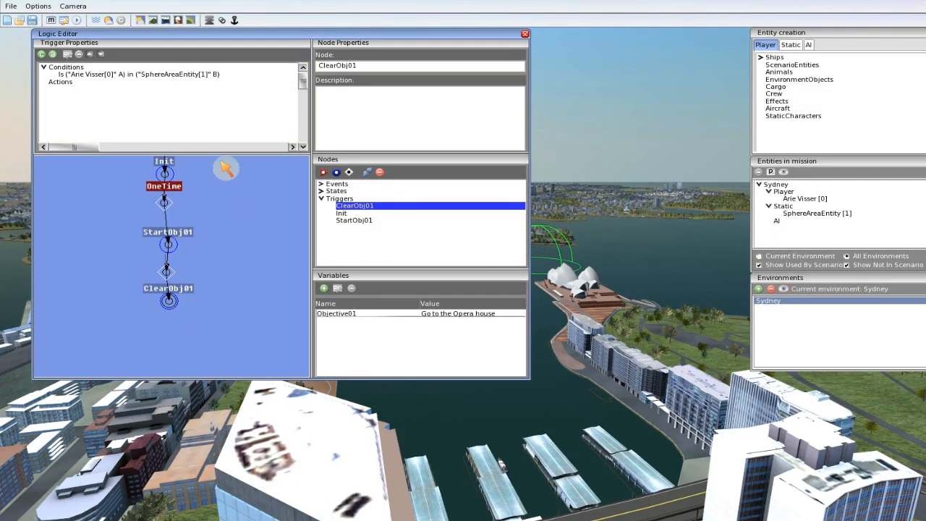
pyautogui.moveTo(179, 306)
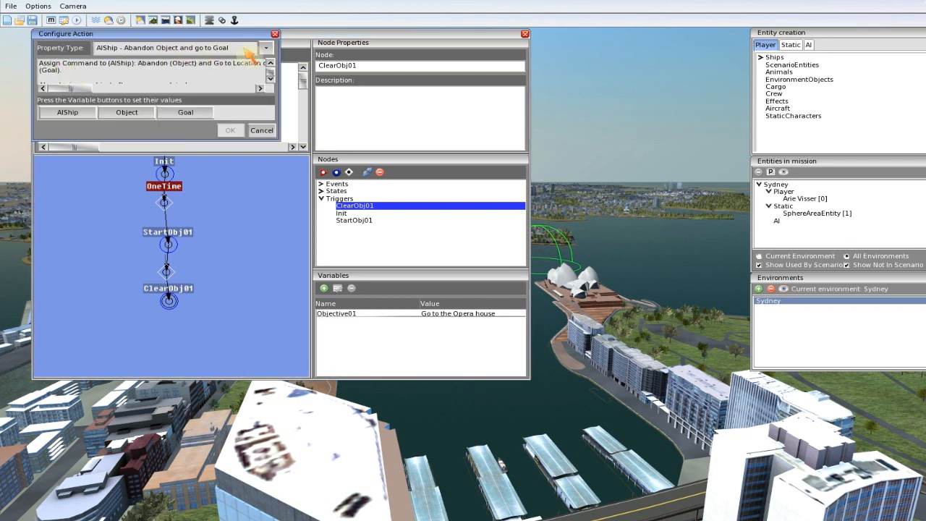
# Add an Objective - Clear action to ClearObj01 targeting Objective01.
pyautogui.click(266, 48)
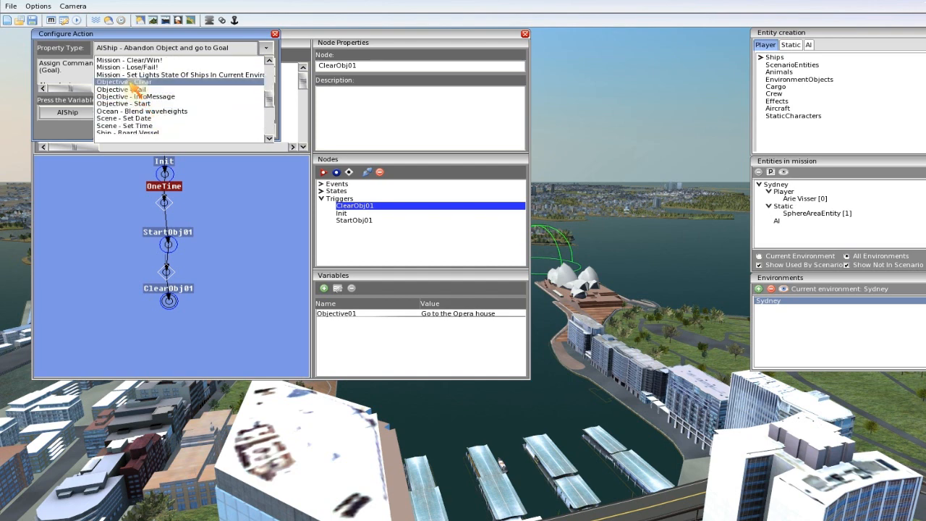
pyautogui.click(119, 82)
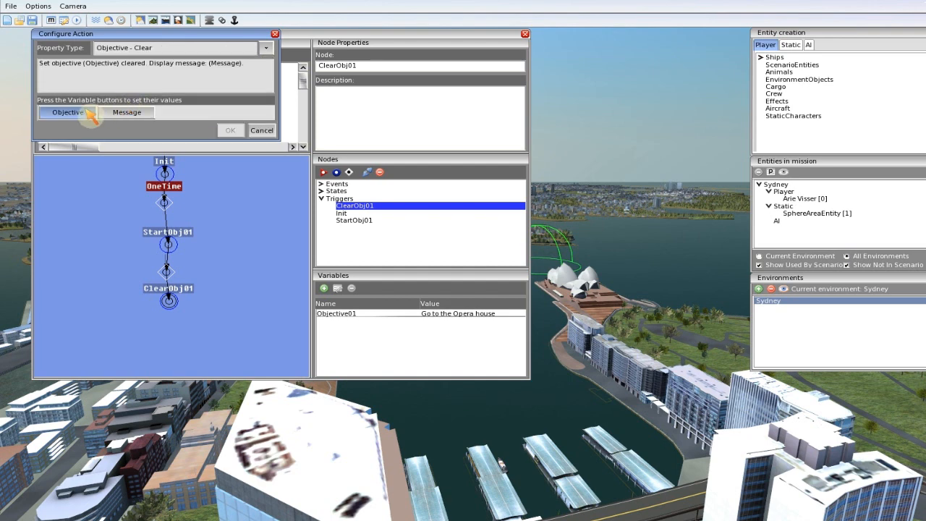
pyautogui.click(67, 112)
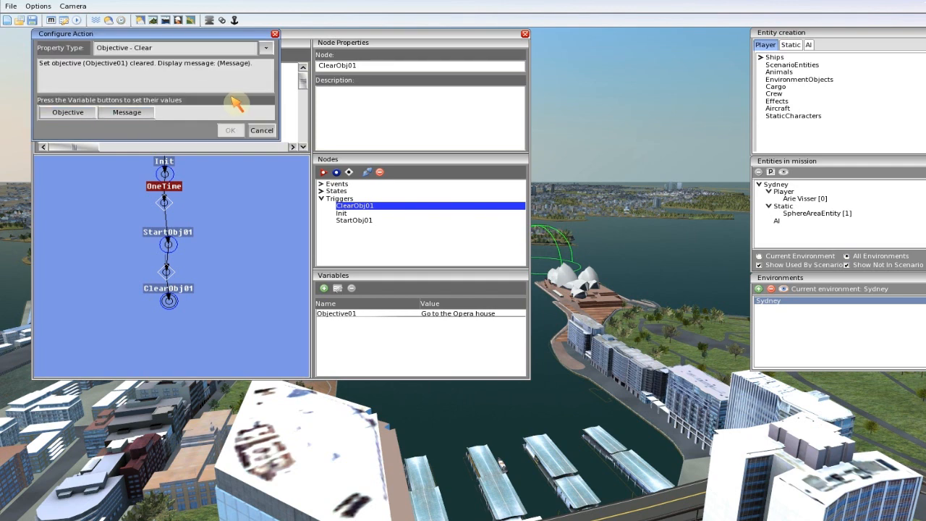
# Set the clear message to 'Nice job cap!' and confirm the action.
pyautogui.click(126, 112)
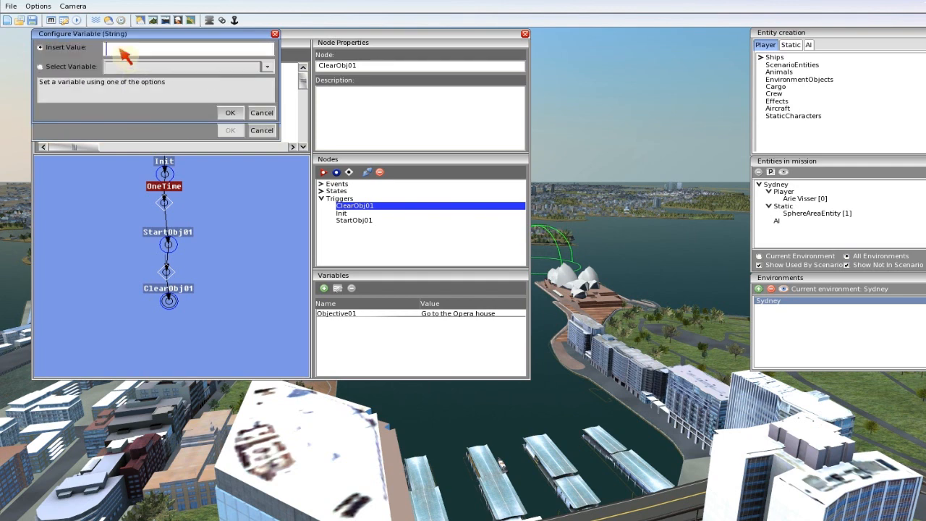
pyautogui.write('Nice job')
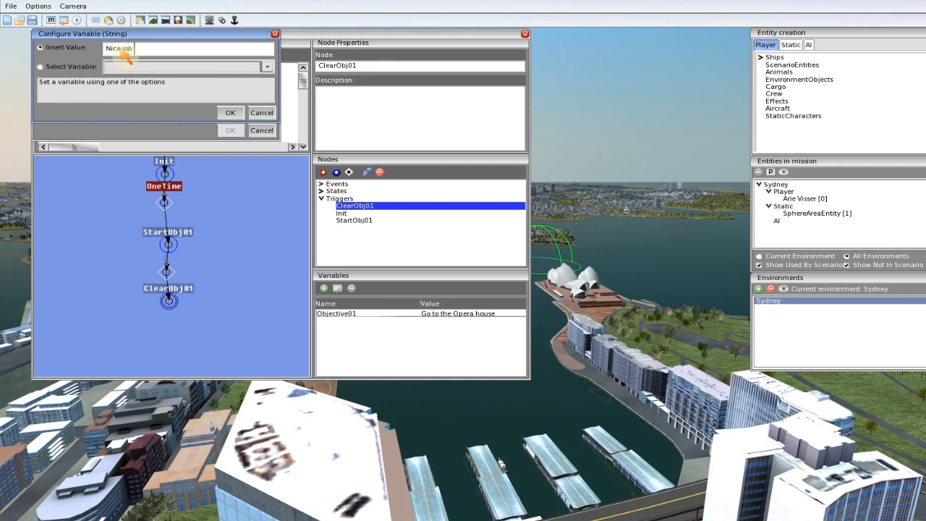
pyautogui.write('ca')
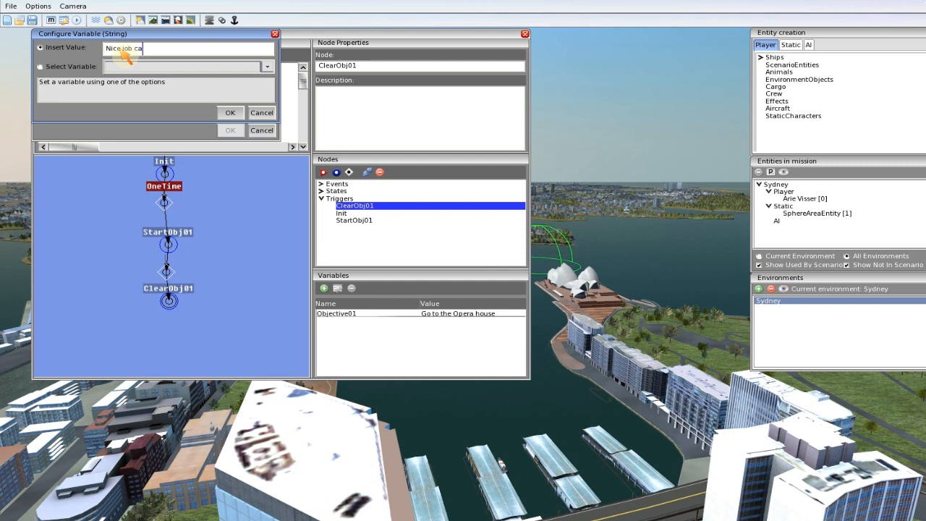
pyautogui.write('p!')
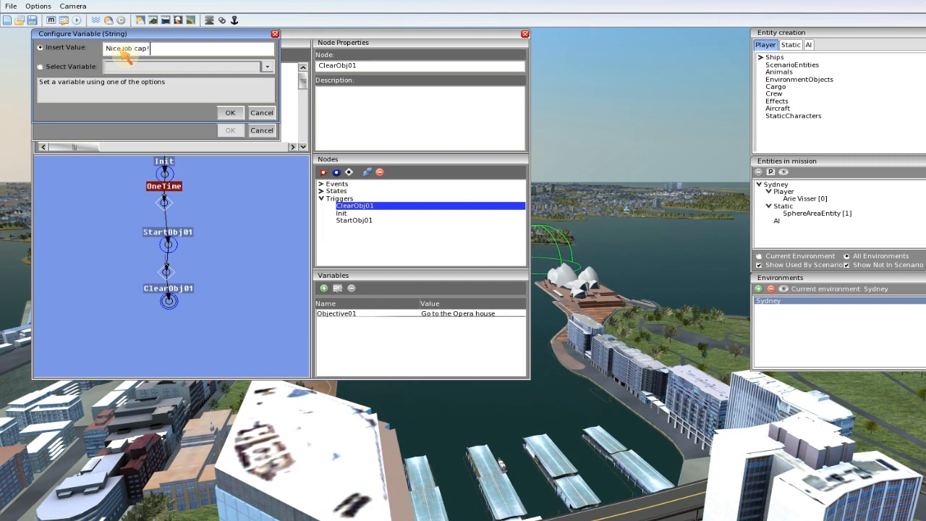
pyautogui.click(230, 112)
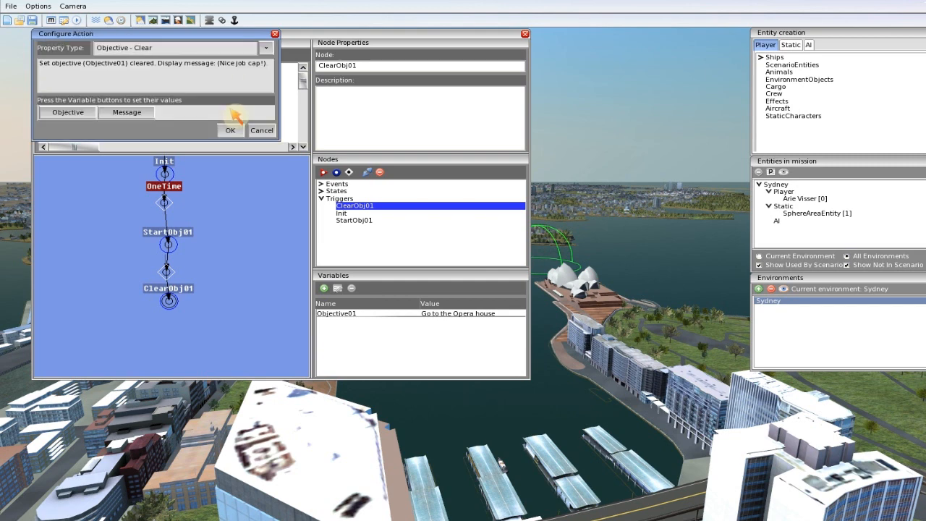
pyautogui.click(230, 130)
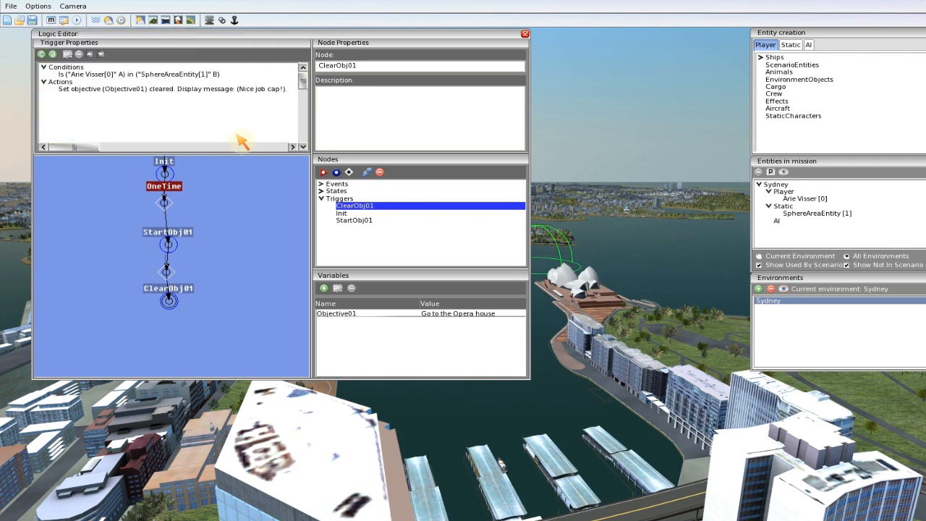
pyautogui.moveTo(116, 57)
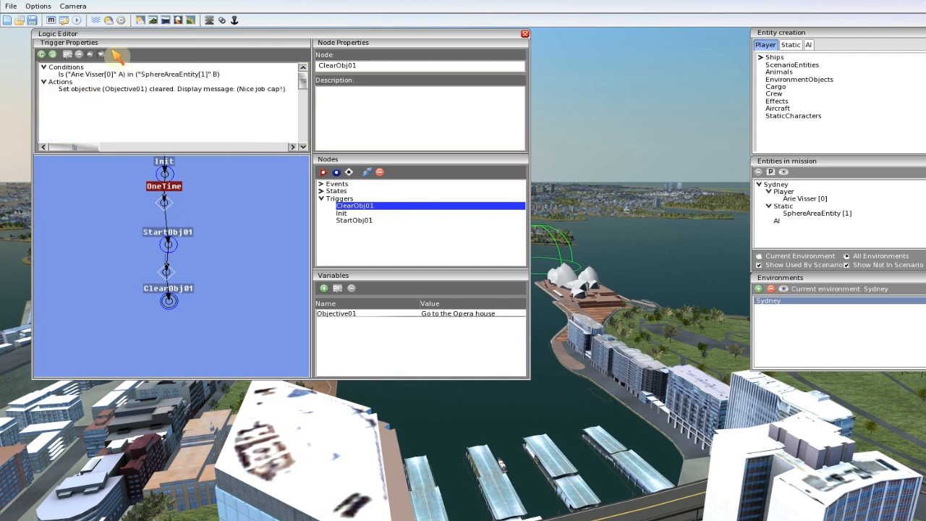
pyautogui.moveTo(118, 100)
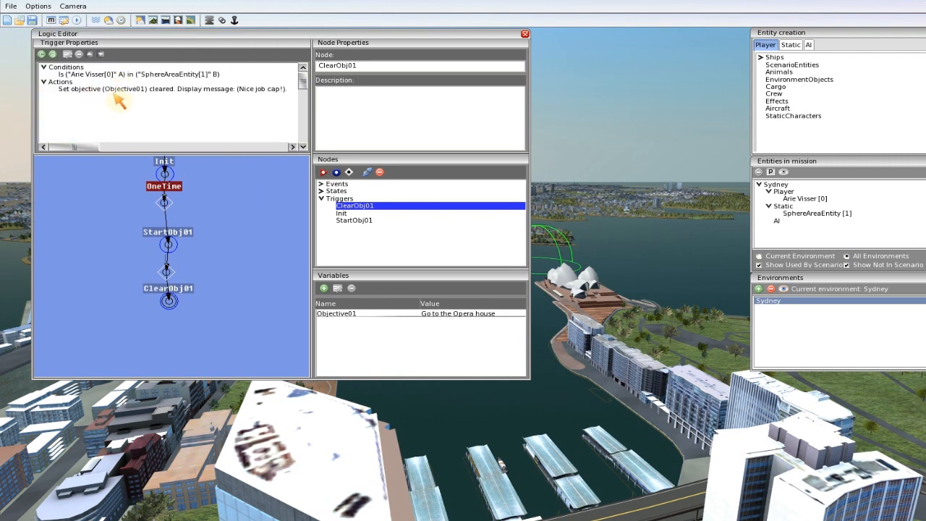
pyautogui.moveTo(221, 291)
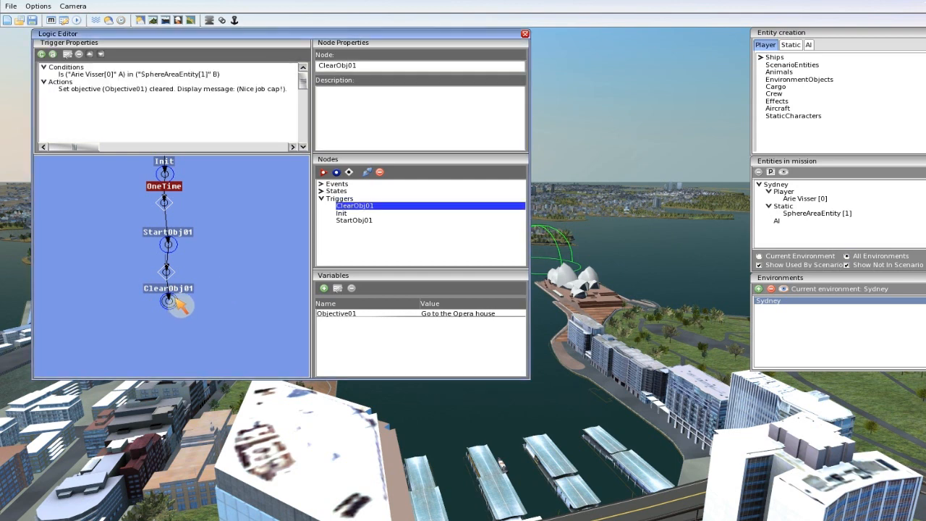
# Add another action to ClearObj01 of type Mission - Clear/Win.
pyautogui.doubleClick(168, 288)
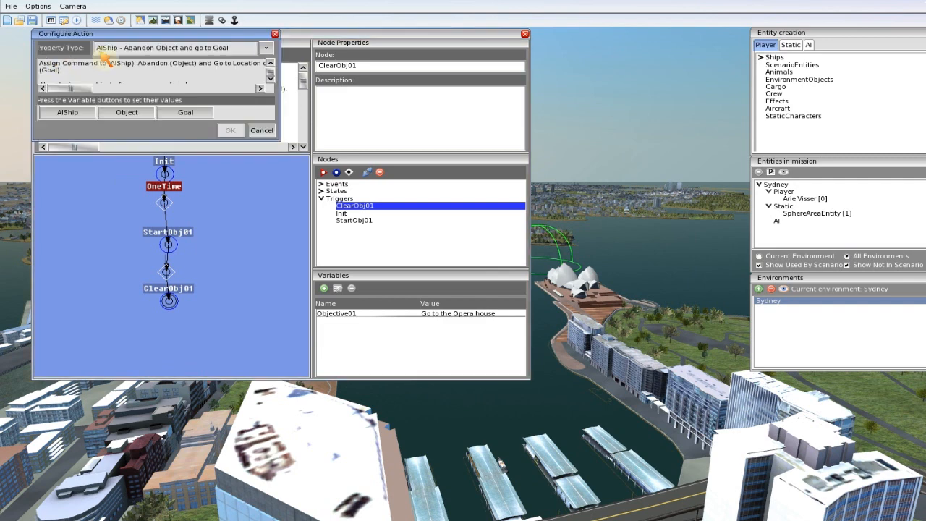
pyautogui.click(265, 48)
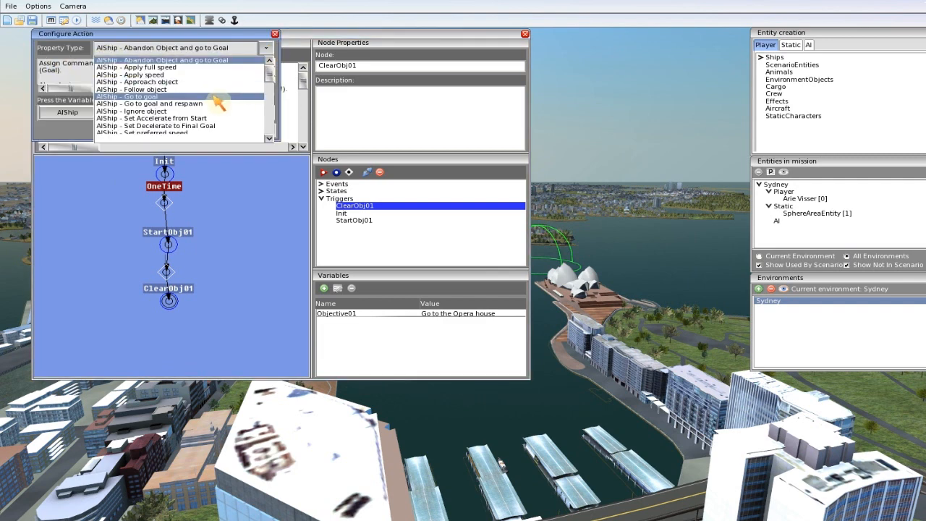
pyautogui.scroll(-3)
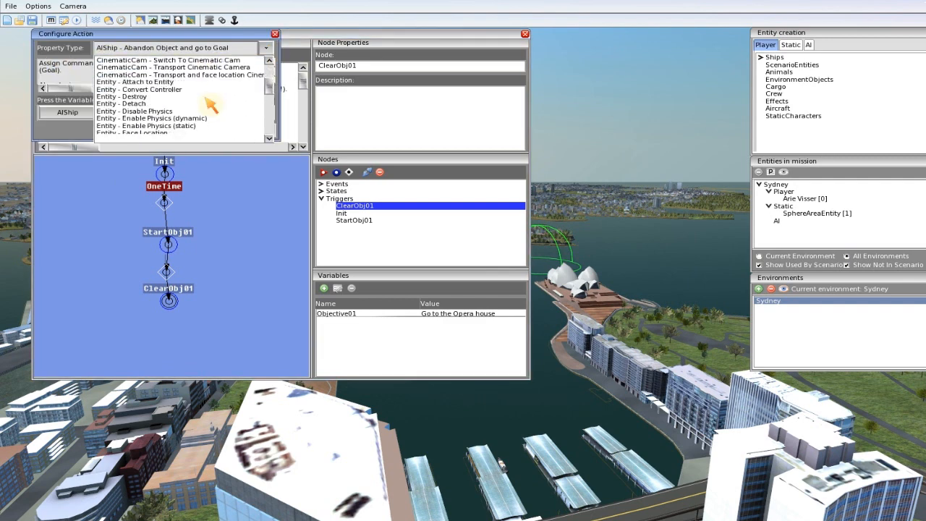
pyautogui.scroll(-3)
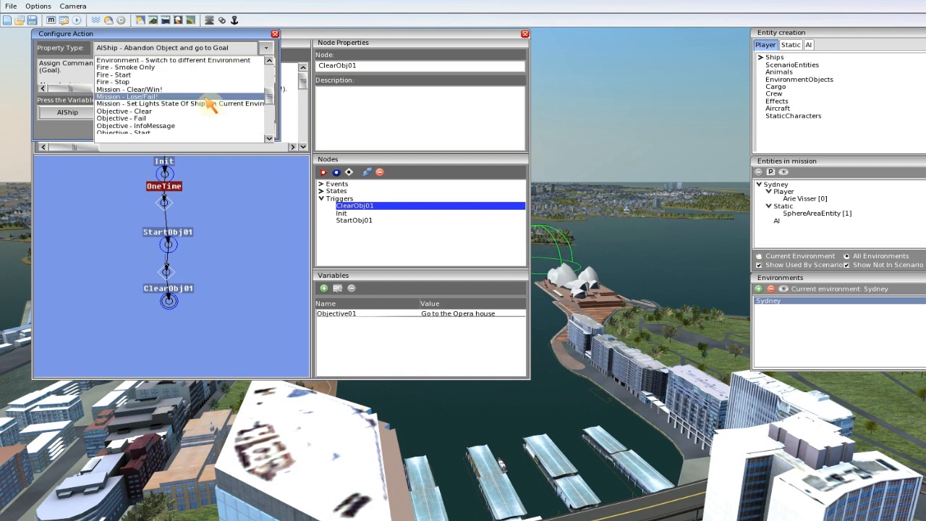
pyautogui.moveTo(128, 89)
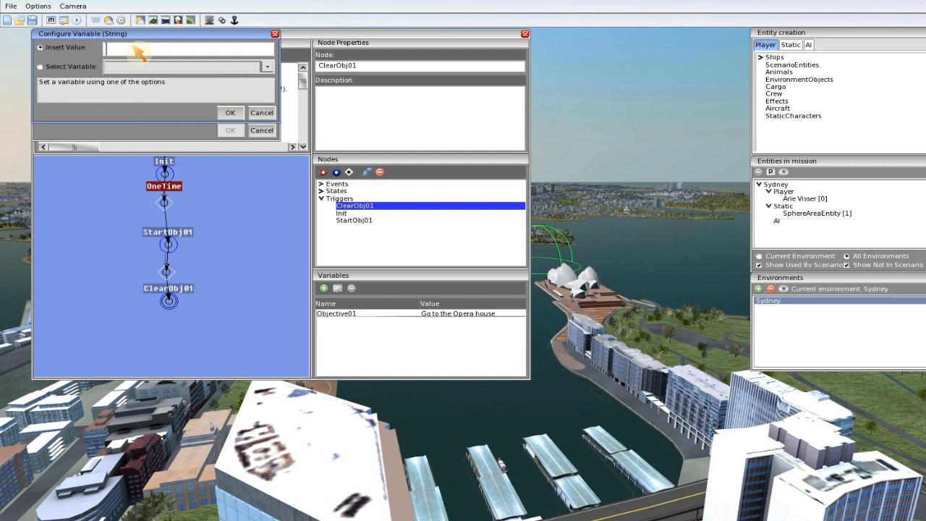
# Enter the win message 'Great job, you cleared the mission!'.
pyautogui.write('G')
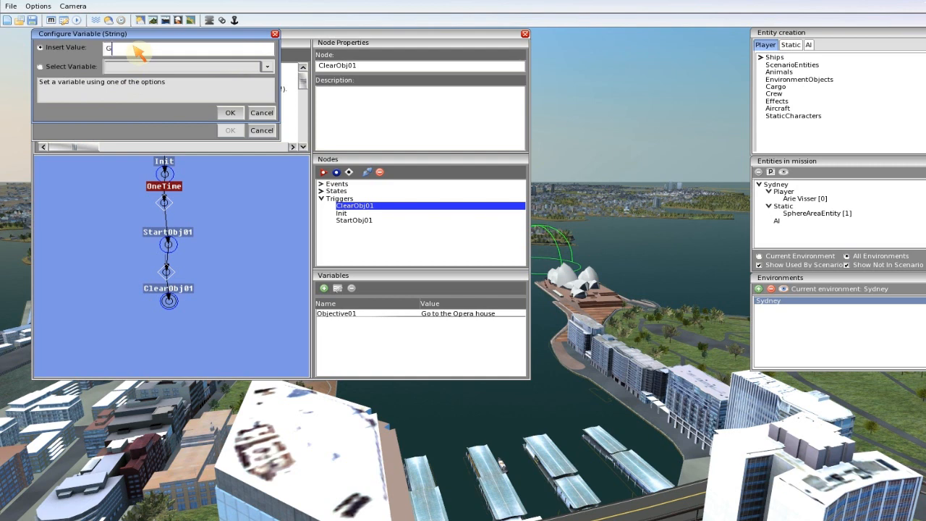
pyautogui.write('reat jo')
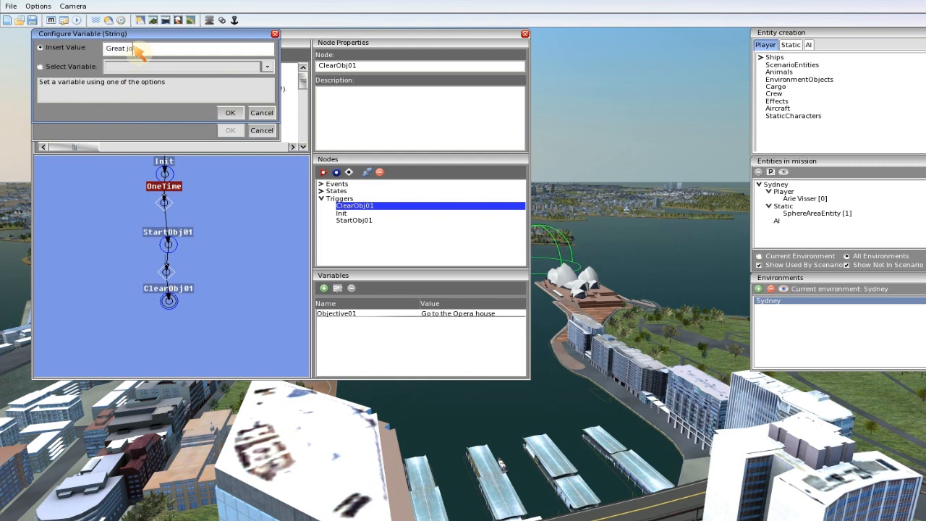
pyautogui.write('you')
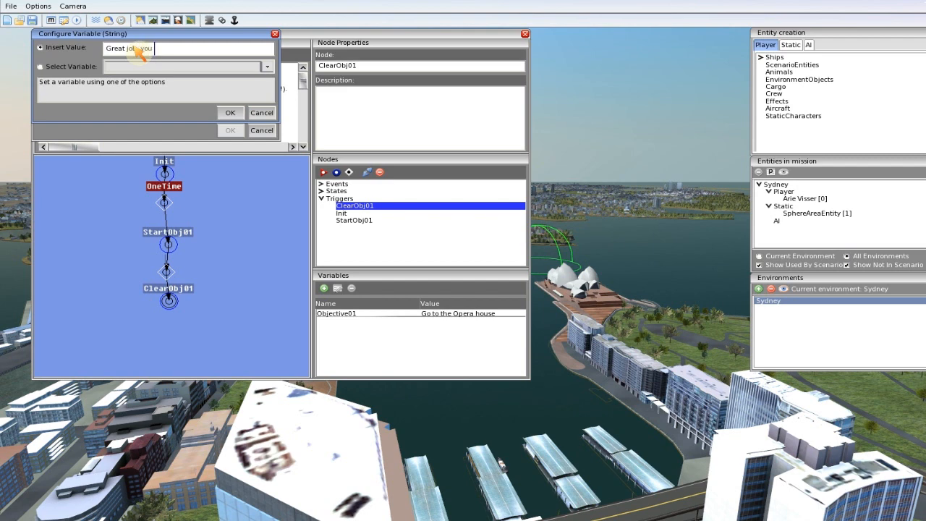
pyautogui.write('cleared the mission')
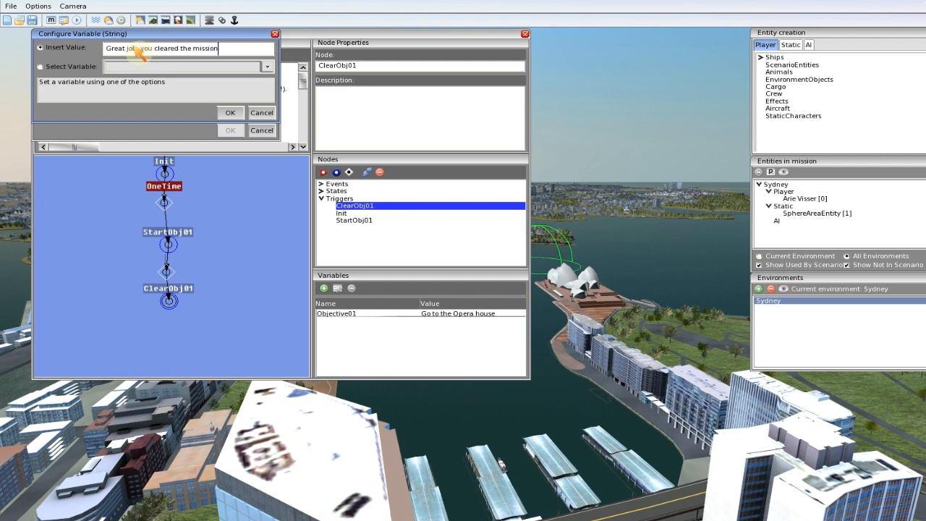
pyautogui.write('!')
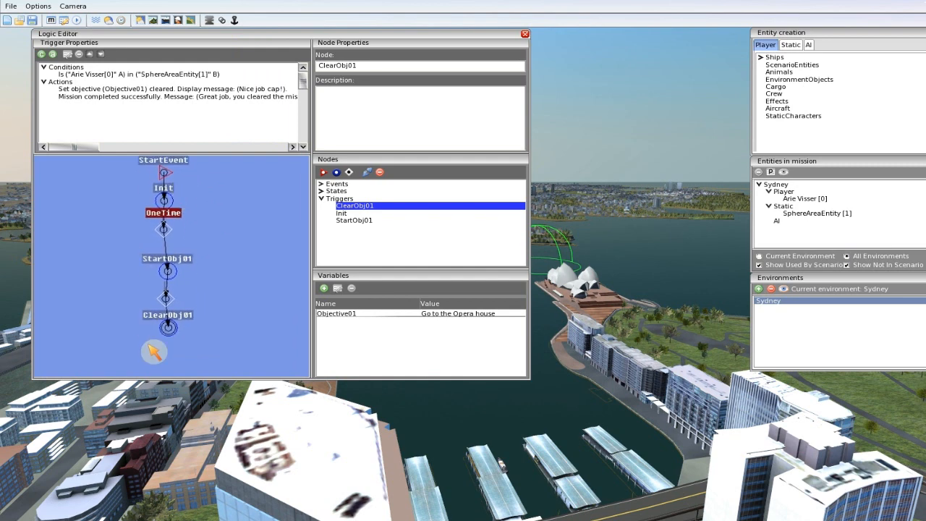
pyautogui.moveTo(164, 189)
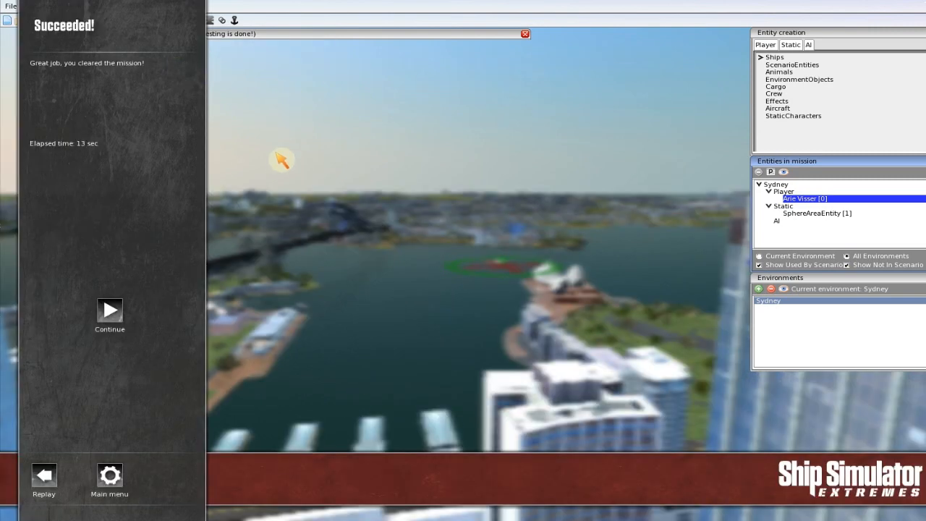
pyautogui.moveTo(138, 87)
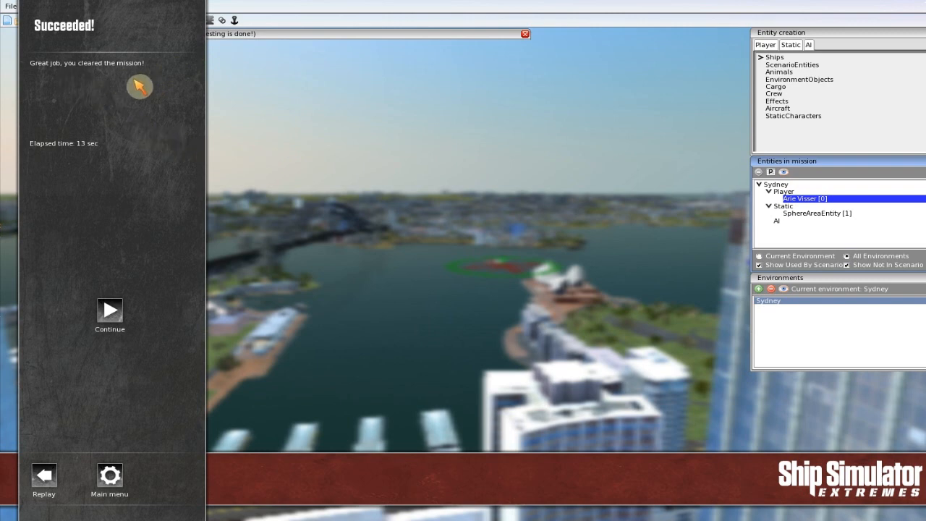
pyautogui.moveTo(104, 164)
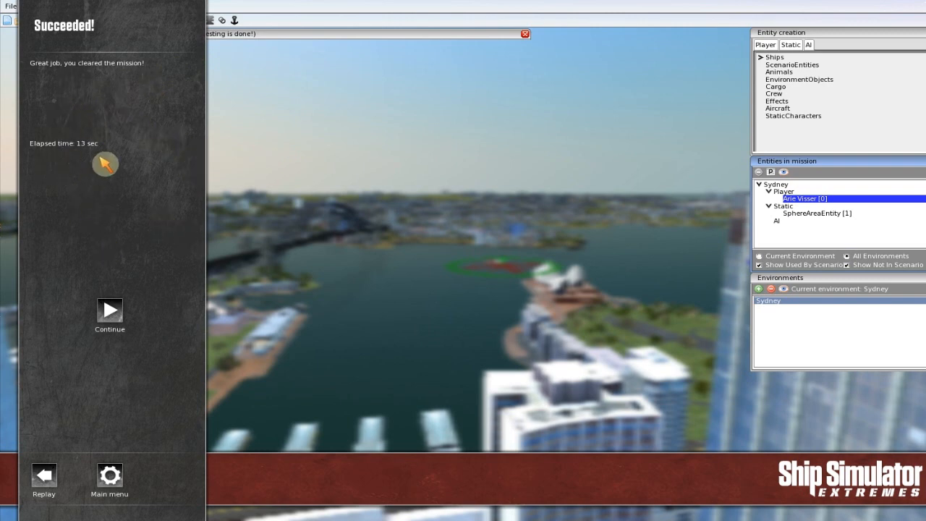
pyautogui.moveTo(131, 160)
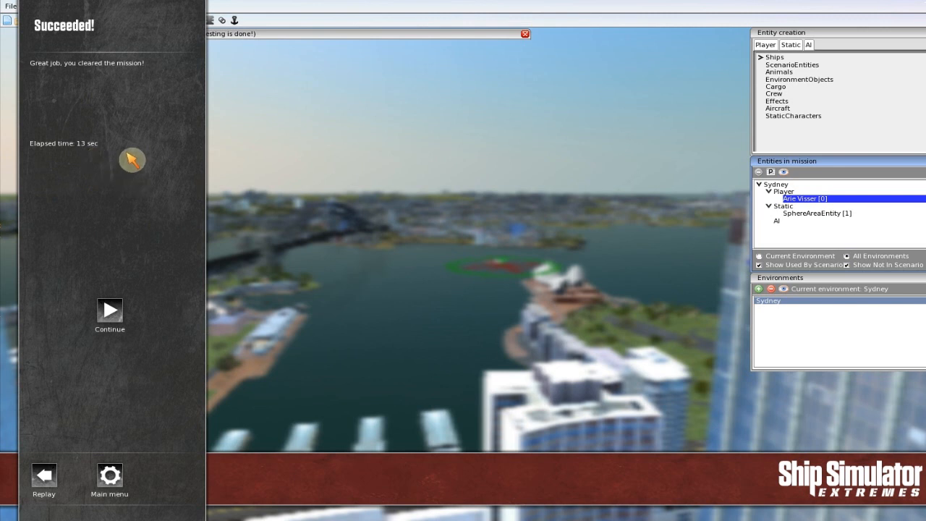
pyautogui.moveTo(349, 273)
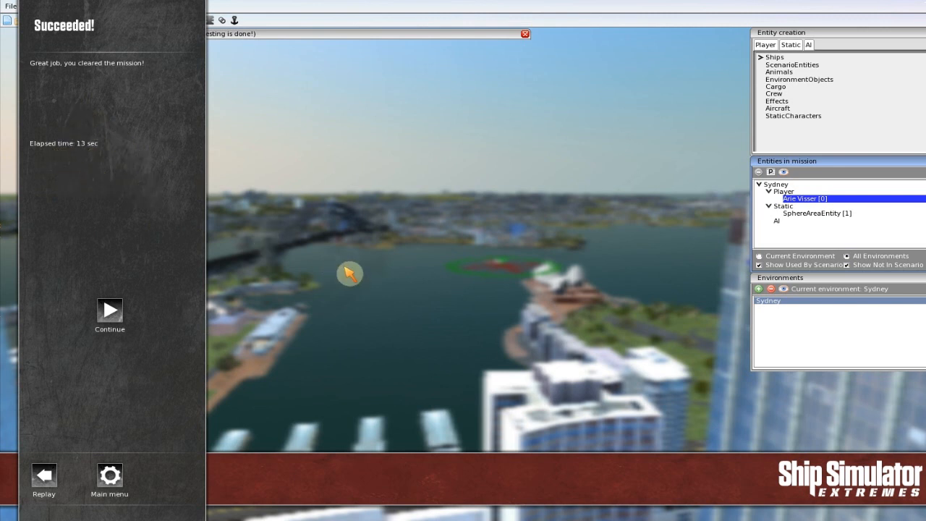
pyautogui.moveTo(452, 396)
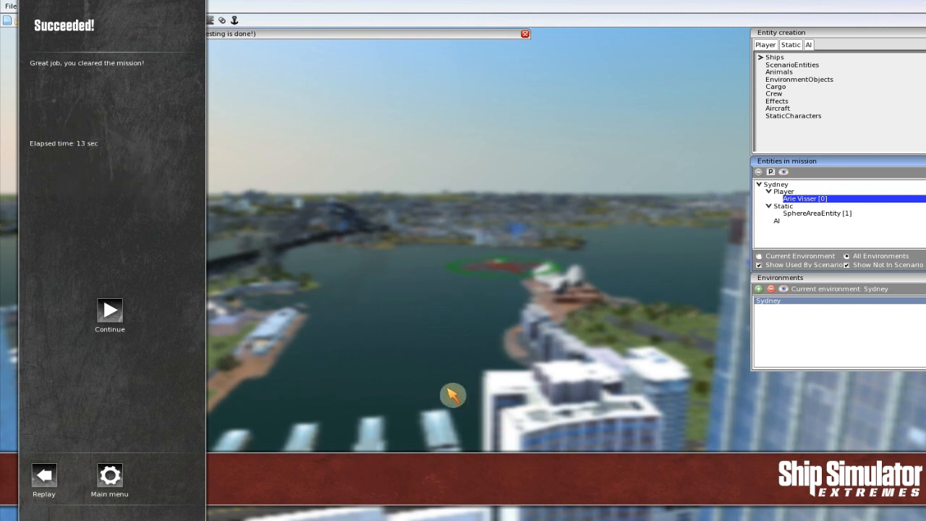
pyautogui.moveTo(355, 333)
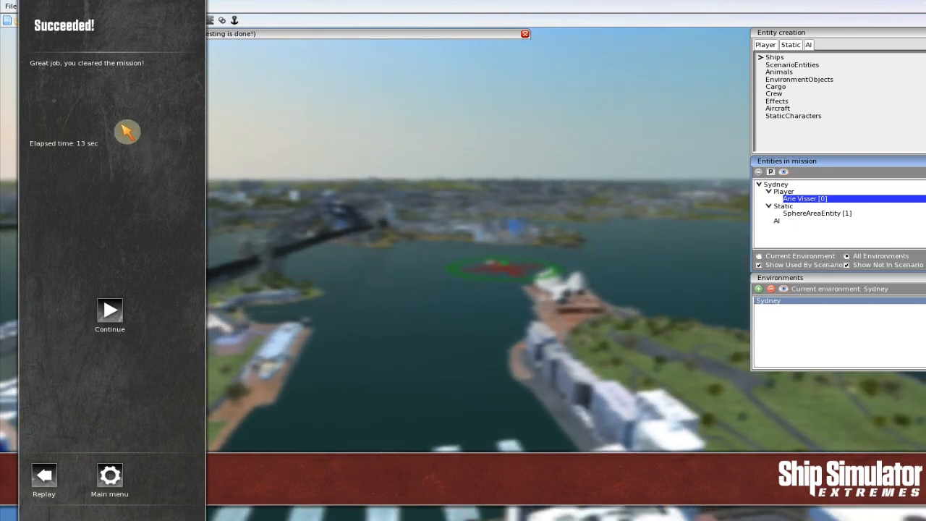
pyautogui.moveTo(356, 270)
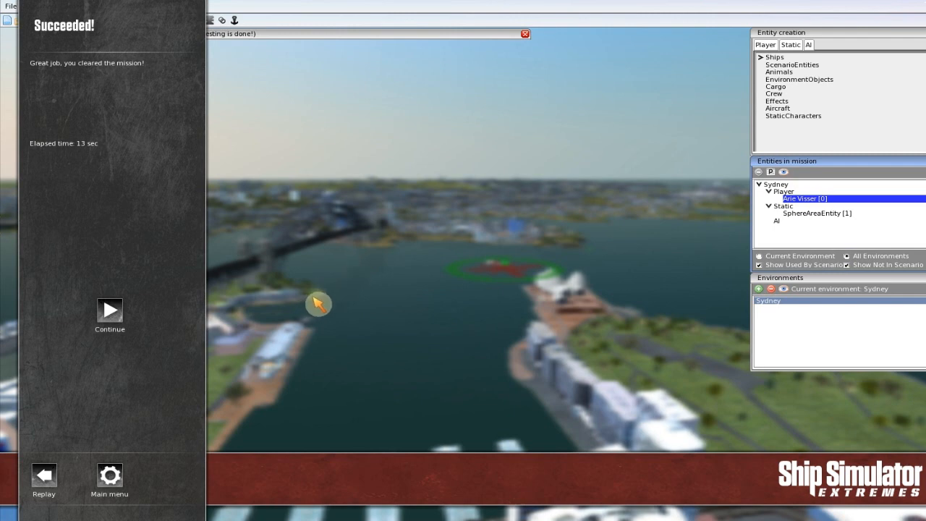
pyautogui.moveTo(306, 302)
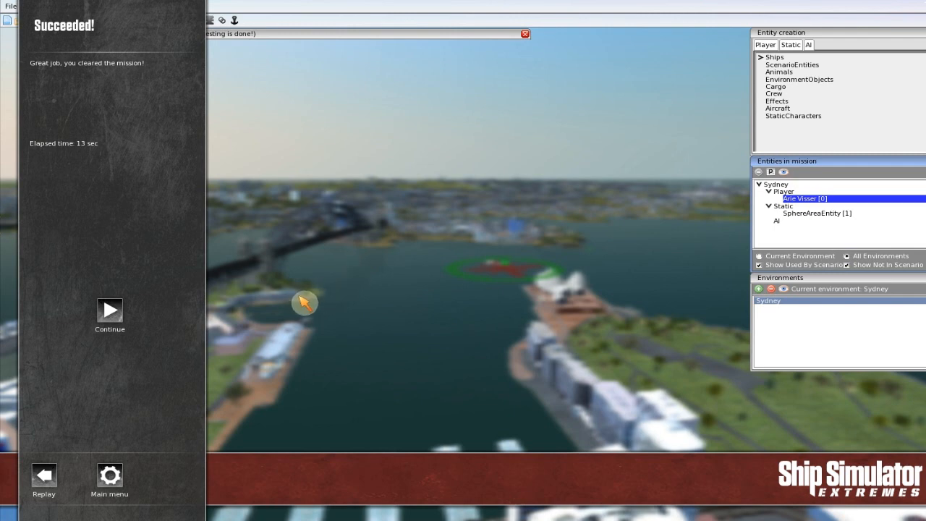
pyautogui.moveTo(252, 349)
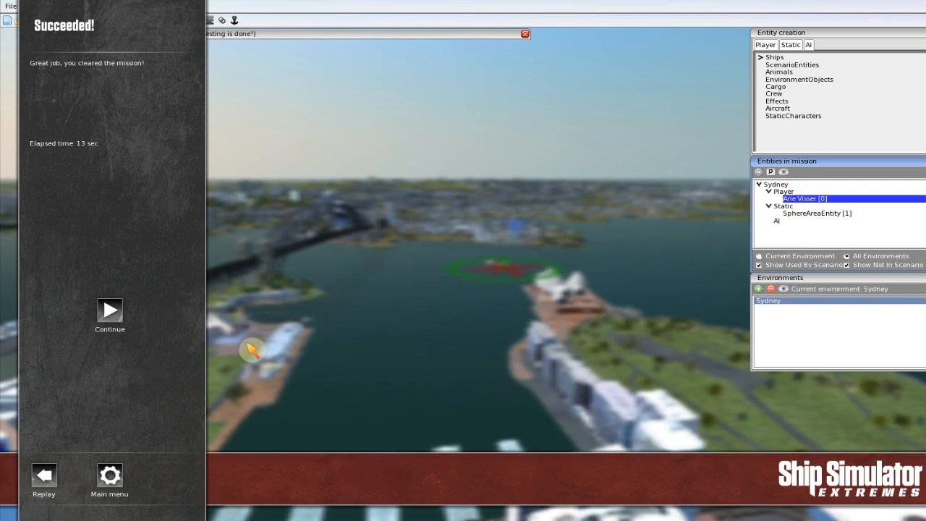